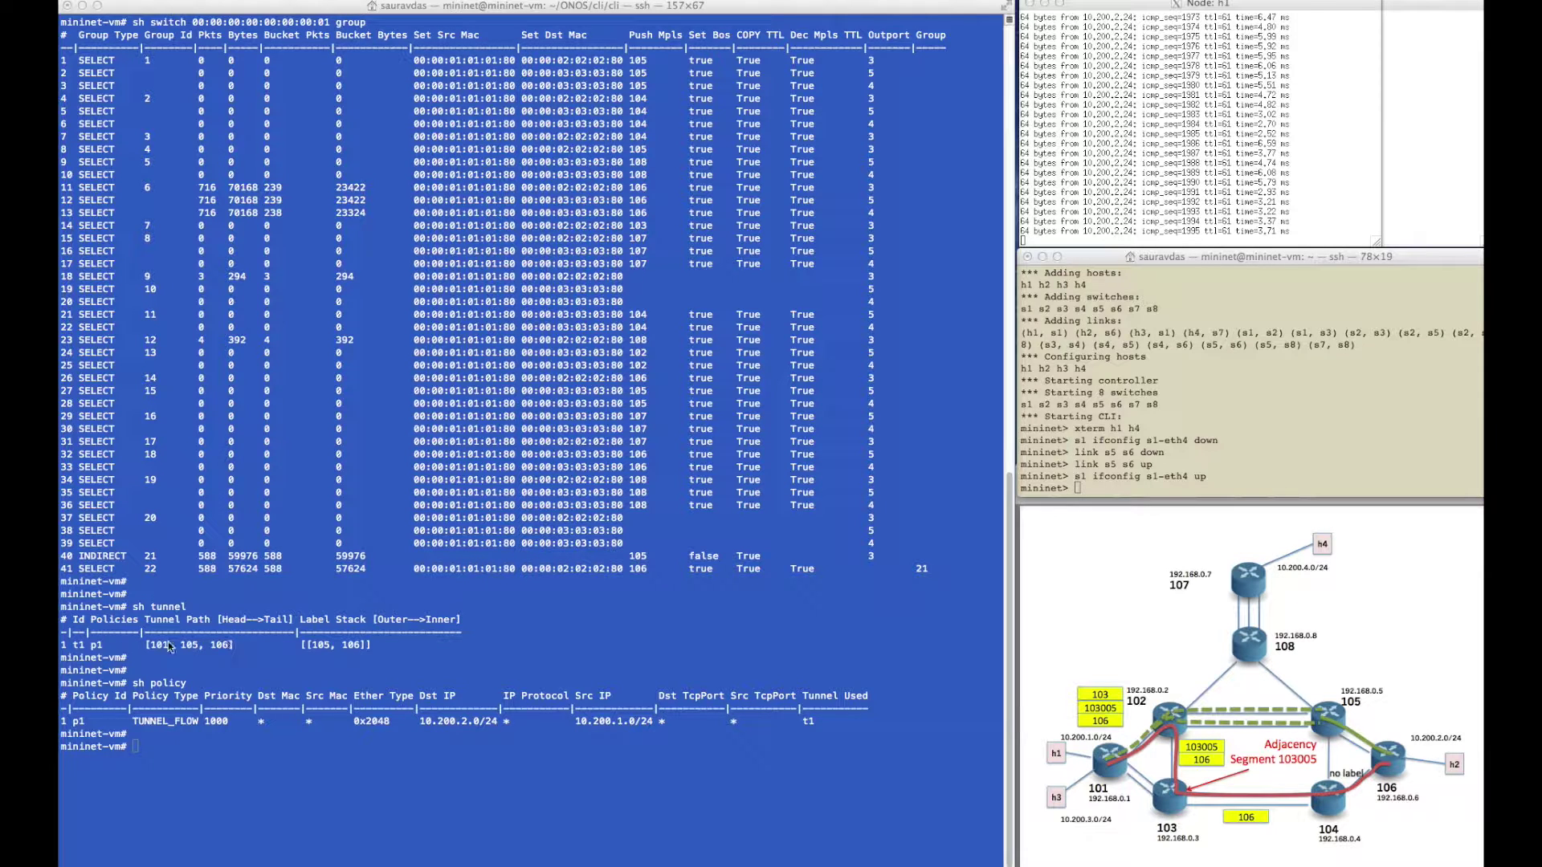
{"action": "mouse_move", "coordinate": [1105, 514]}
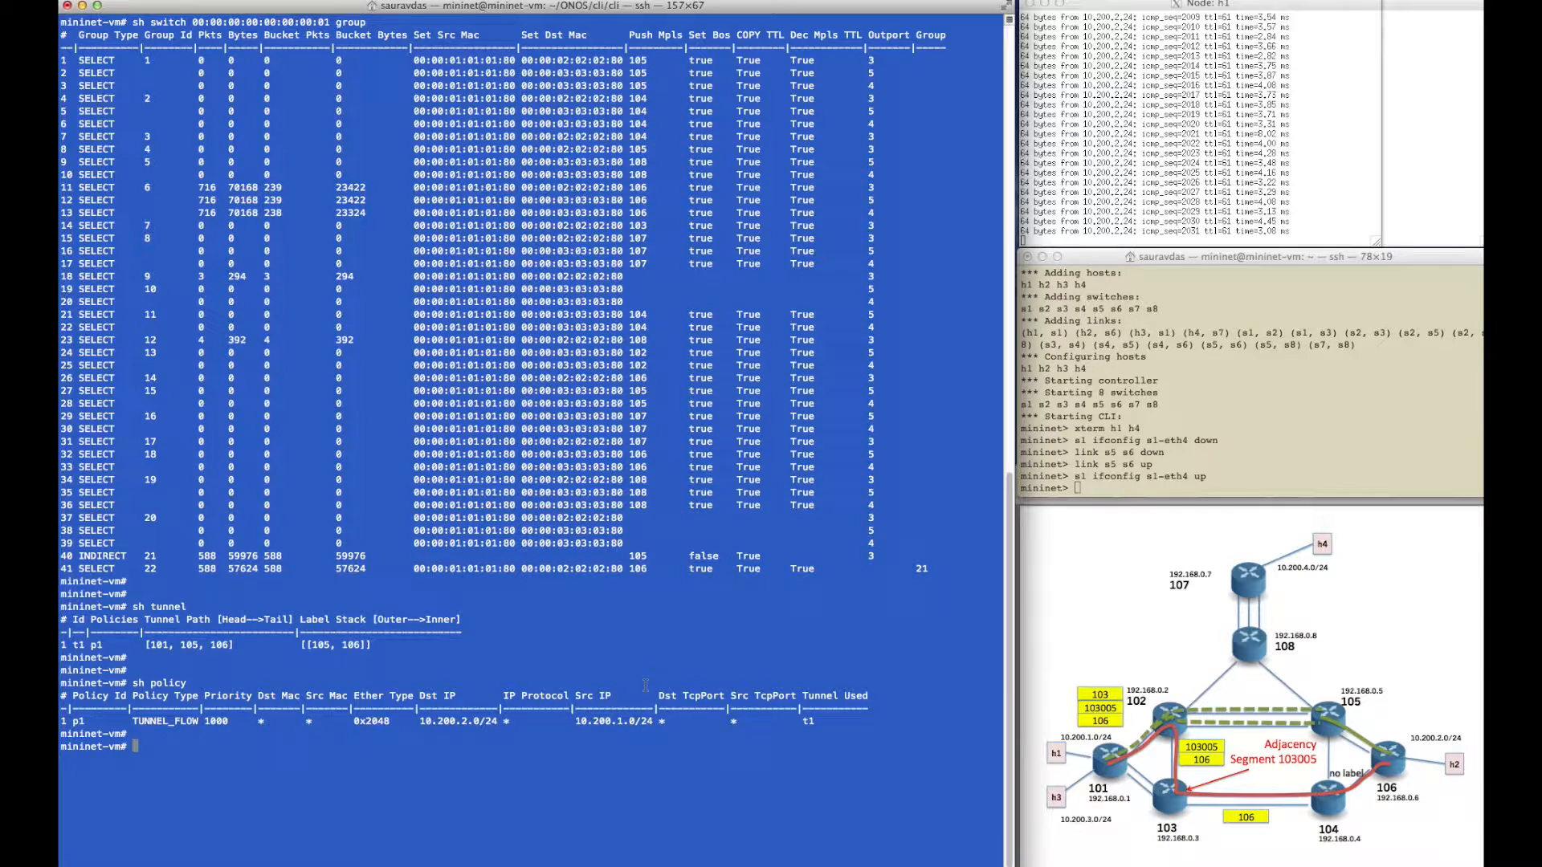
Create tunnel t2 along nodes 101, 102, 103 with adjacency 103005, 104 and 106, then exit.
{"action": "type", "text": "conf"}
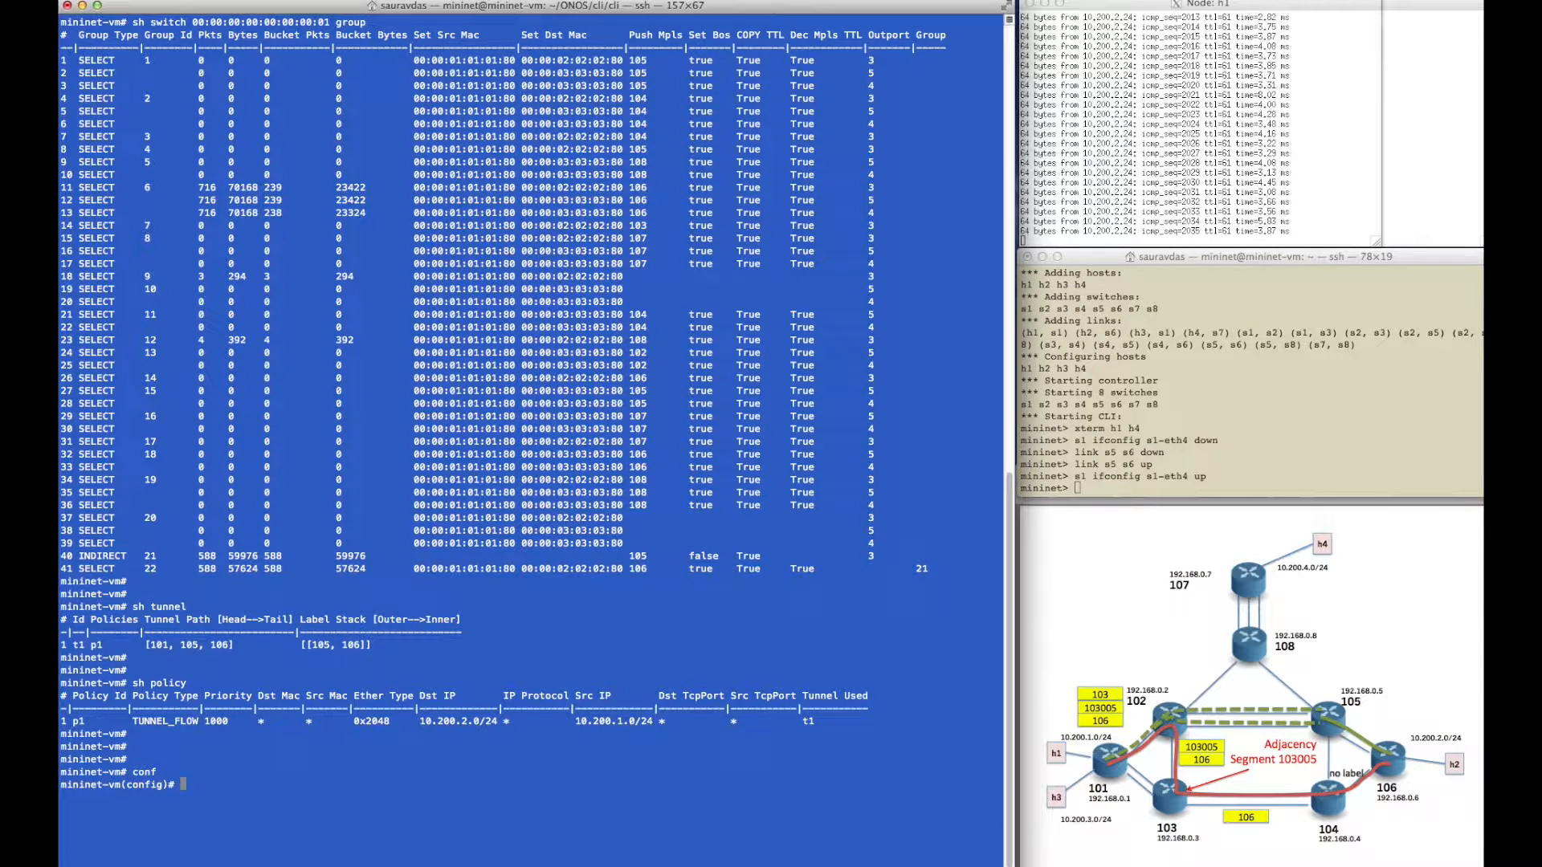
{"action": "type", "text": "tunnel t2"}
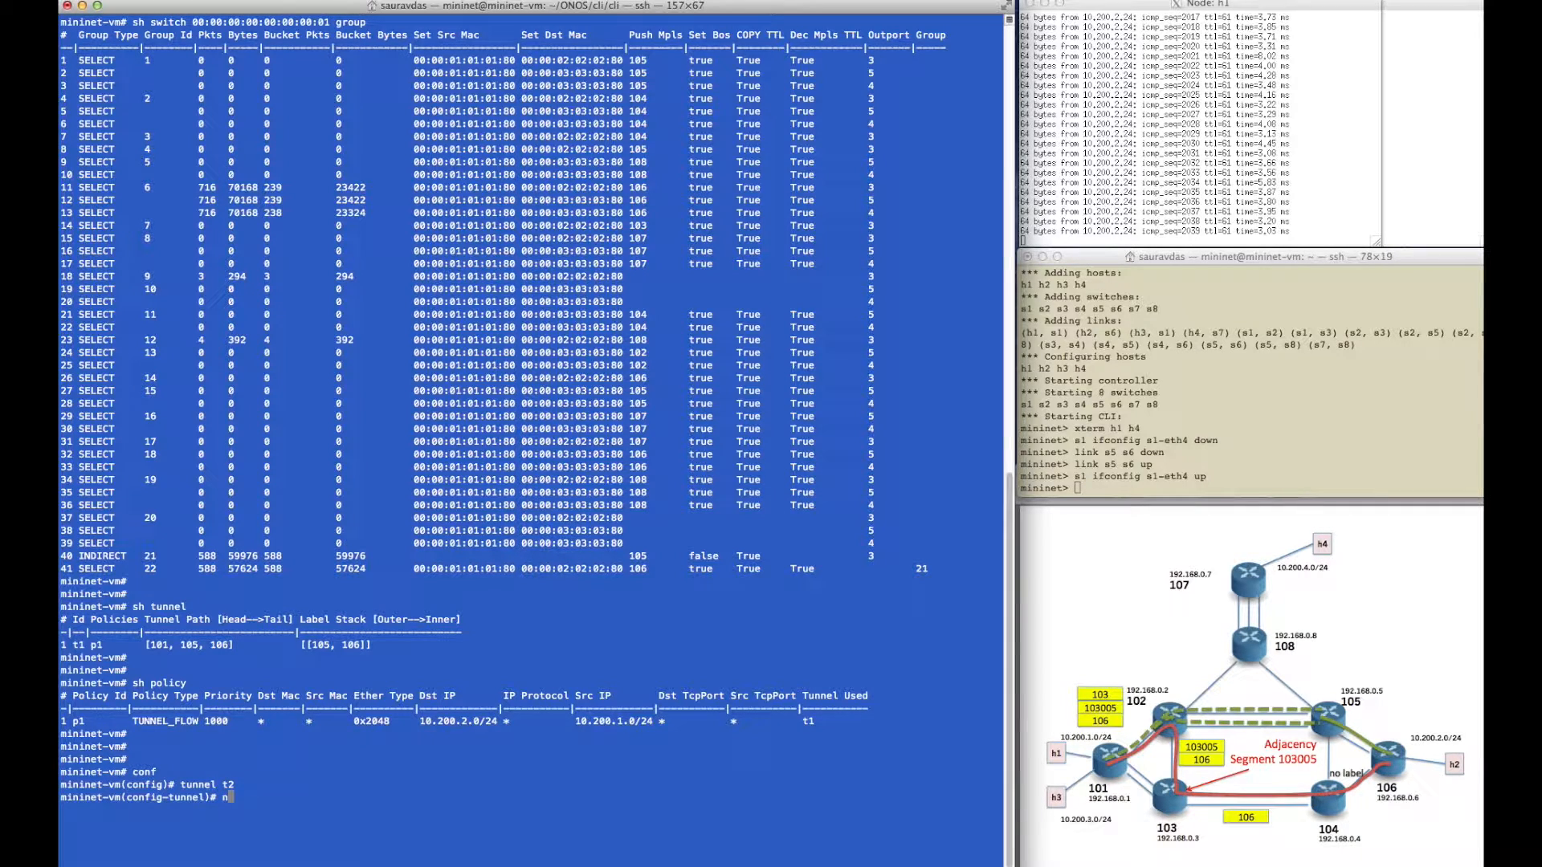
{"action": "type", "text": "ode 101"}
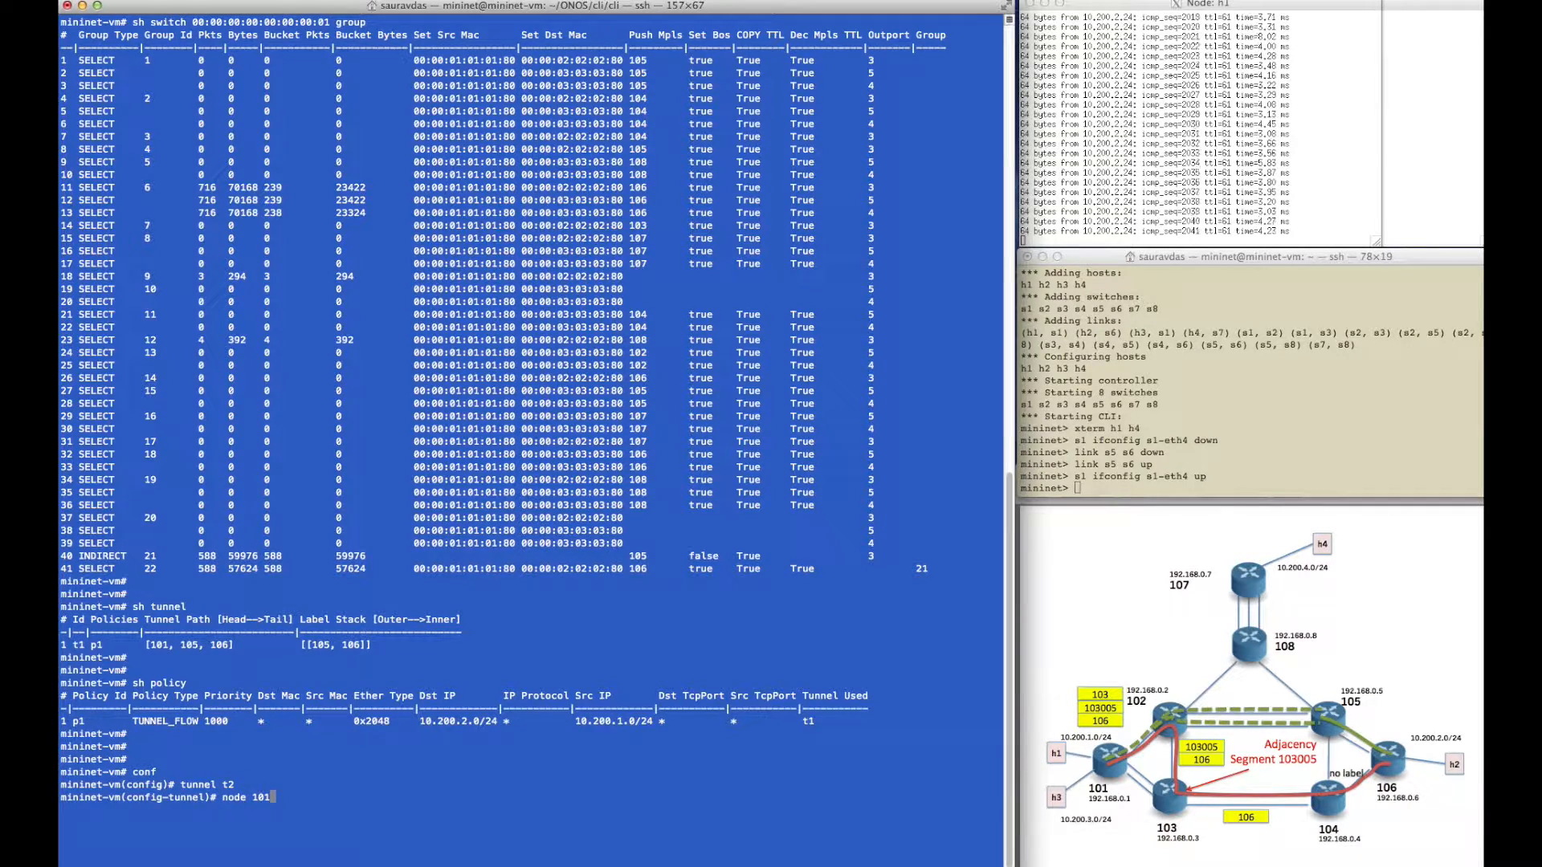
{"action": "type", "text": "node 102"}
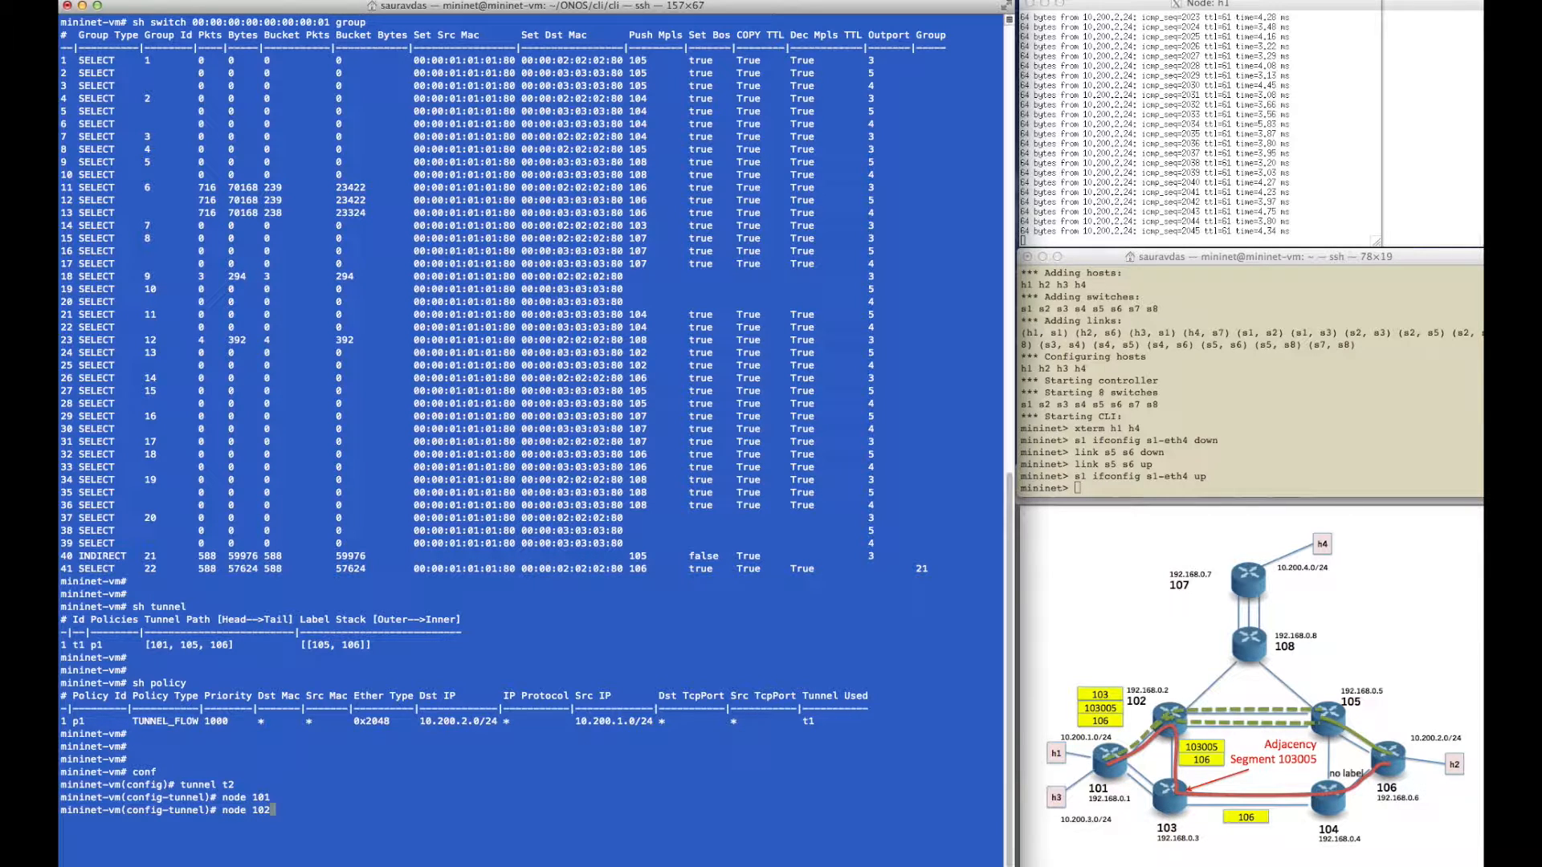
{"action": "type", "text": "node 103"}
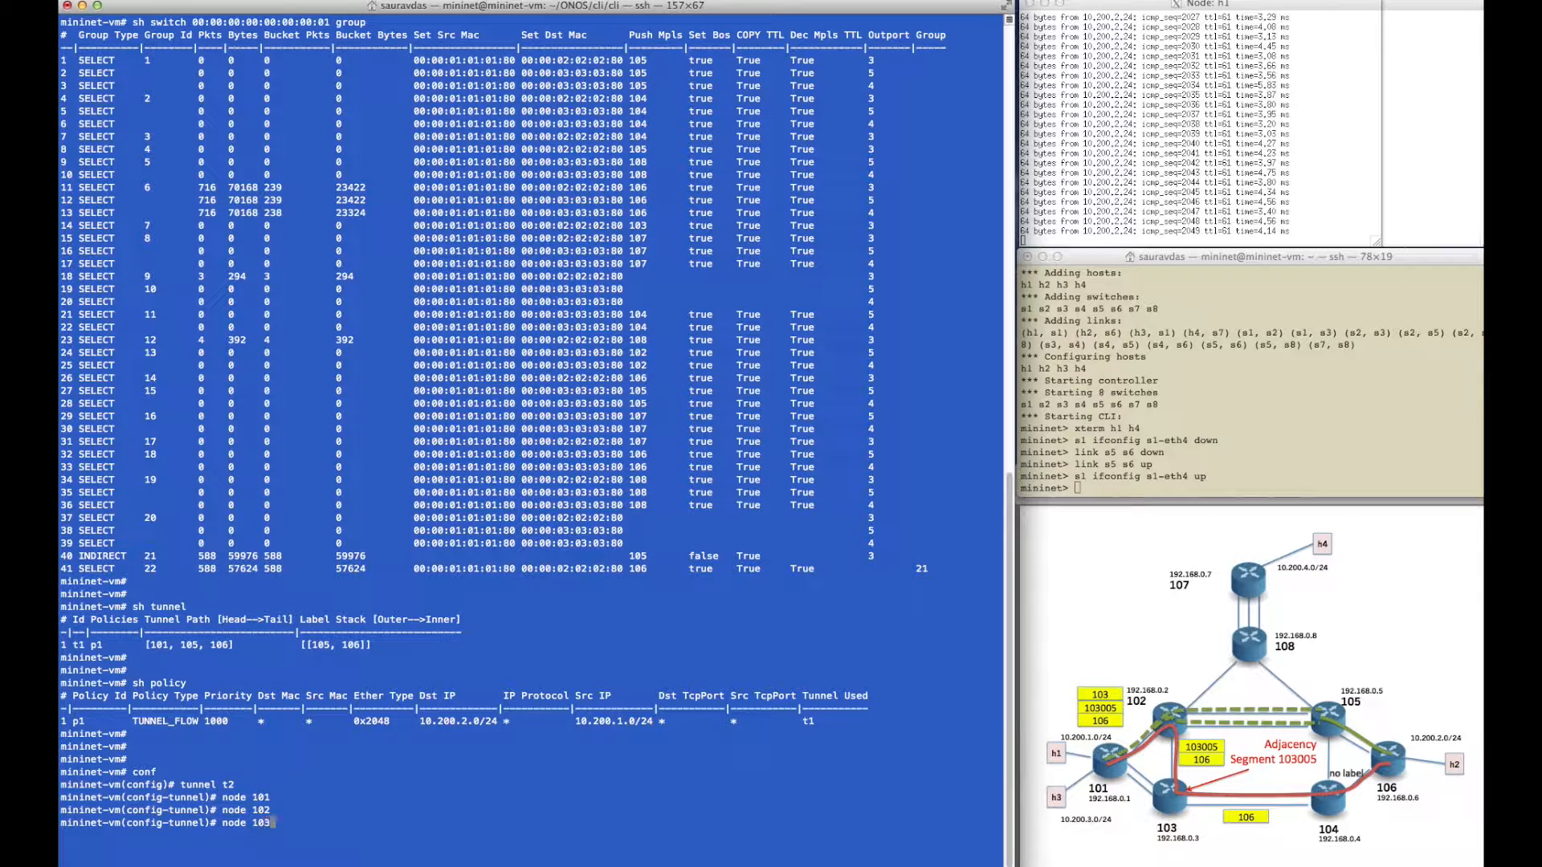
{"action": "type", "text": "adjacency 103005"}
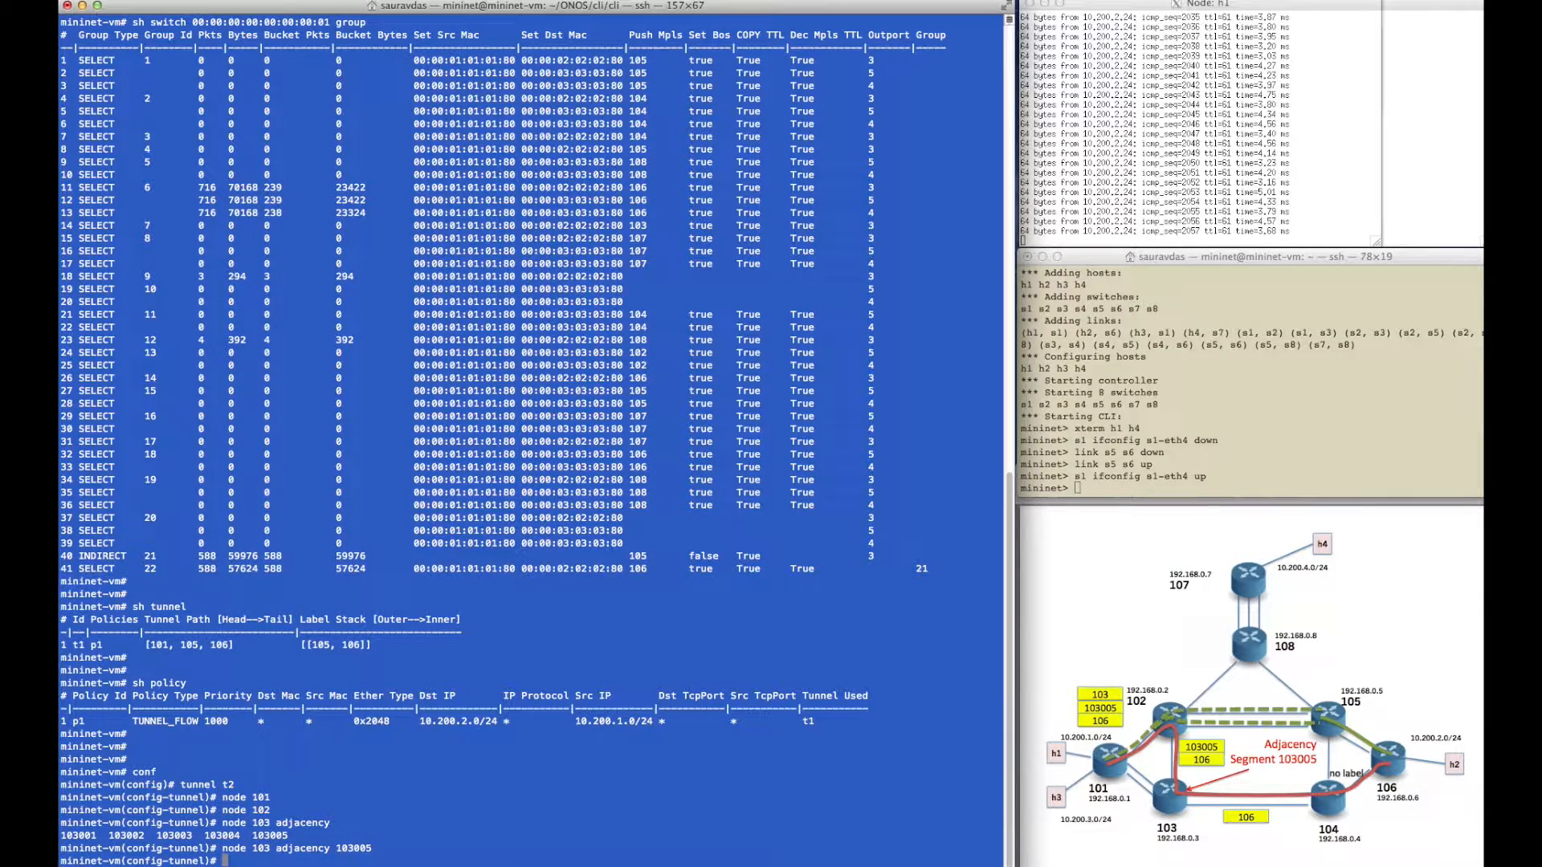
{"action": "type", "text": "node 10"}
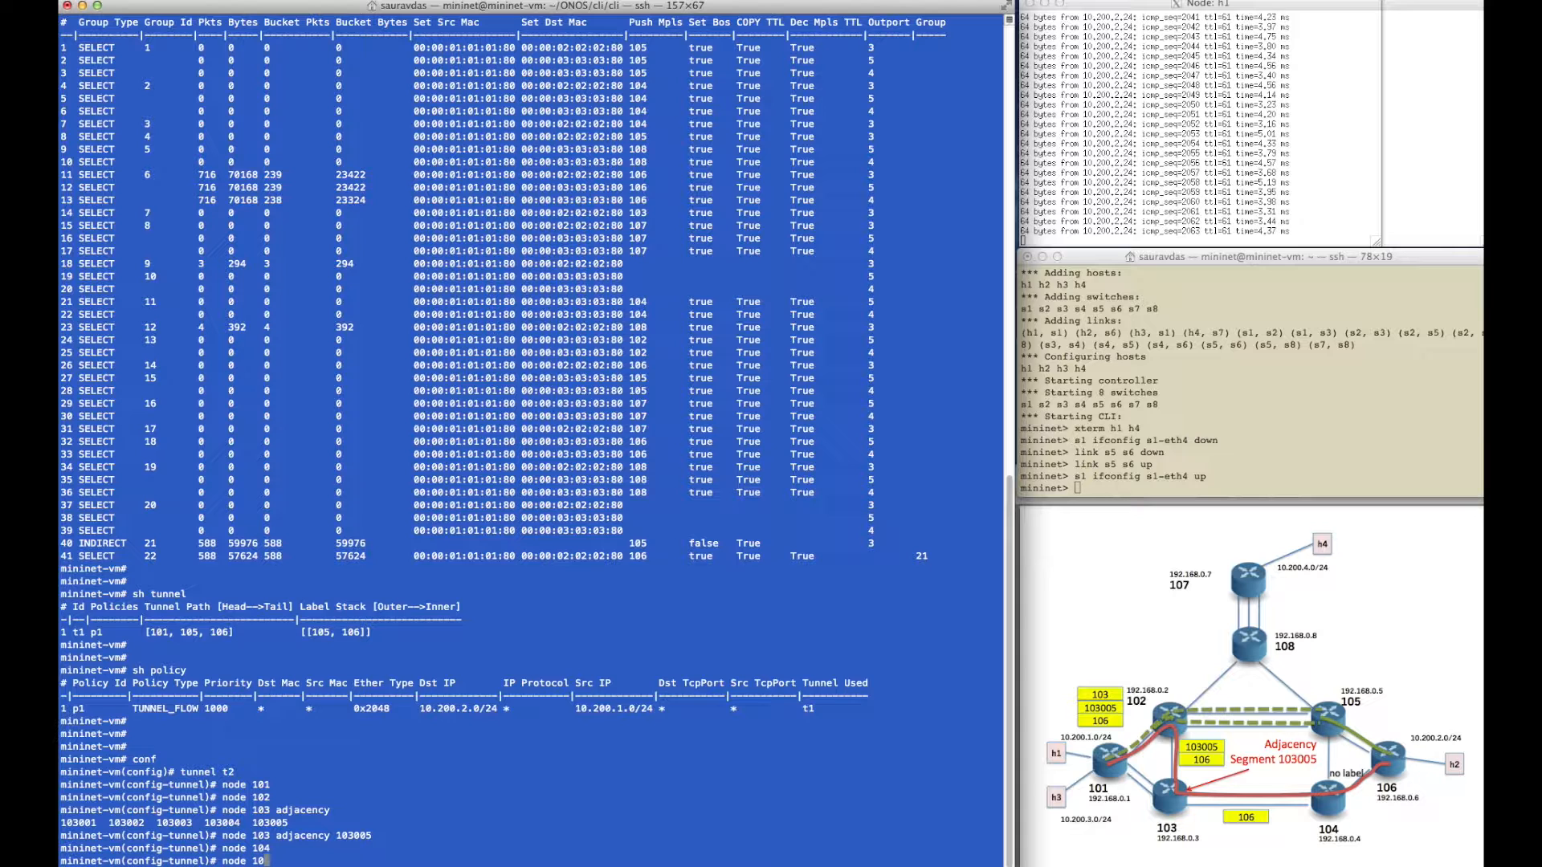
{"action": "key", "text": "Return"}
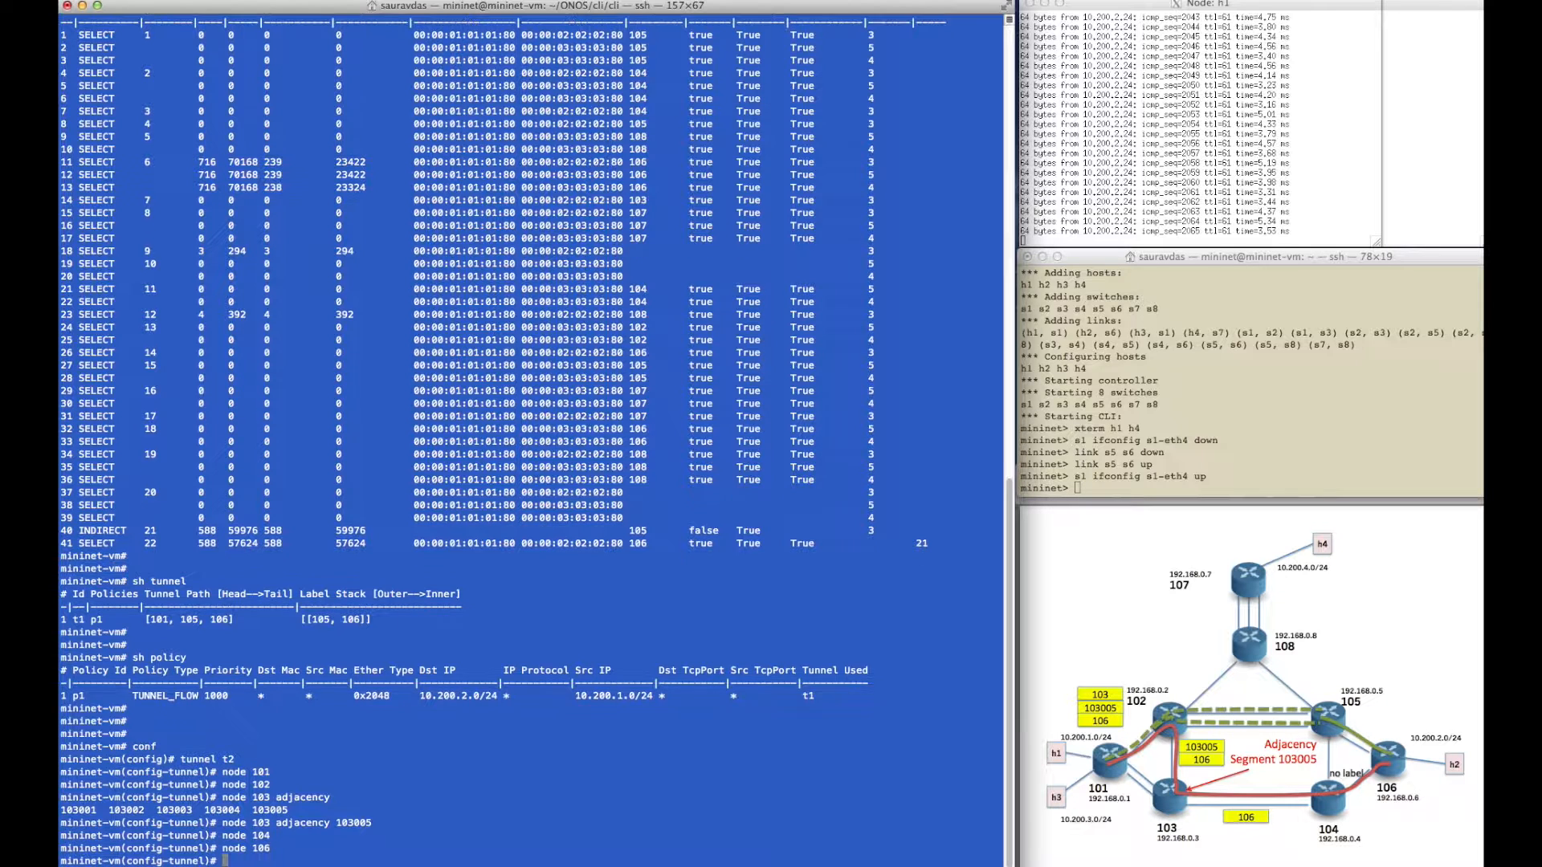
{"action": "type", "text": "exit"}
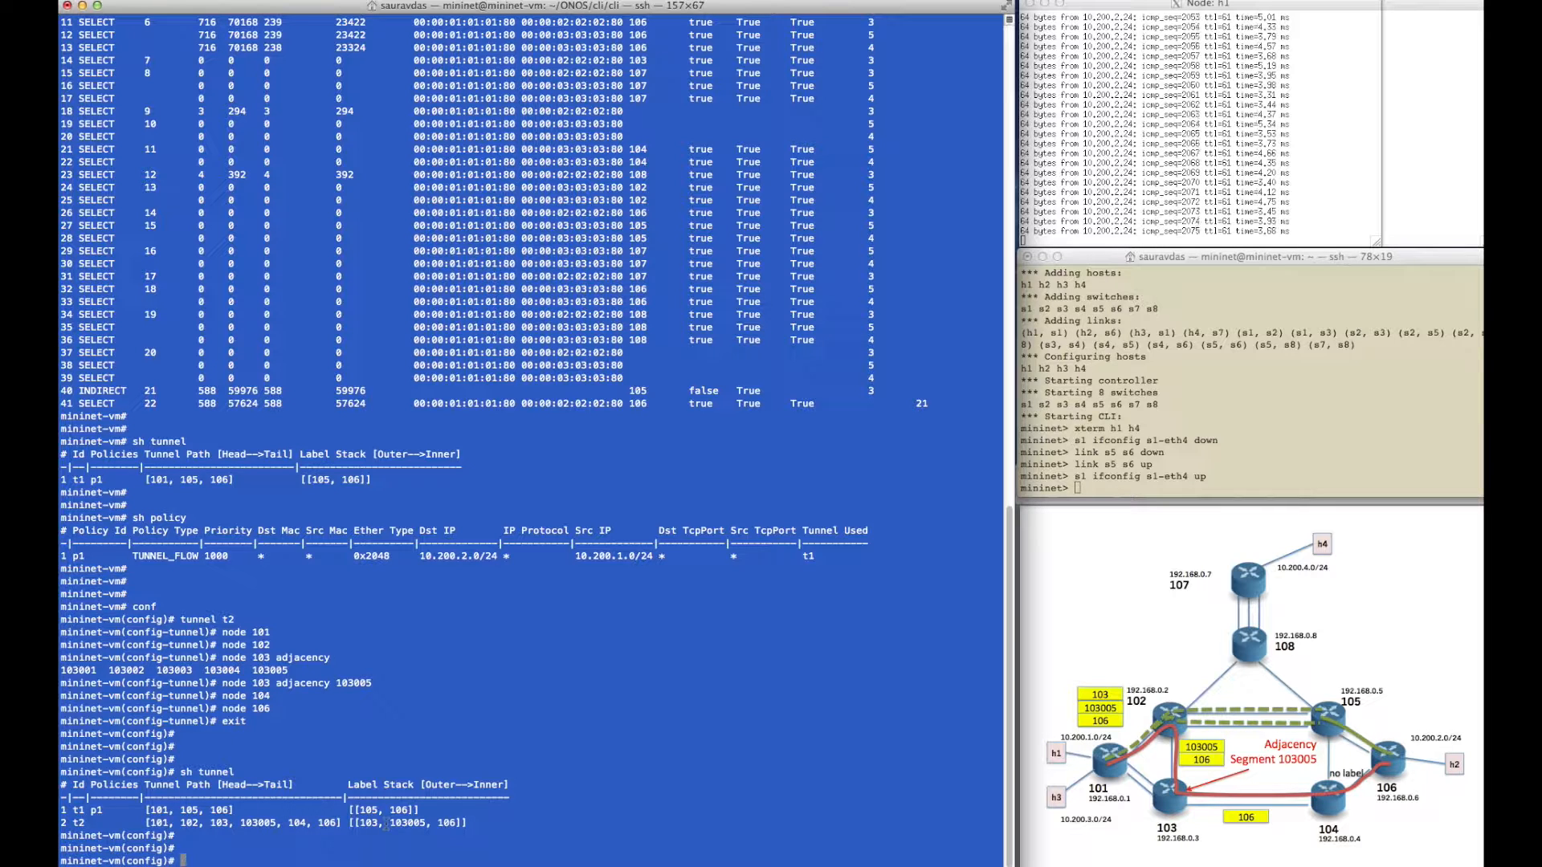
Show tunnel details: t1 on group 22 and t2 on group 25 of switch 101.
{"action": "type", "text": "sh tunnel details"}
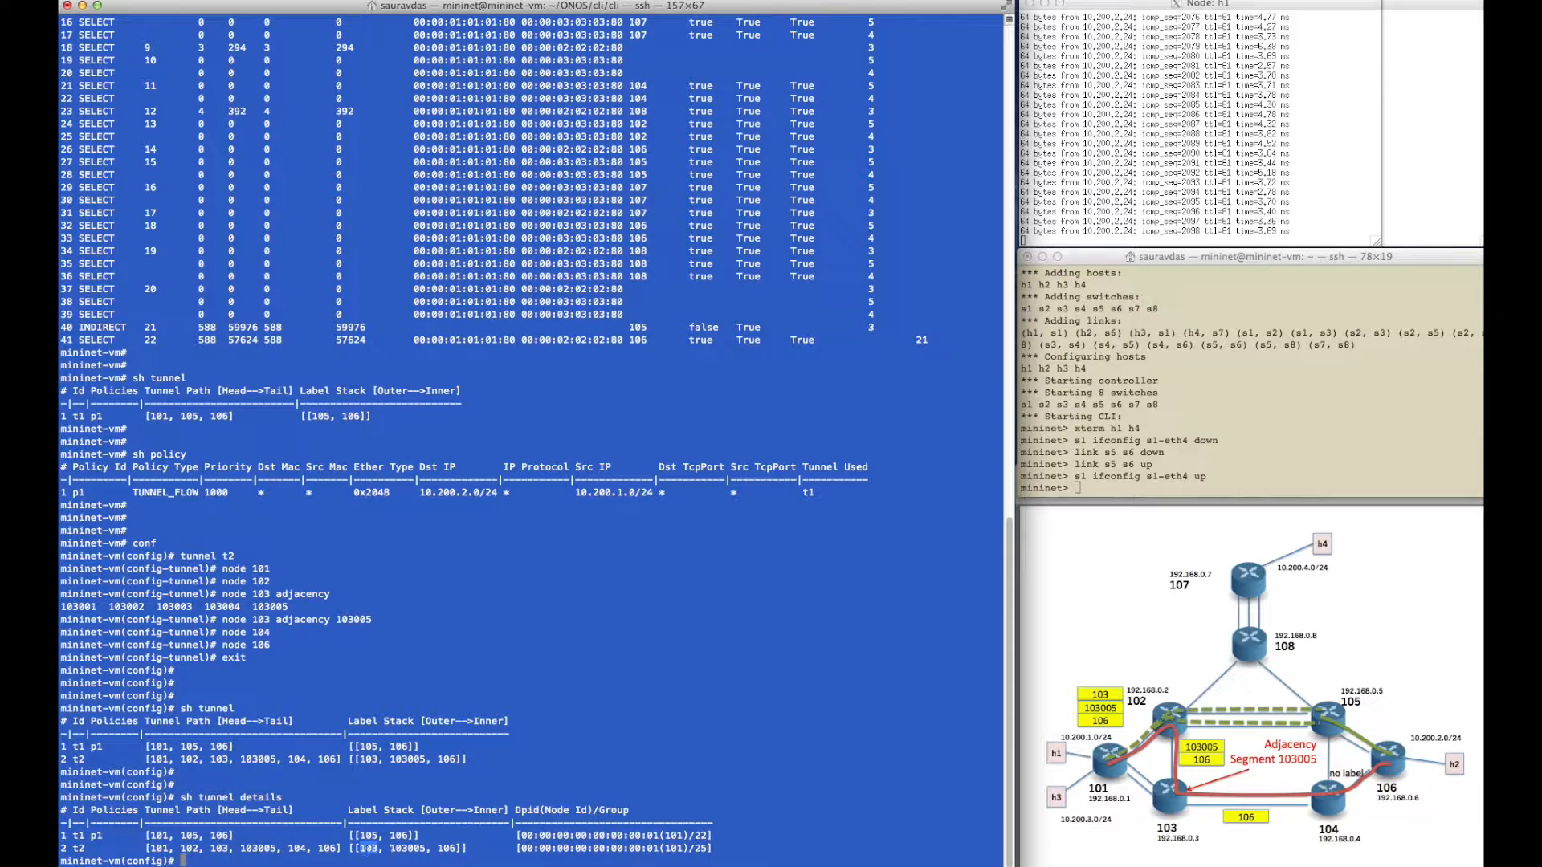
{"action": "mouse_move", "coordinate": [1177, 812]}
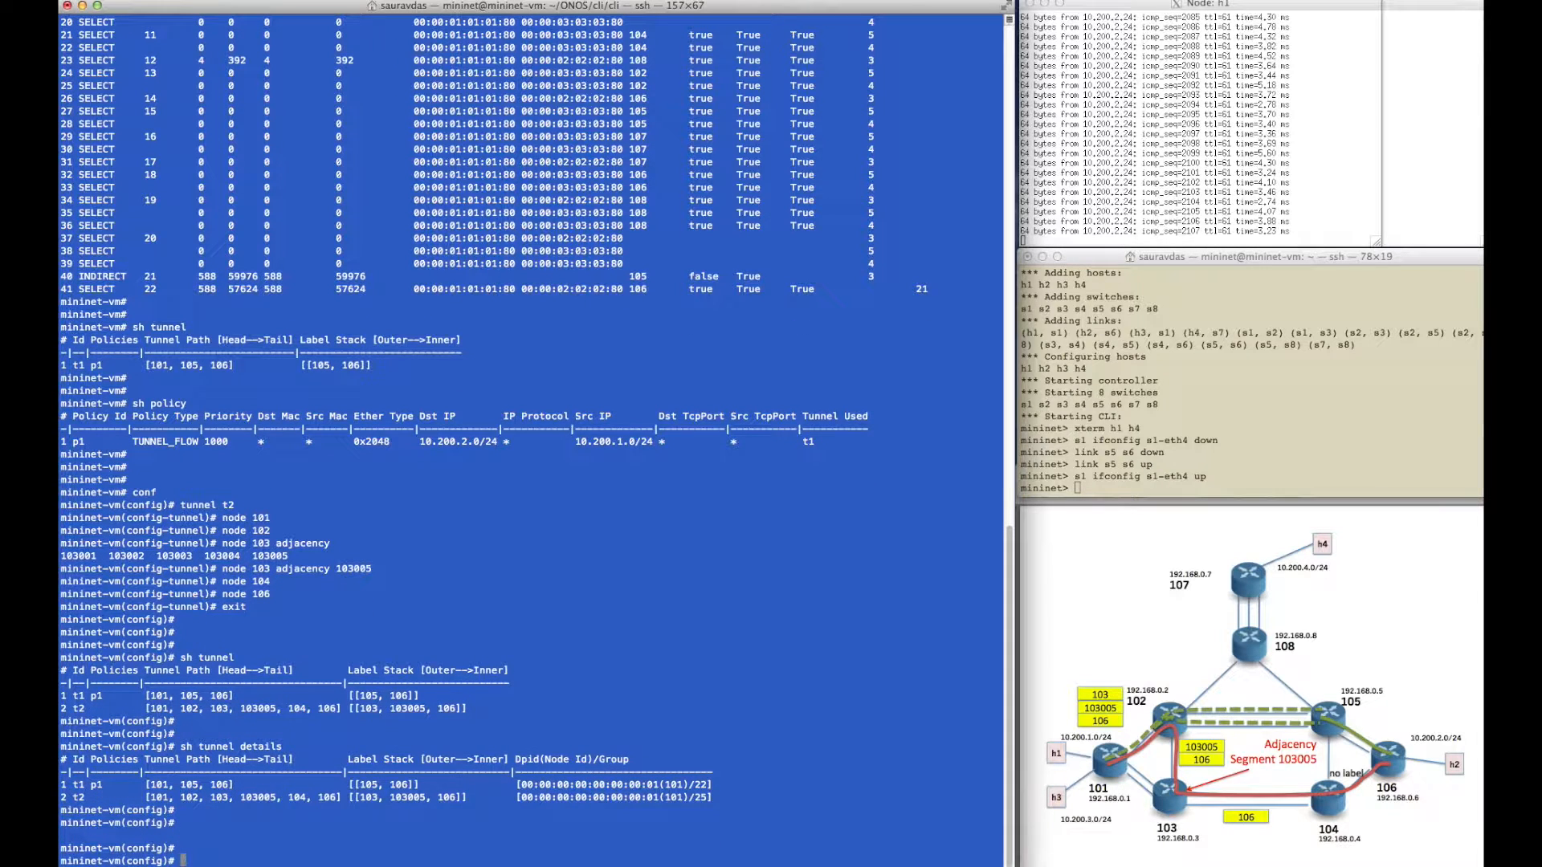
Show switch 101's group table with new groups 23, 24 and 25 for t2.
{"action": "type", "text": "sh ed"}
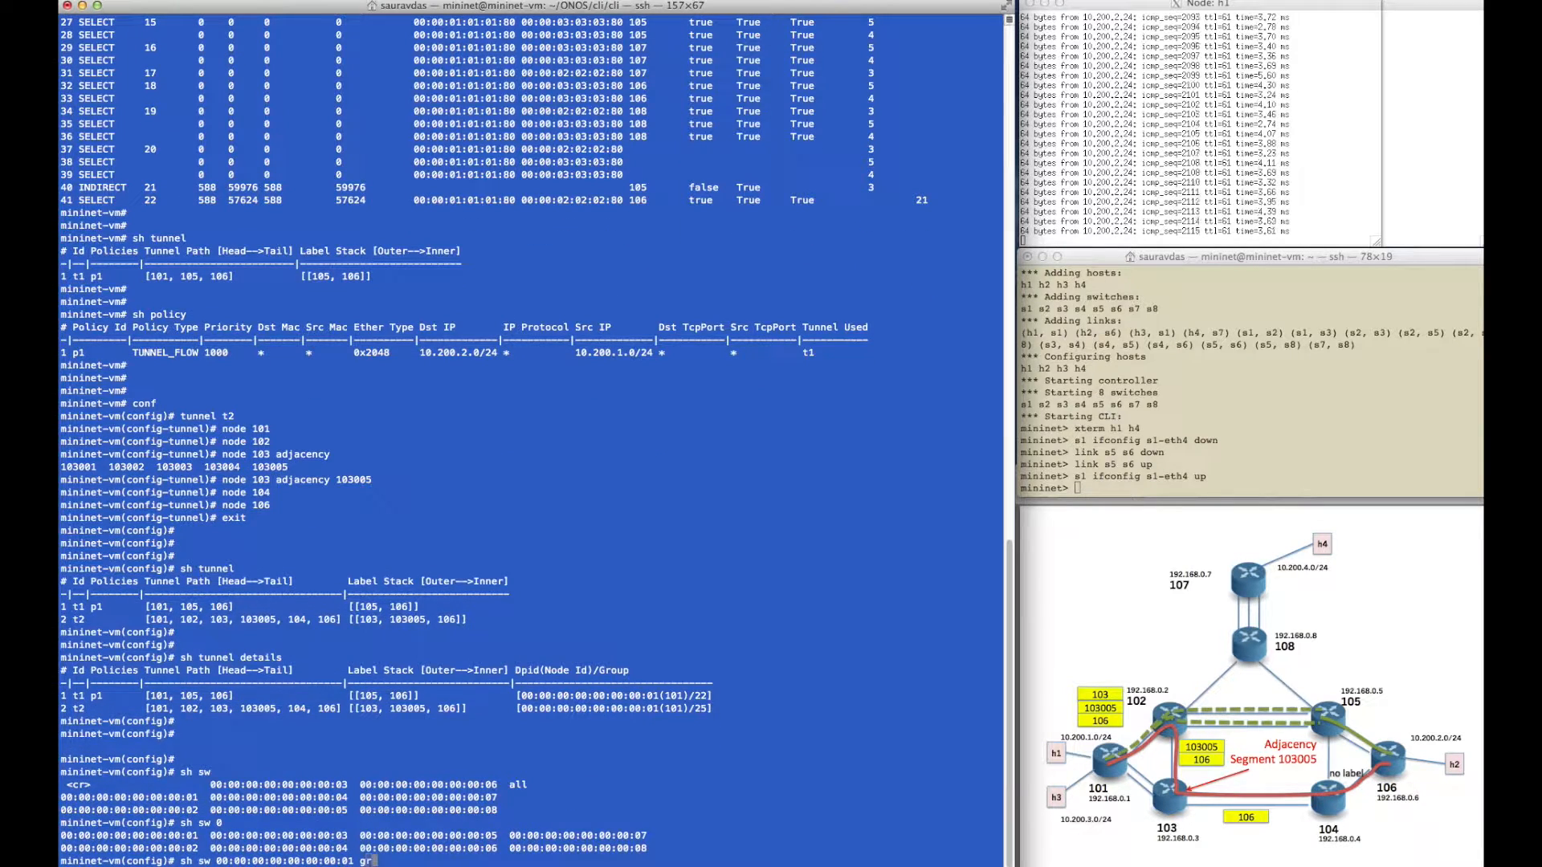
{"action": "key", "text": "Return"}
{"action": "type", "text": "sh sw 00:00:00:00:00:00:00:0"}
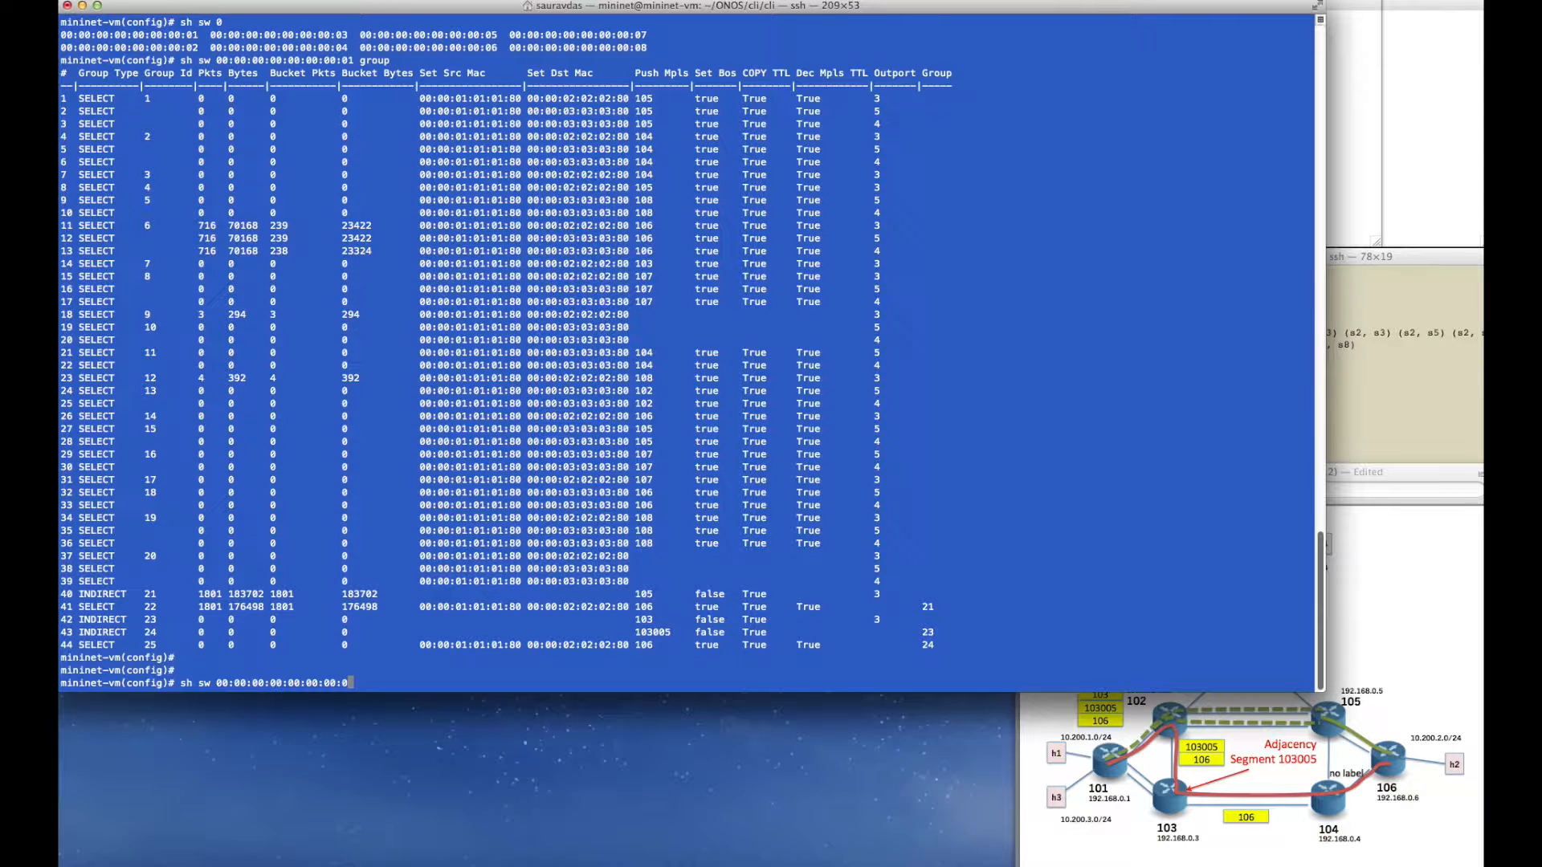
Show switch 102's MPLS table with labels 101–108 and adjacency labels 102001–102005.
{"action": "type", "text": "3"}
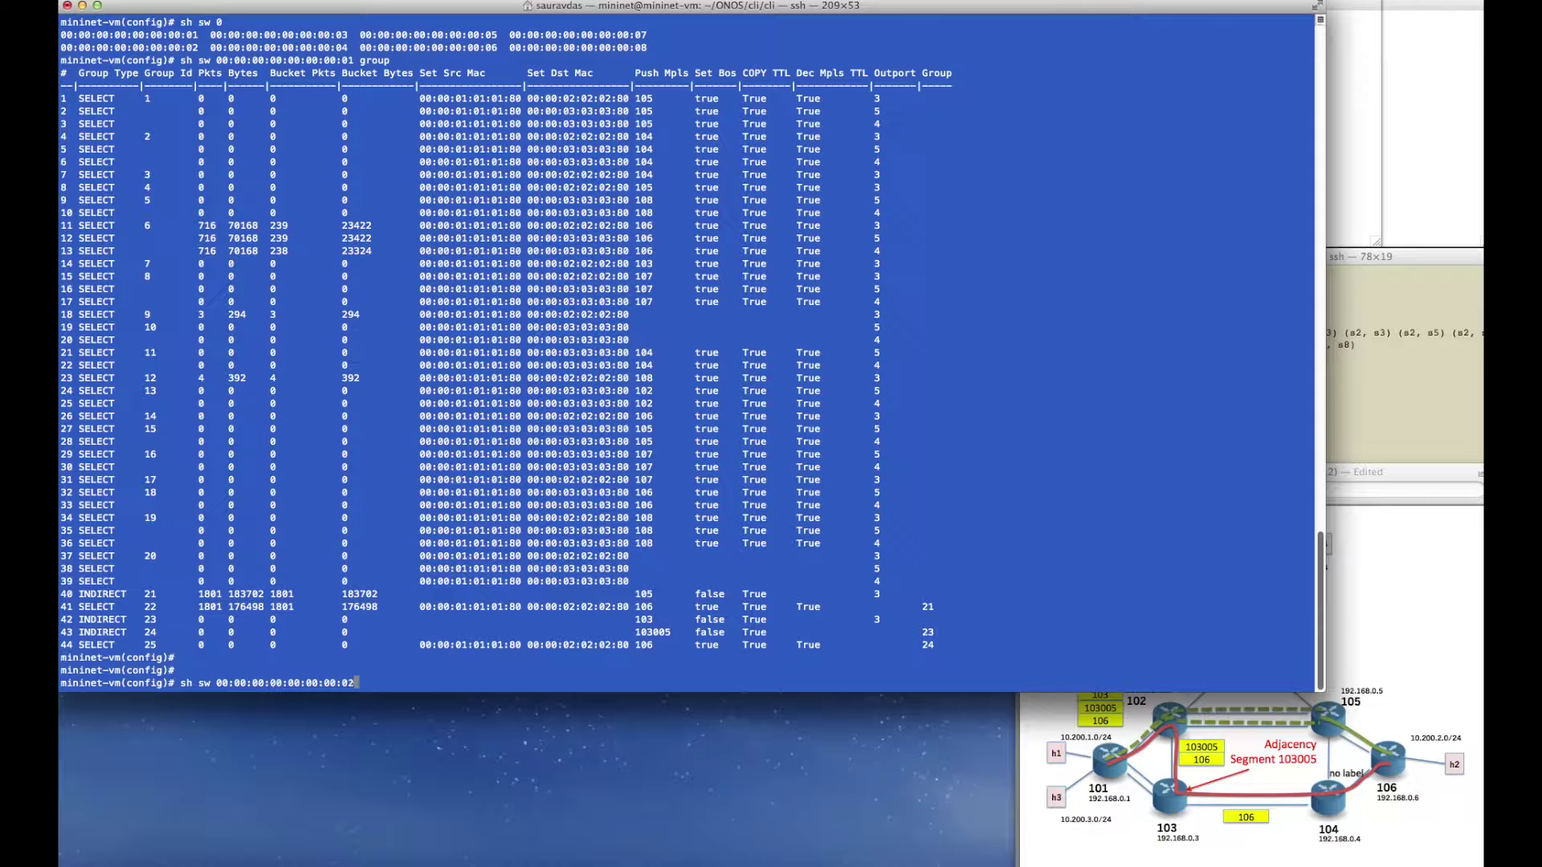
{"action": "type", "text": "table mpls"}
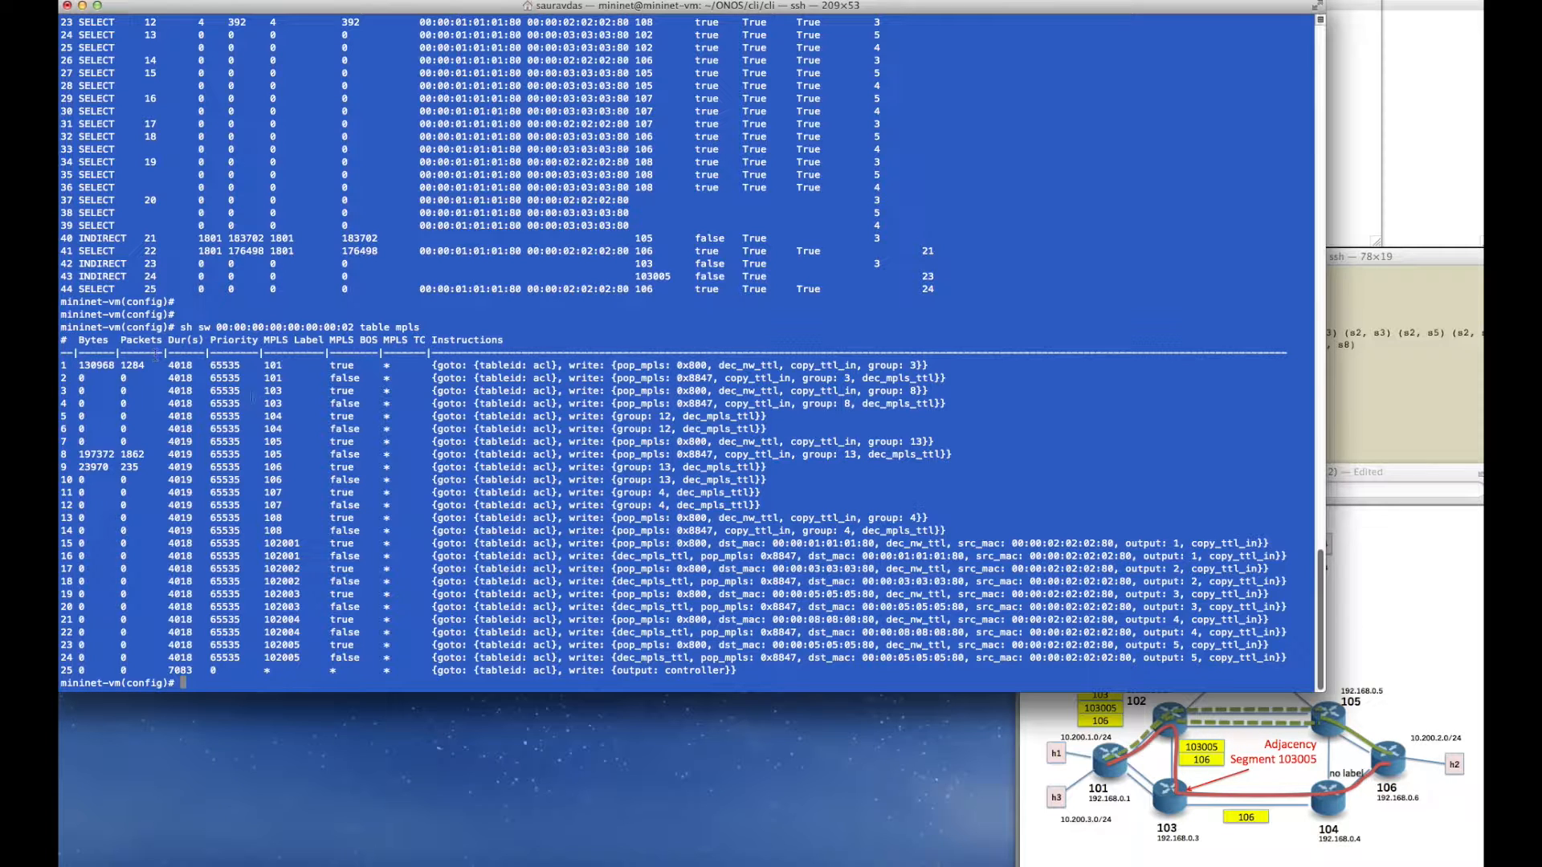
{"action": "double_click", "coordinate": [276, 403]}
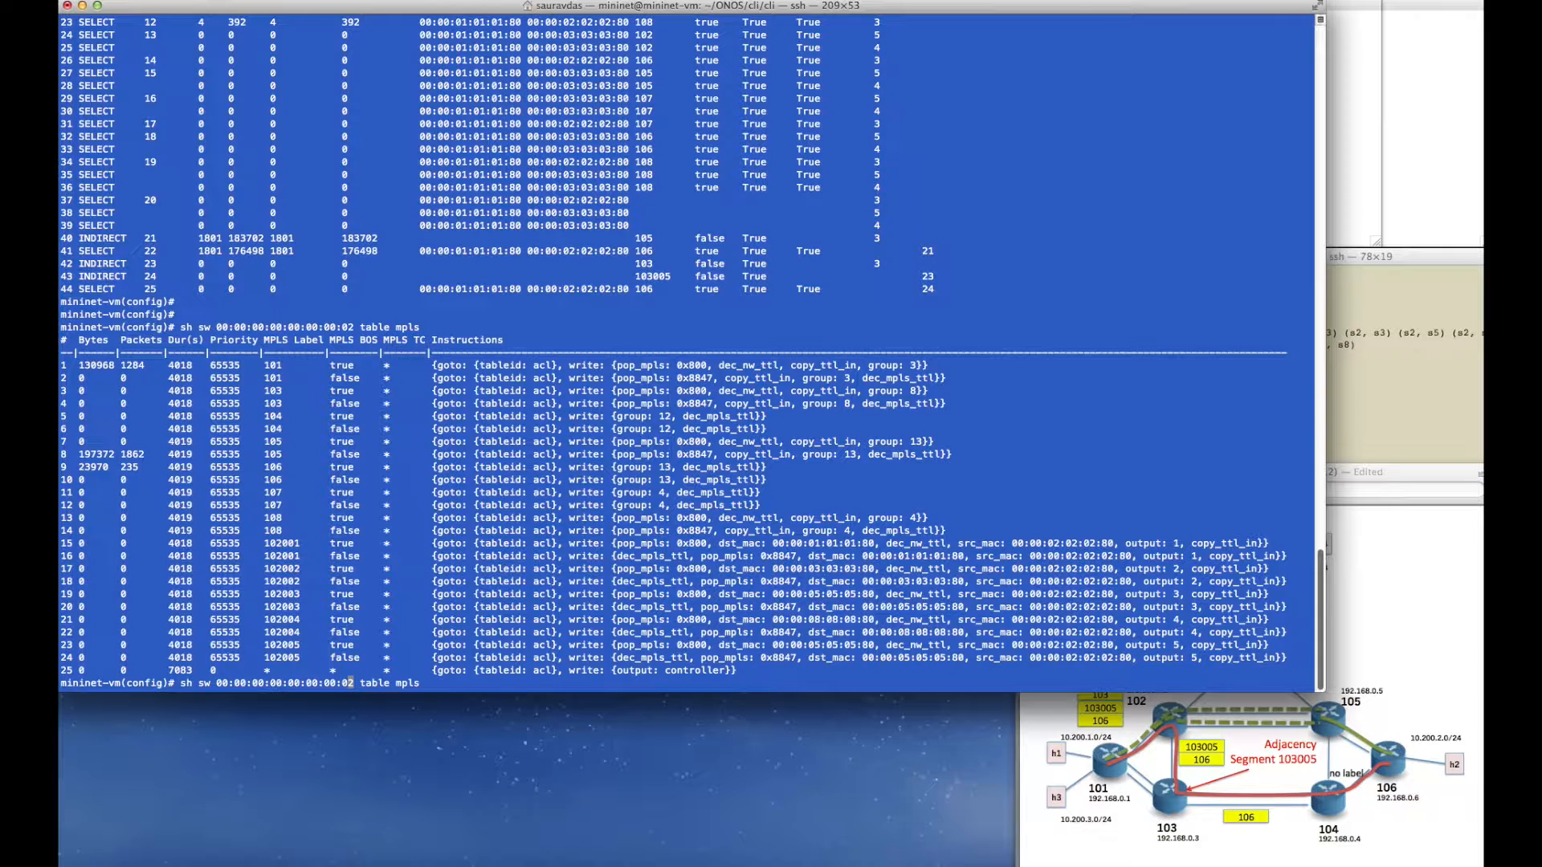
Show switch 103's MPLS table and switch 101's group table again.
{"action": "type", "text": "sh sw 00:00:00:00:00:00:00:03 table mpls"}
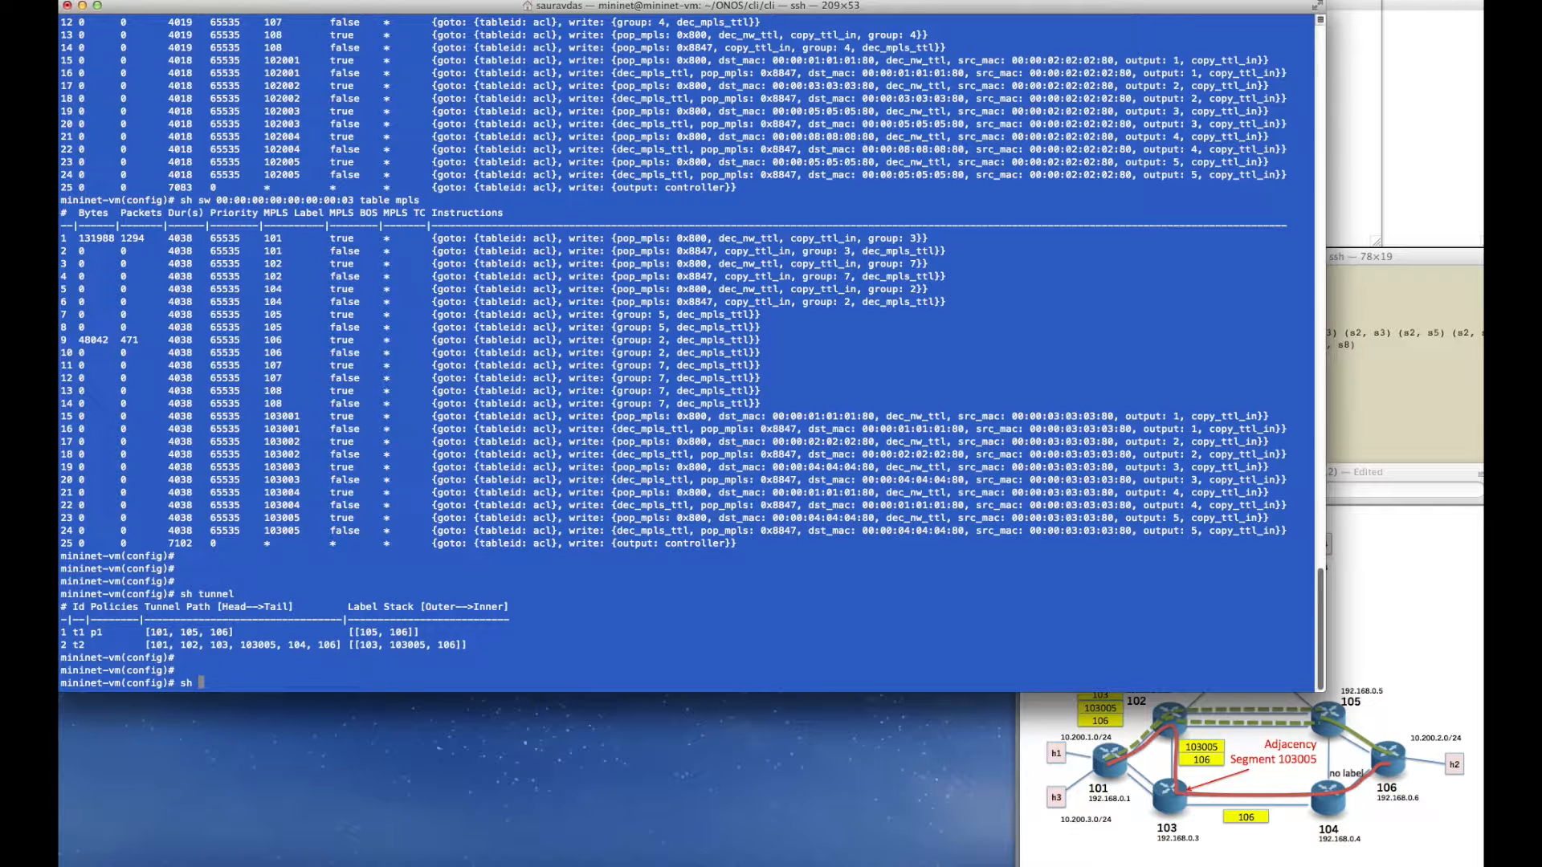
{"action": "type", "text": "switch 00:00:00:00:00:00:00:01"}
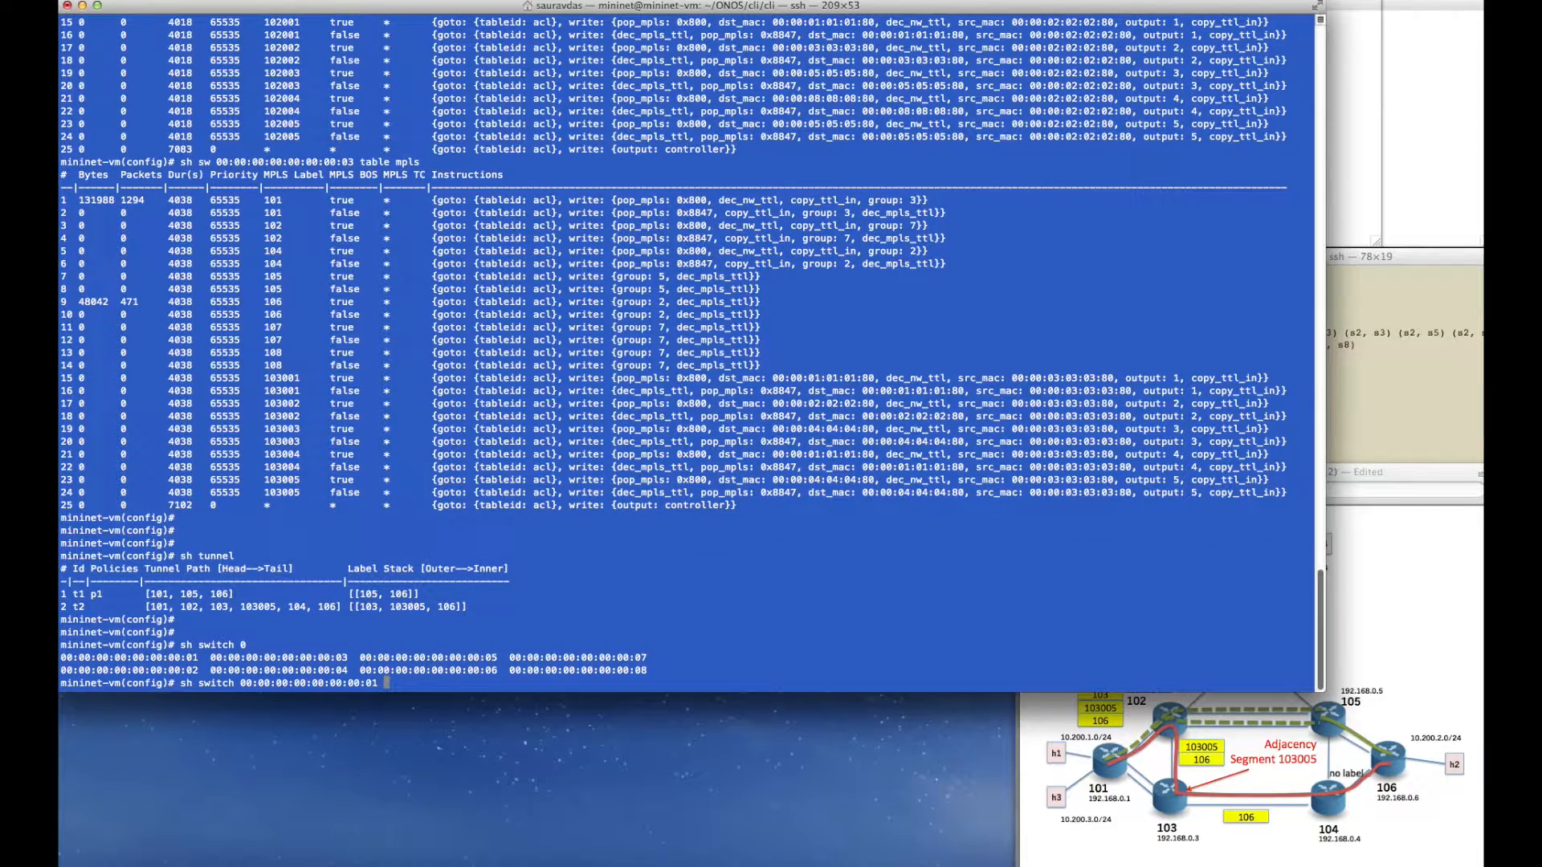
{"action": "key", "text": "Return"}
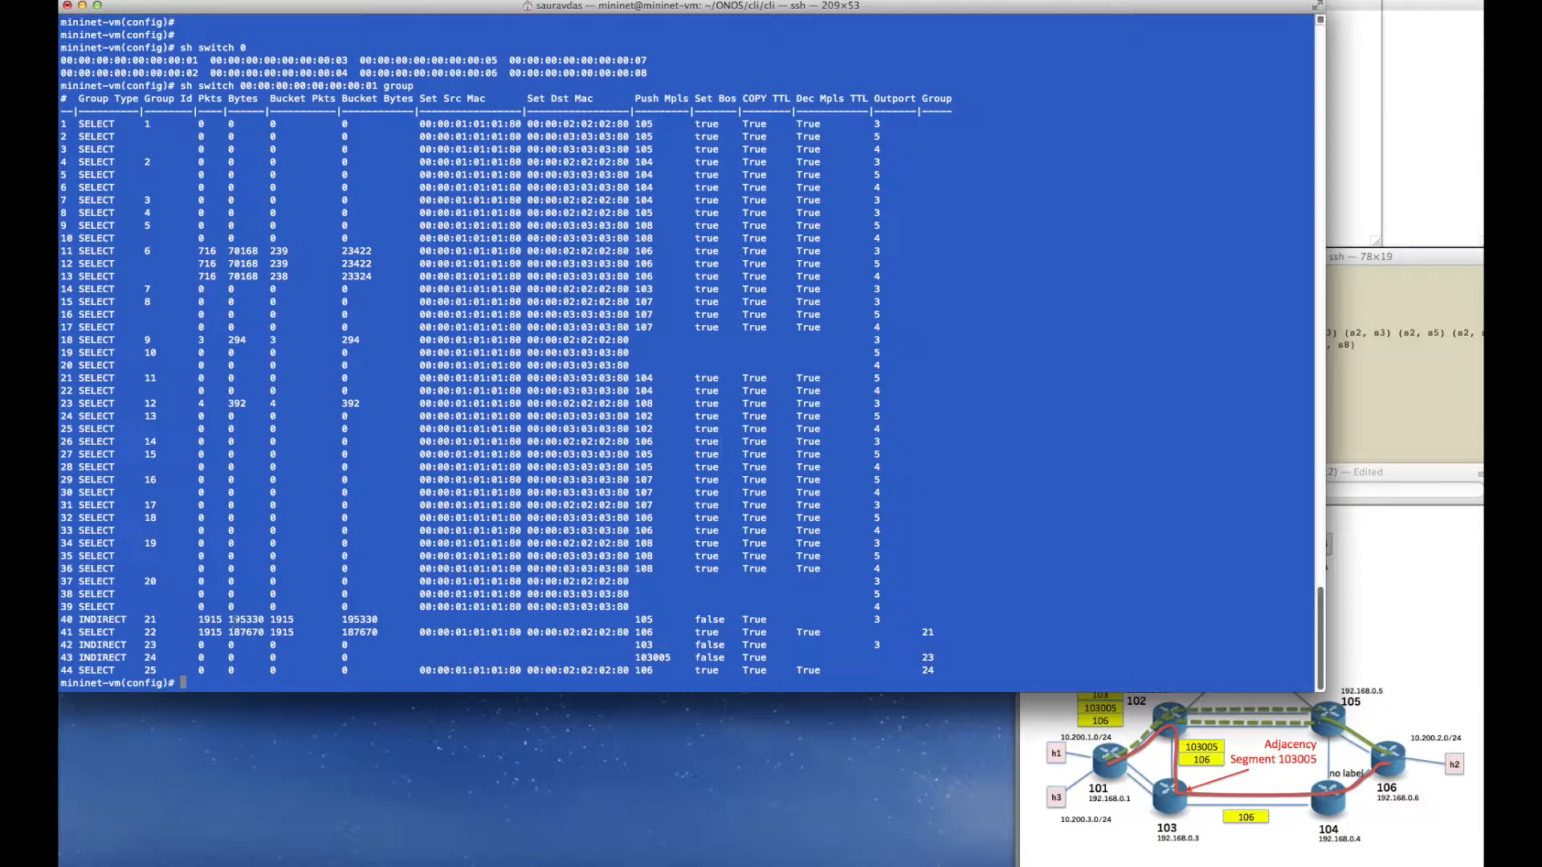
List the tunnels and policies, confirming only p1 via t1 exists.
{"action": "type", "text": "sh"}
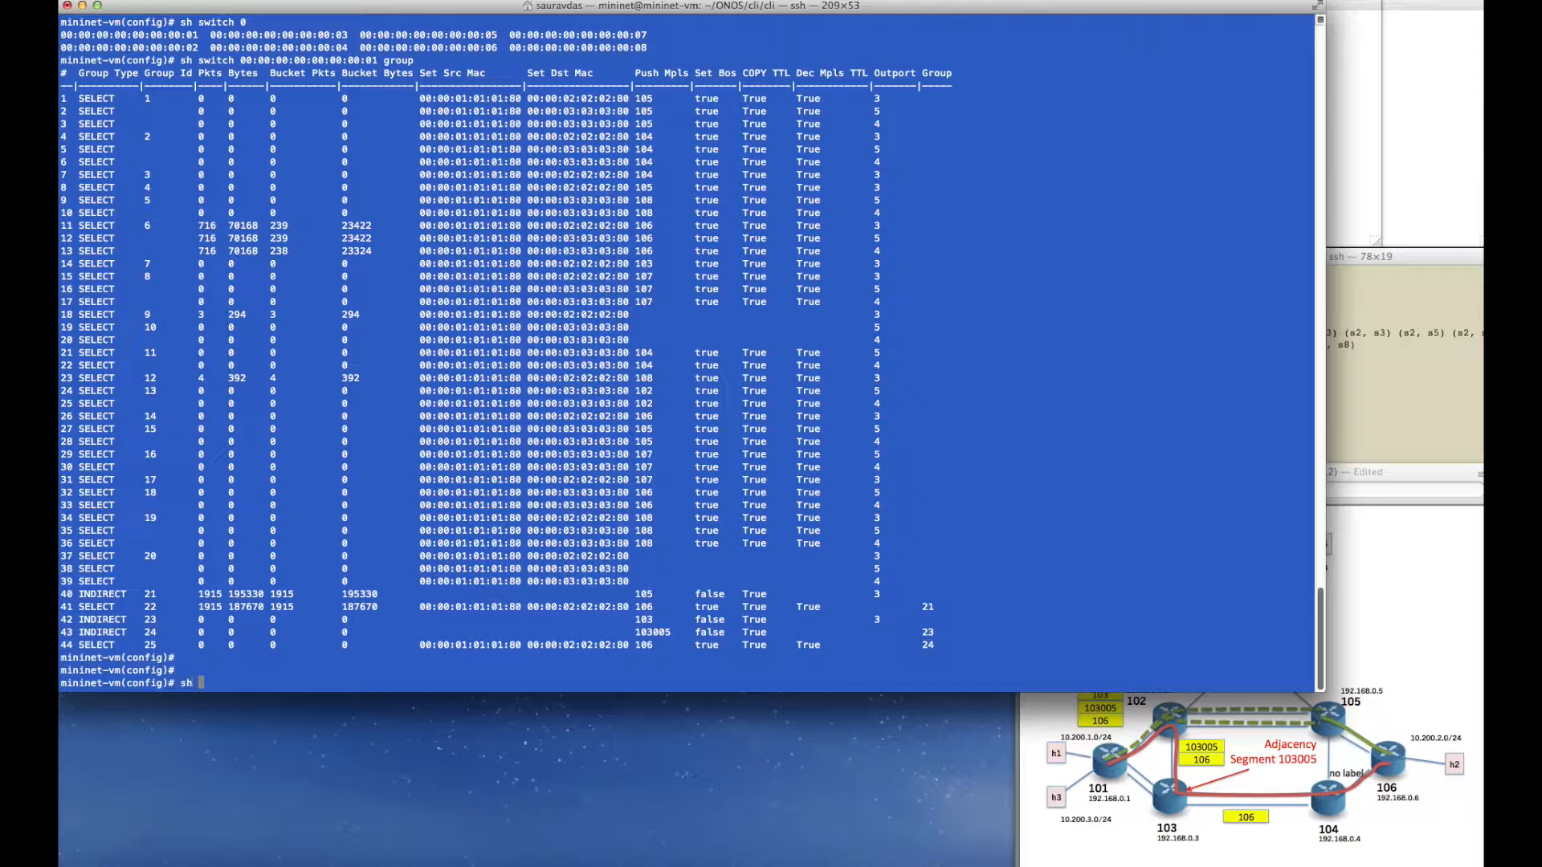
{"action": "type", "text": "sh policy"}
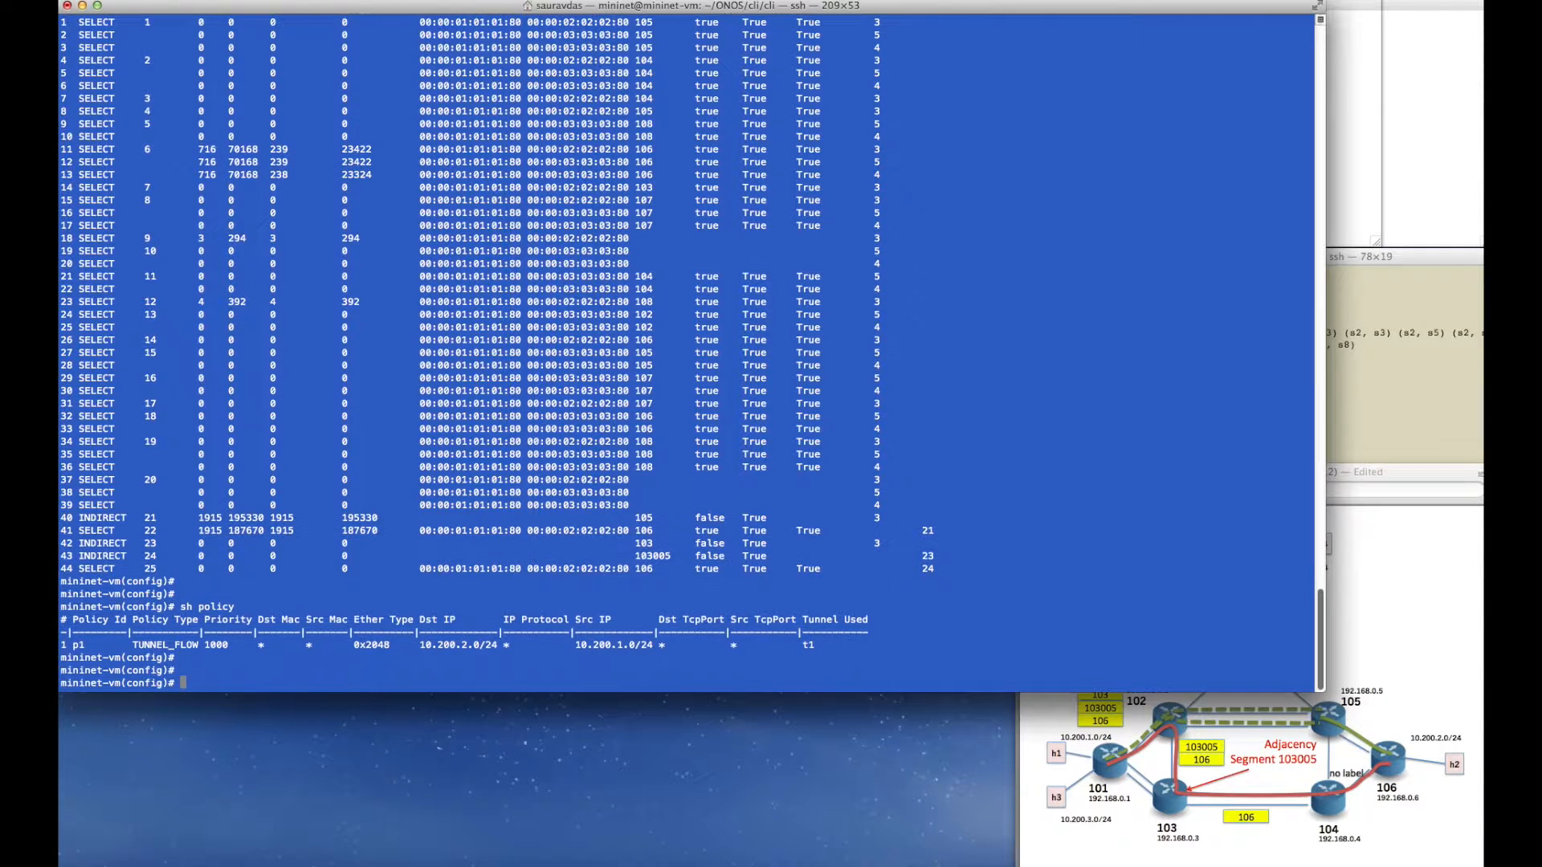
Define policy p2 with policy-type tunnel-flow.
{"action": "type", "text": "policy"}
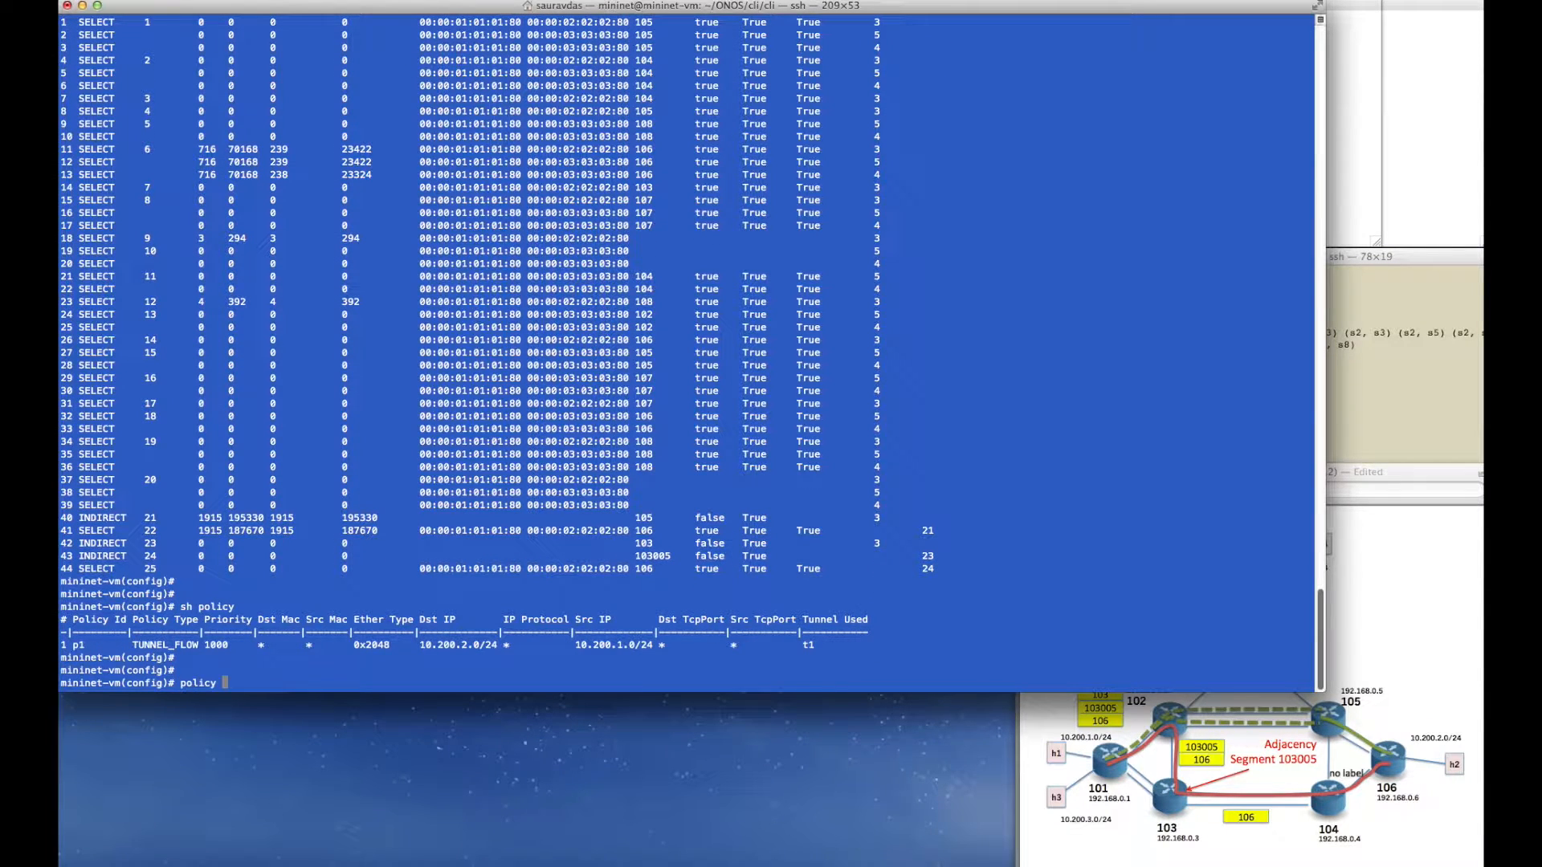
{"action": "type", "text": "p2"}
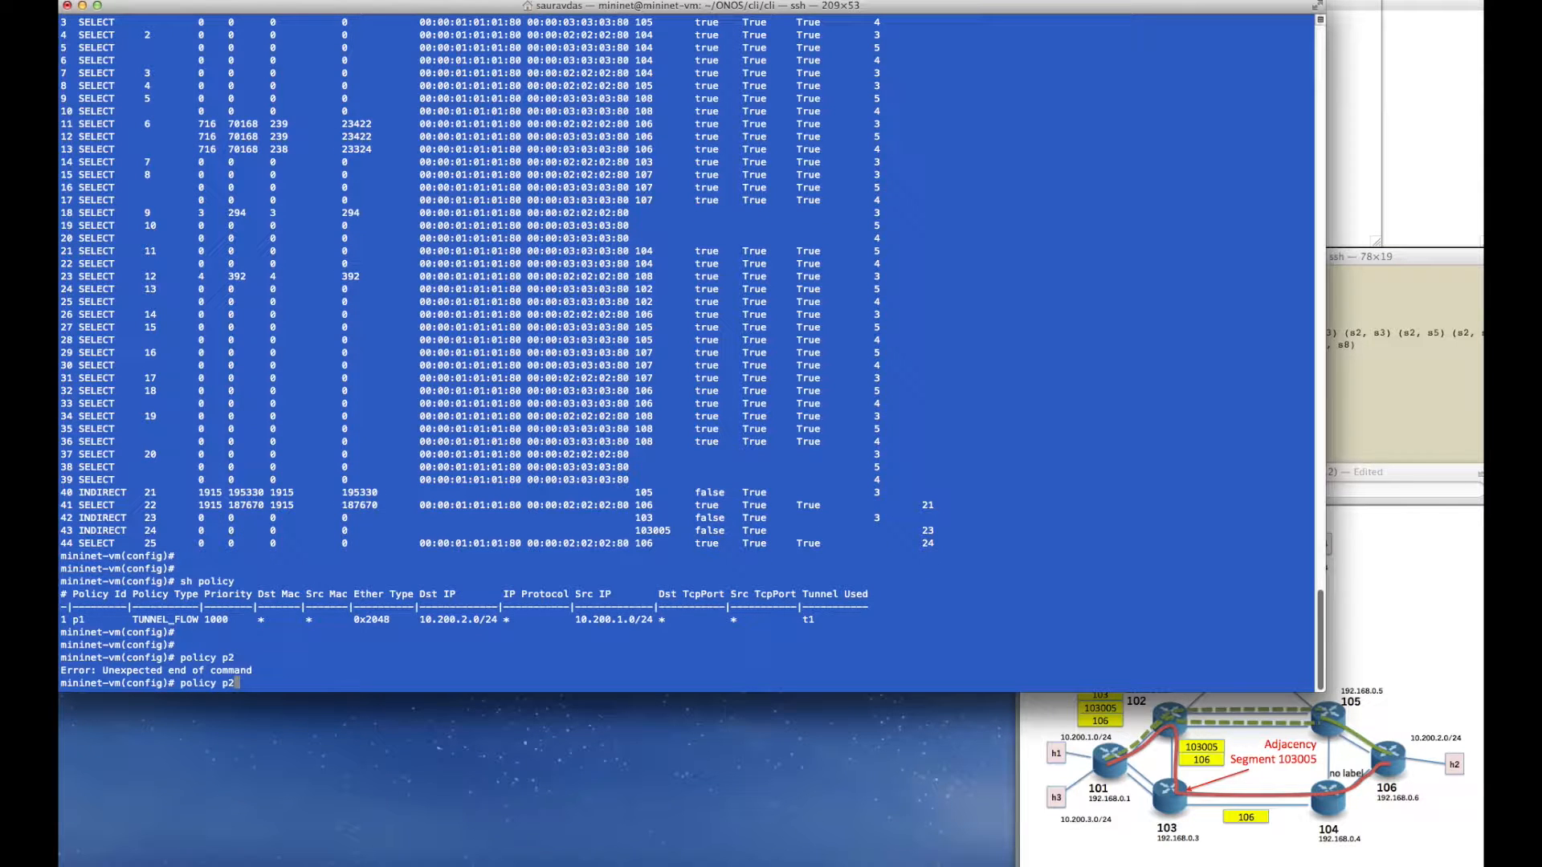
{"action": "type", "text": "policy-type"}
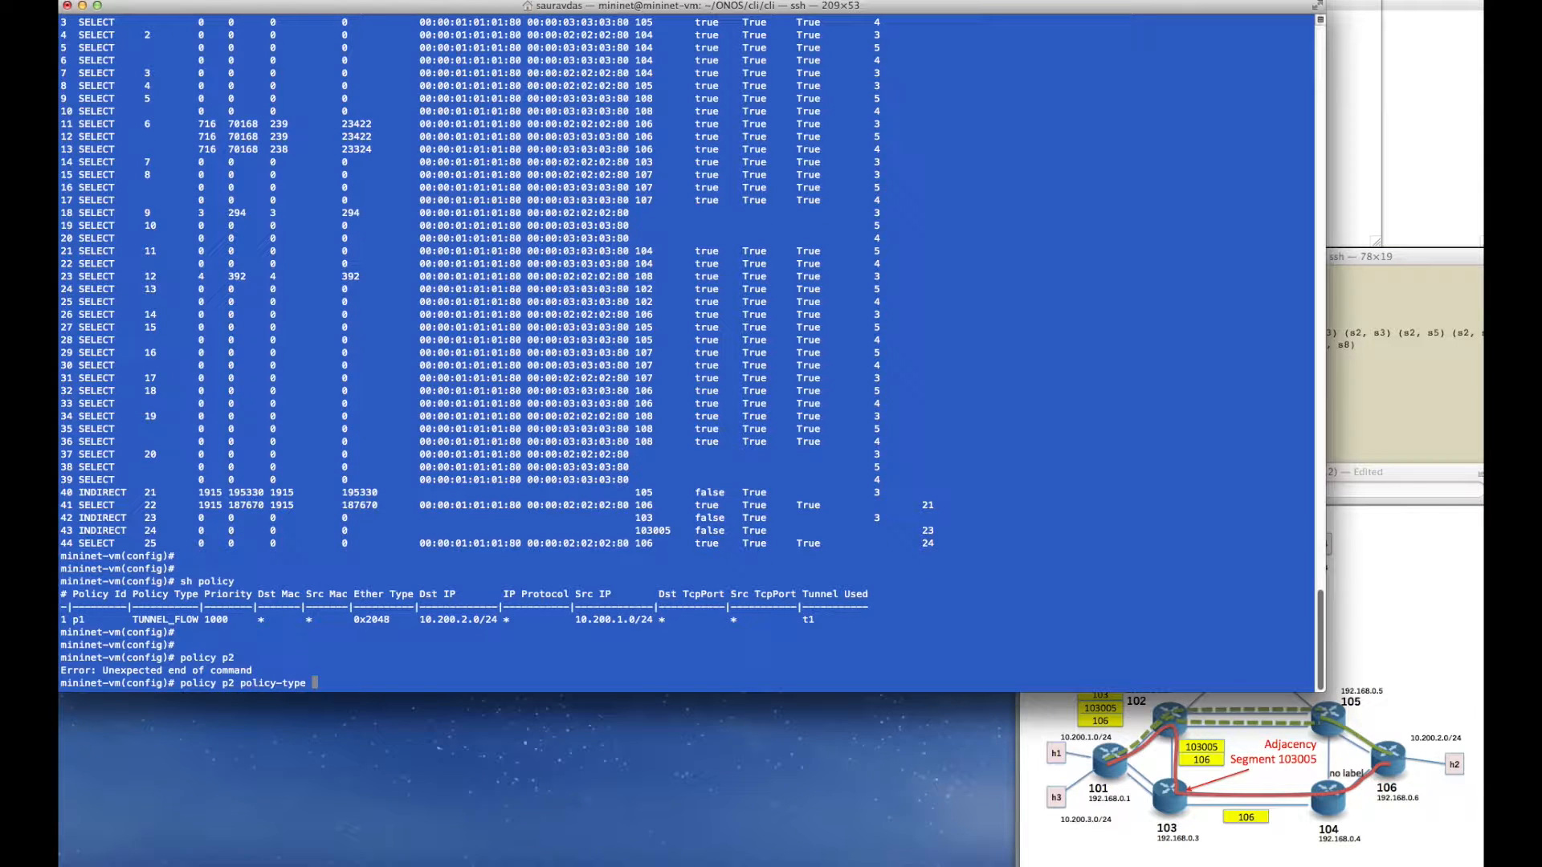
{"action": "type", "text": "tunnel-flow"}
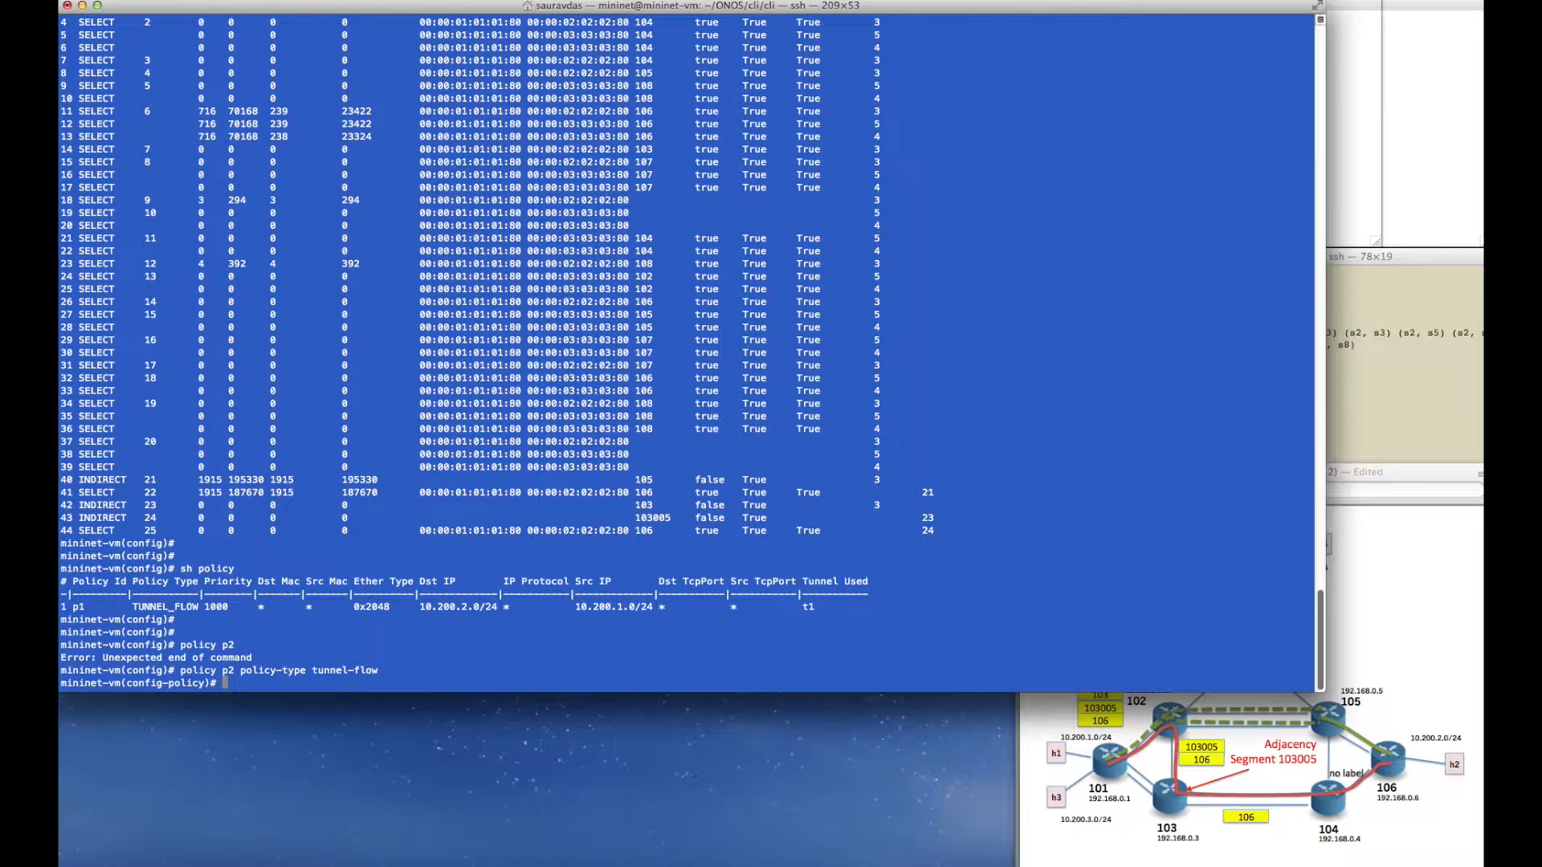
Add flow-entry ip 10.200.1.0/24 to 10.200.2.0/24 for policy p2.
{"action": "type", "text": "flow"}
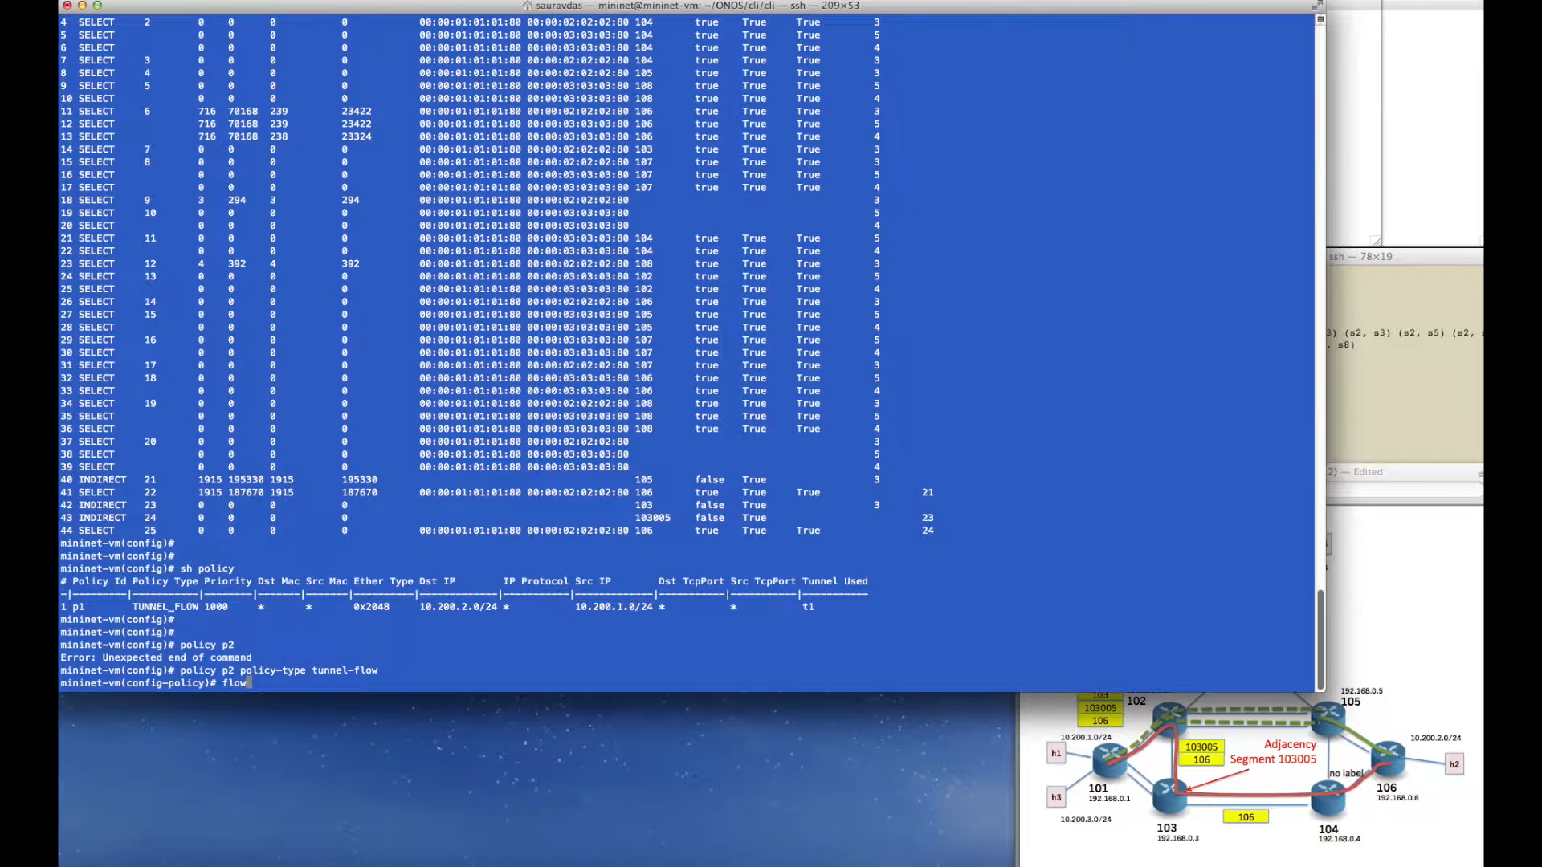
{"action": "type", "text": "-entry ip"}
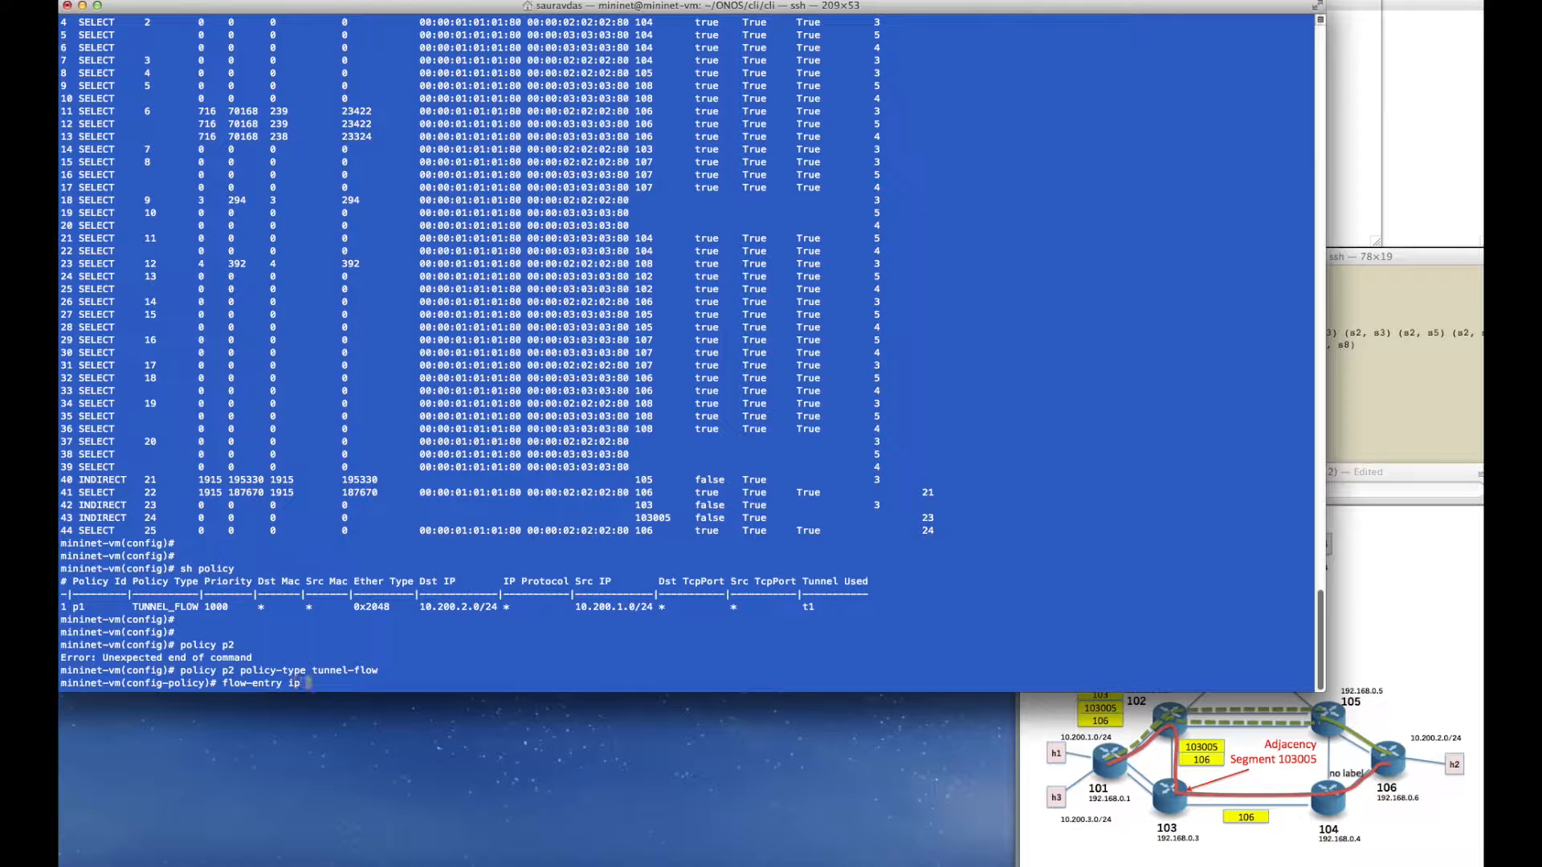
{"action": "type", "text": "10."}
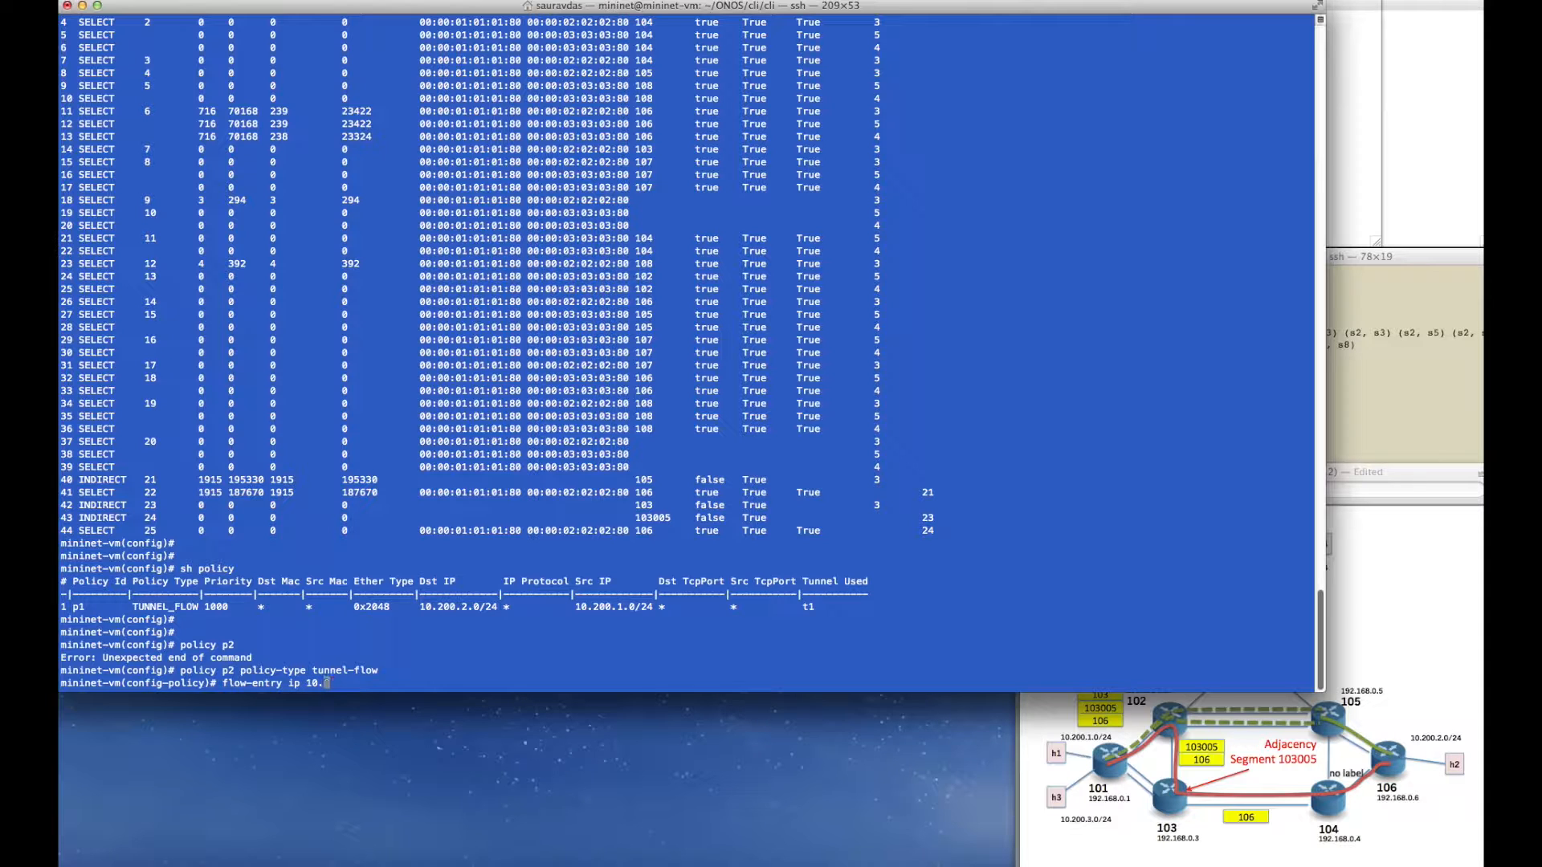
{"action": "type", "text": "20"}
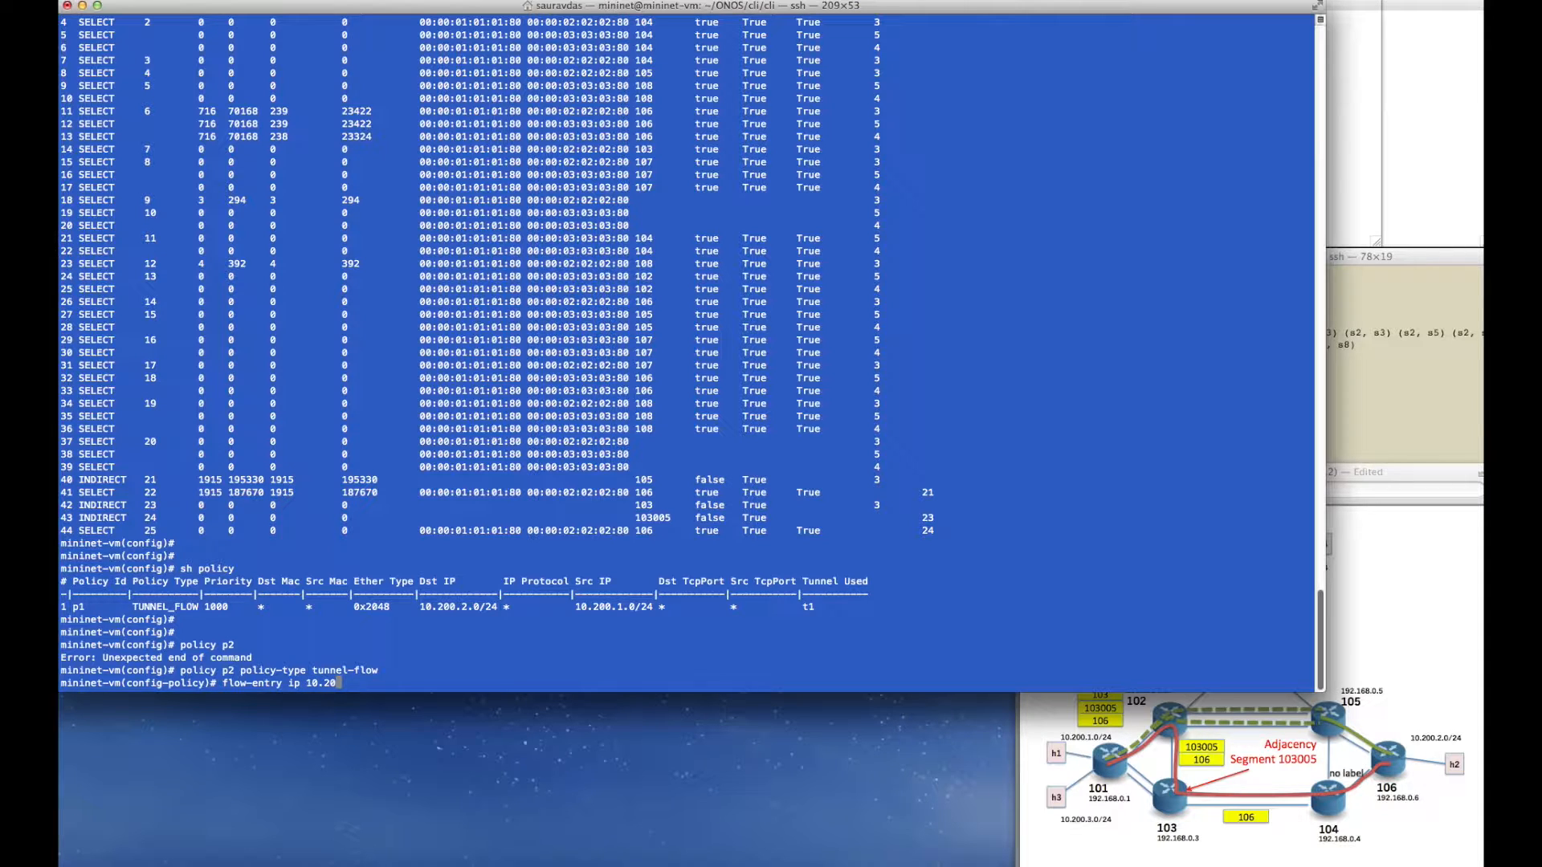
{"action": "type", "text": "0"}
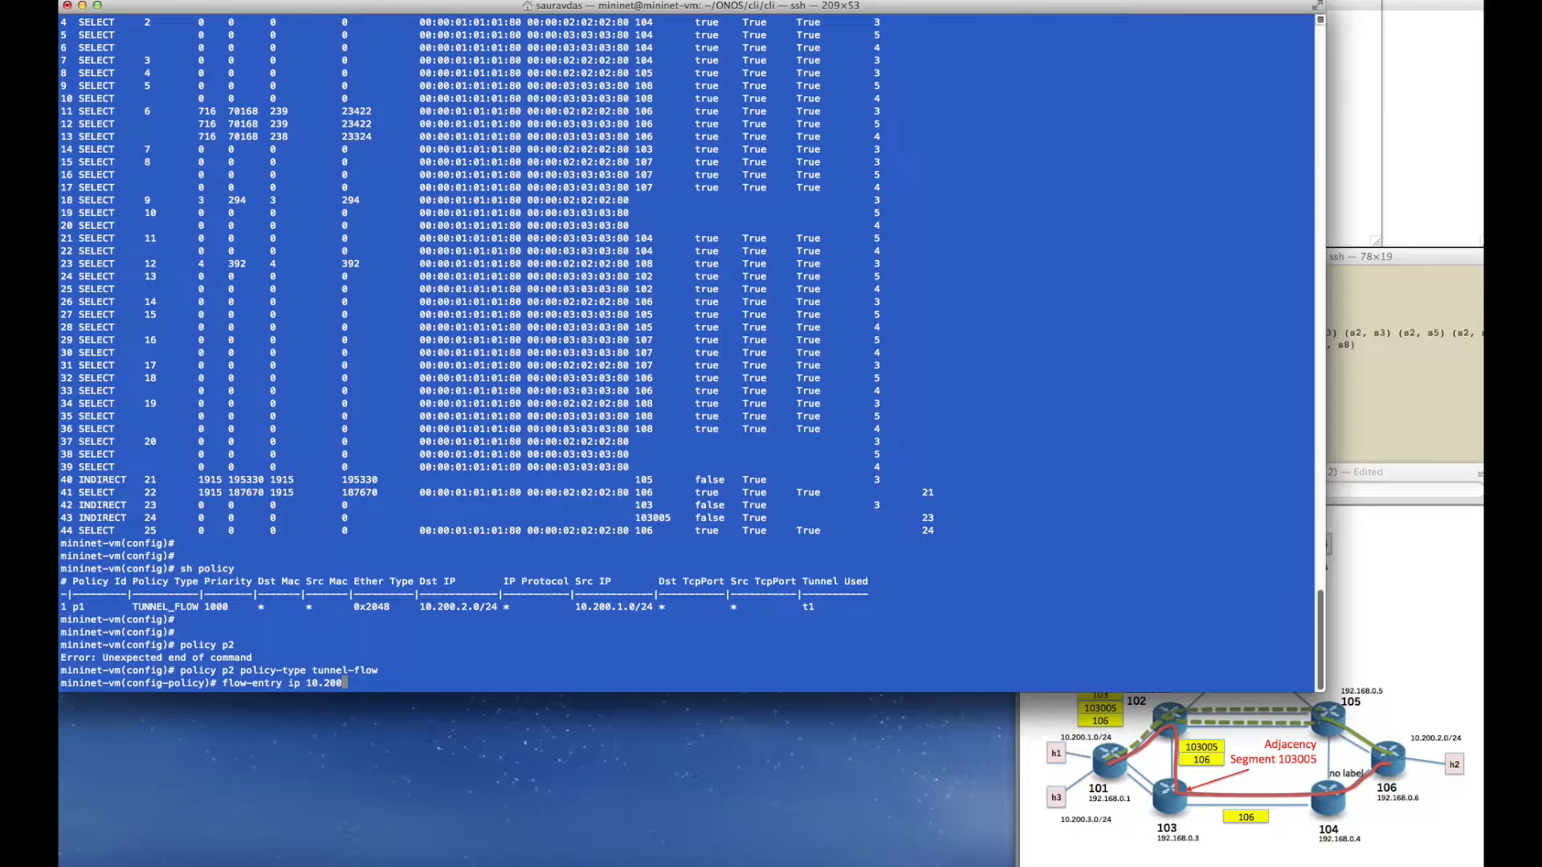
{"action": "type", "text": "."}
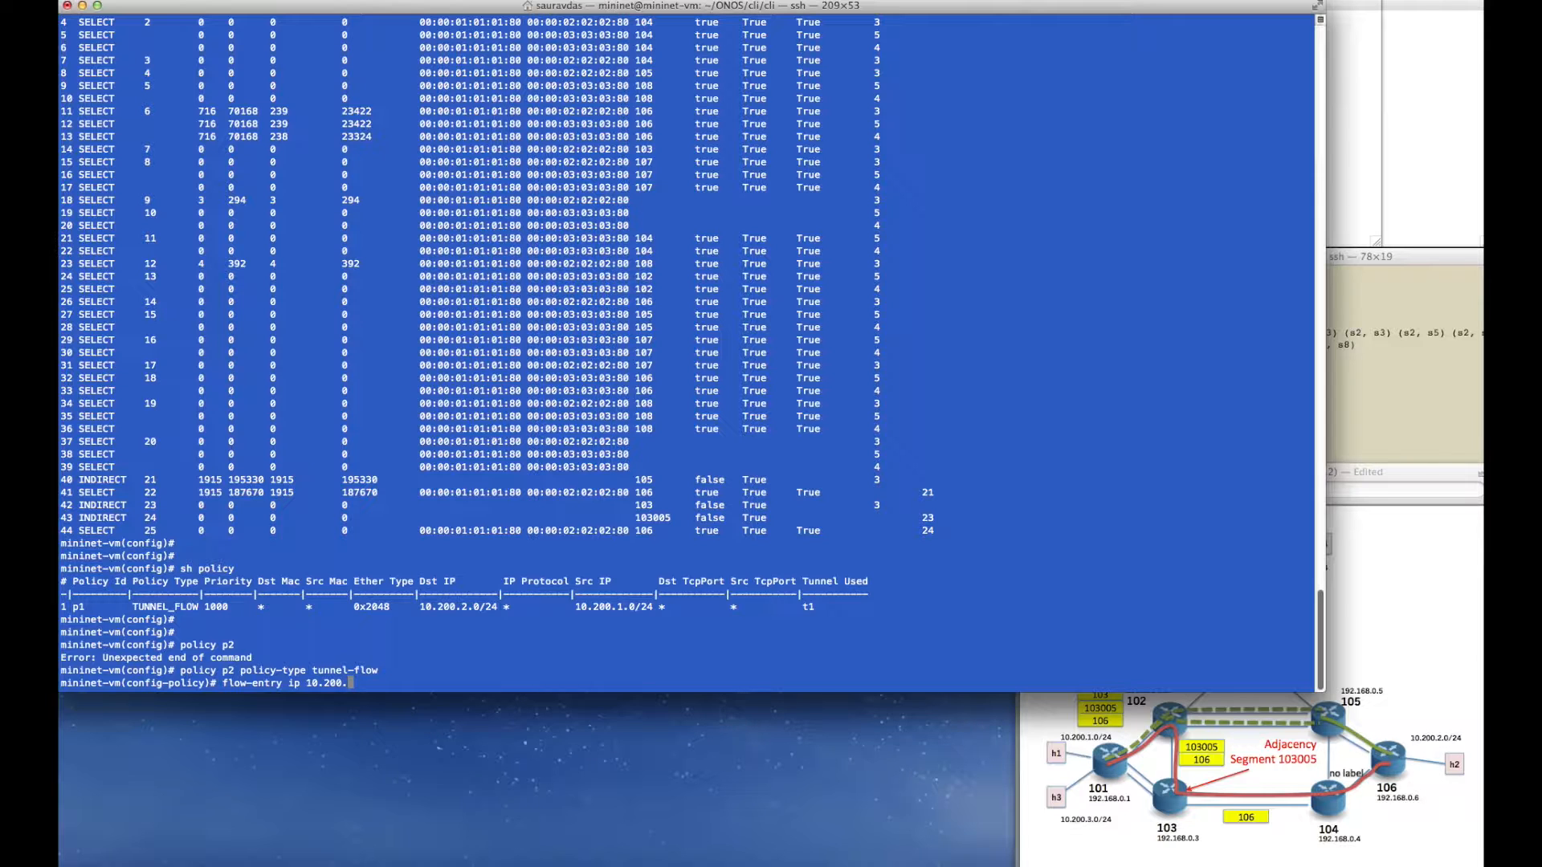
{"action": "type", "text": "1.0"}
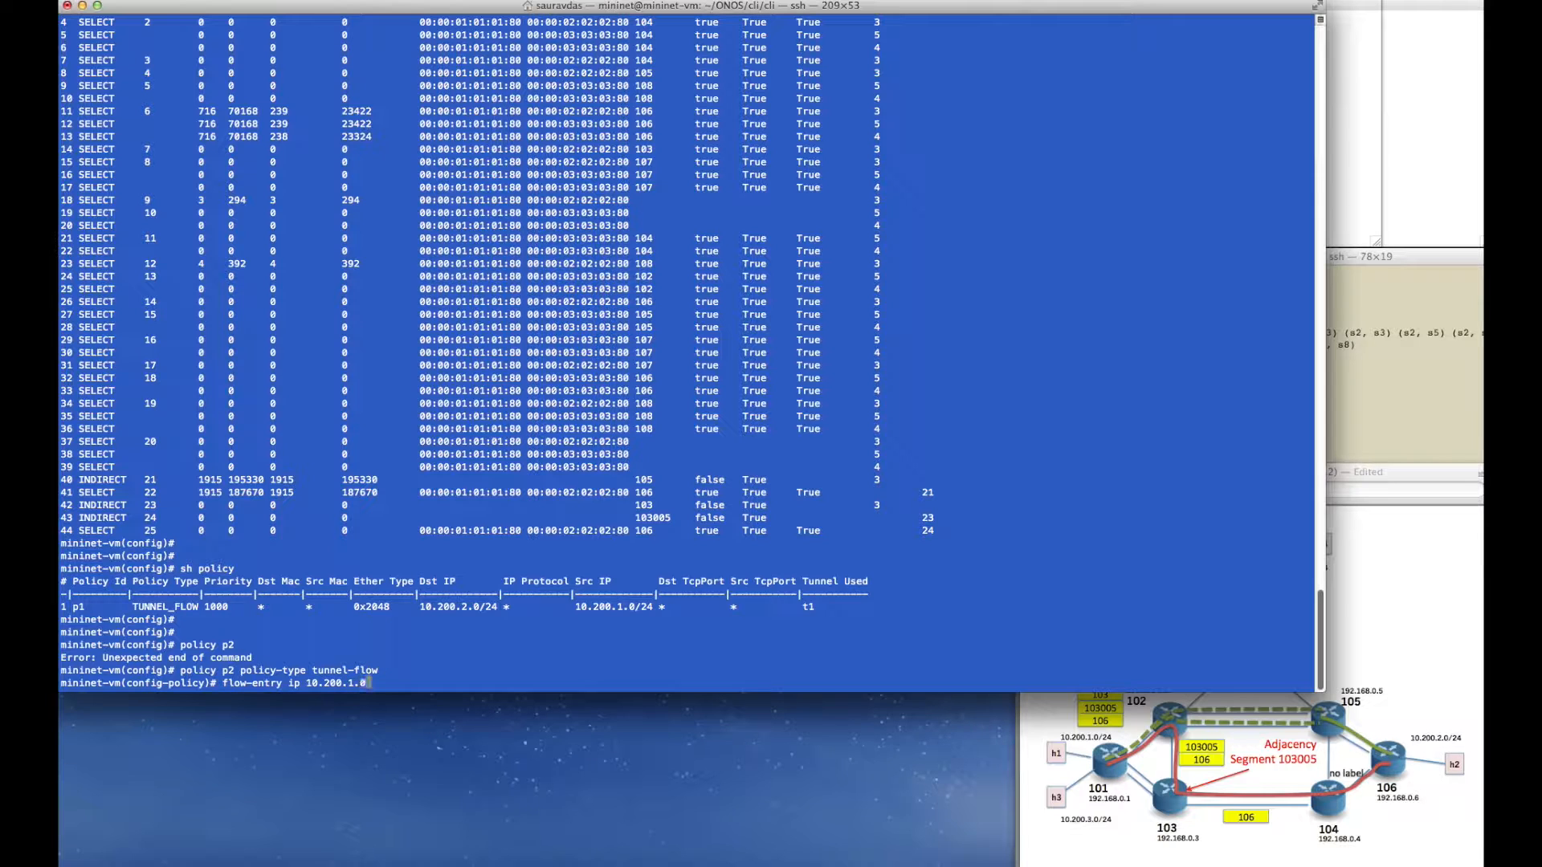
{"action": "type", "text": "/24 10.200.2.0"}
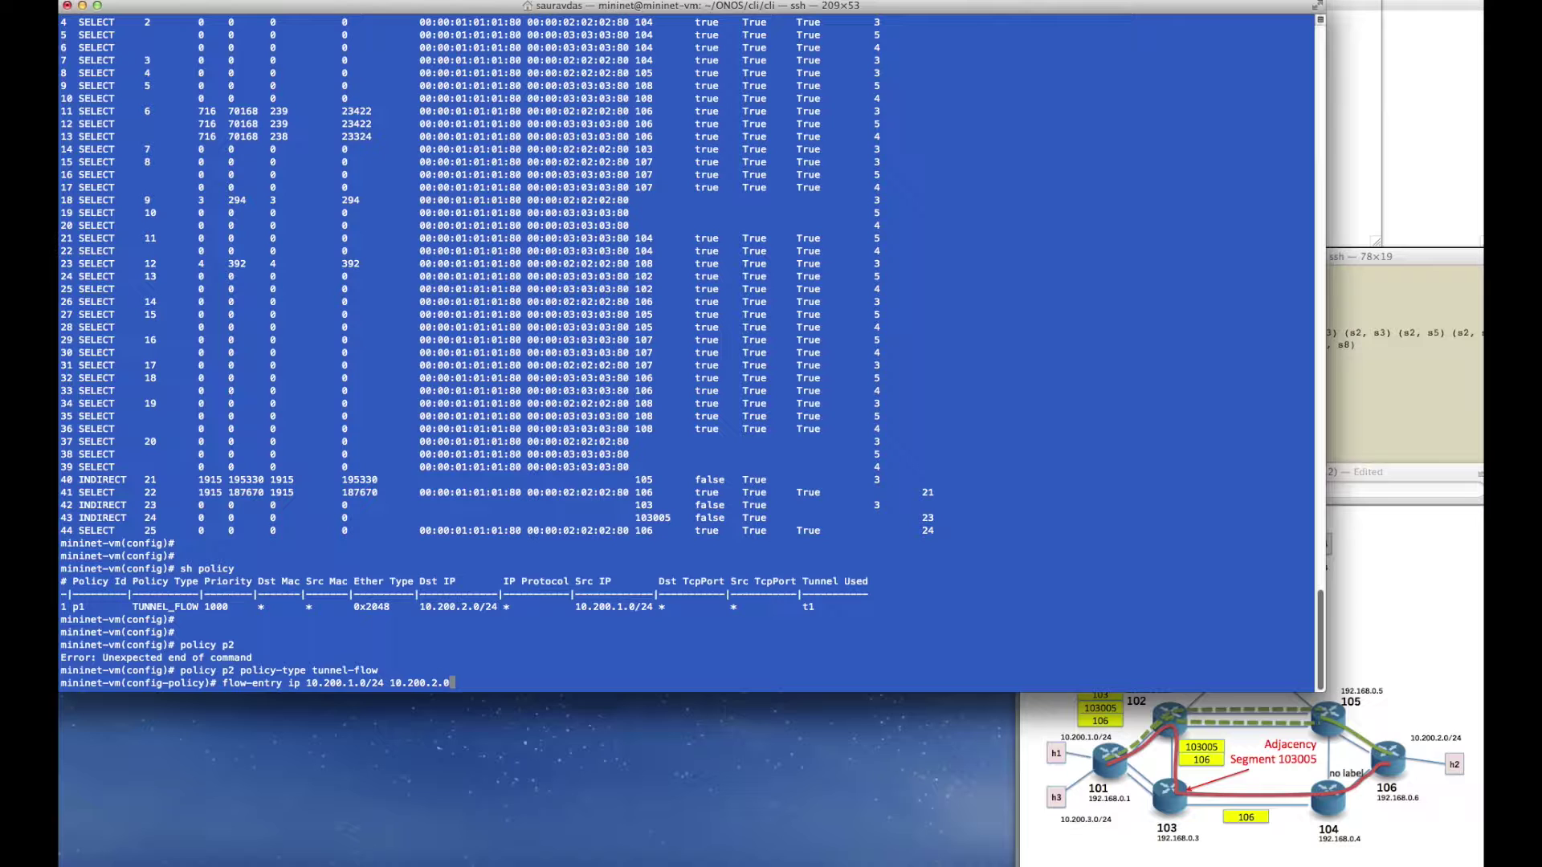
{"action": "type", "text": "24"}
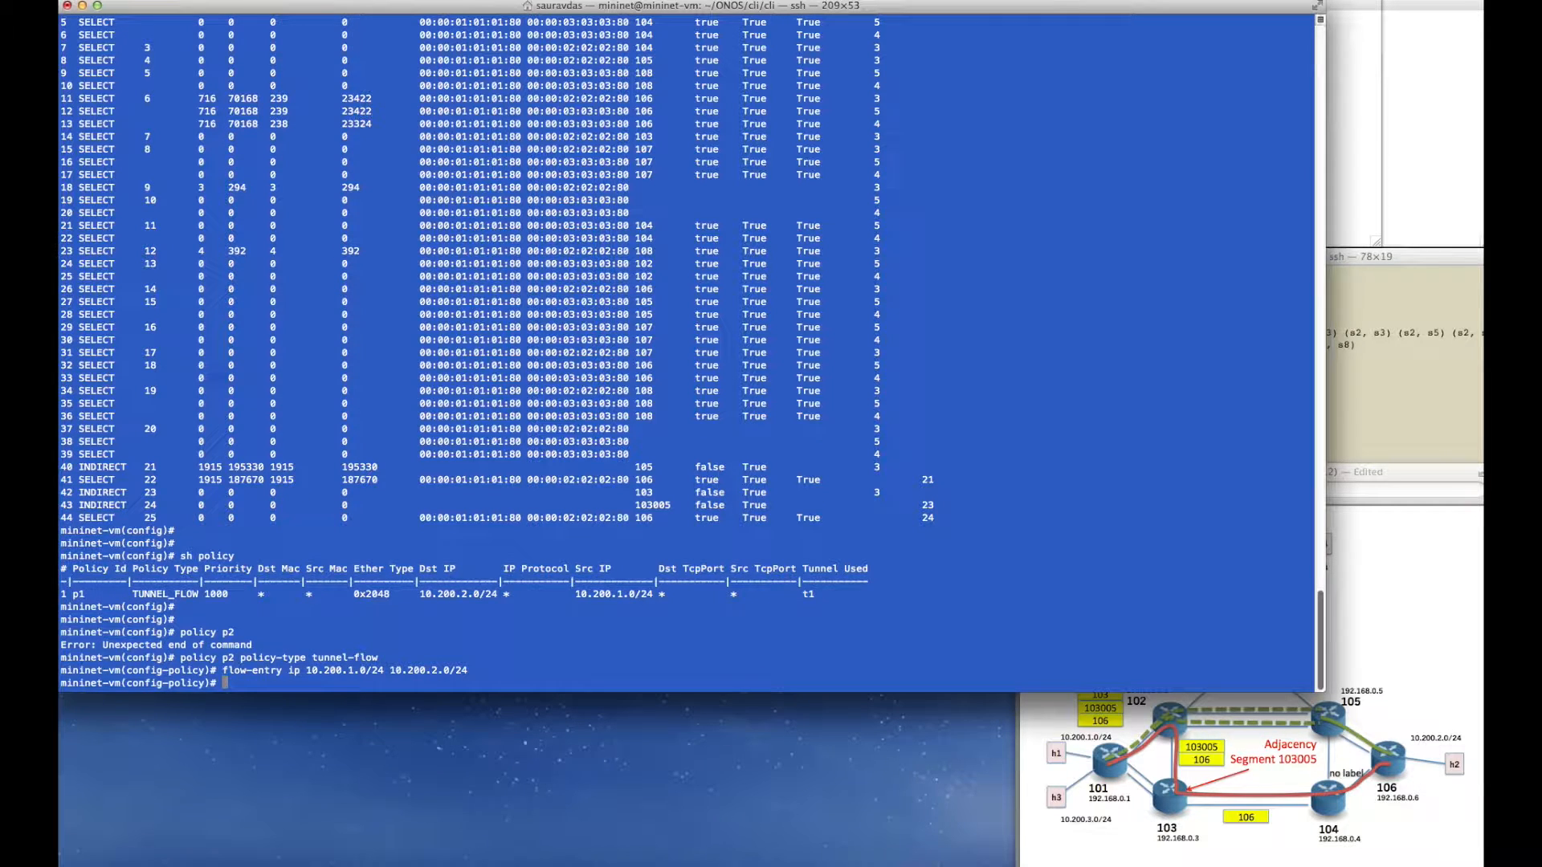
Assign tunnel t2 and priority 2000 to policy p2, then exit.
{"action": "type", "text": "tunnel t2"}
{"action": "type", "text": "po"}
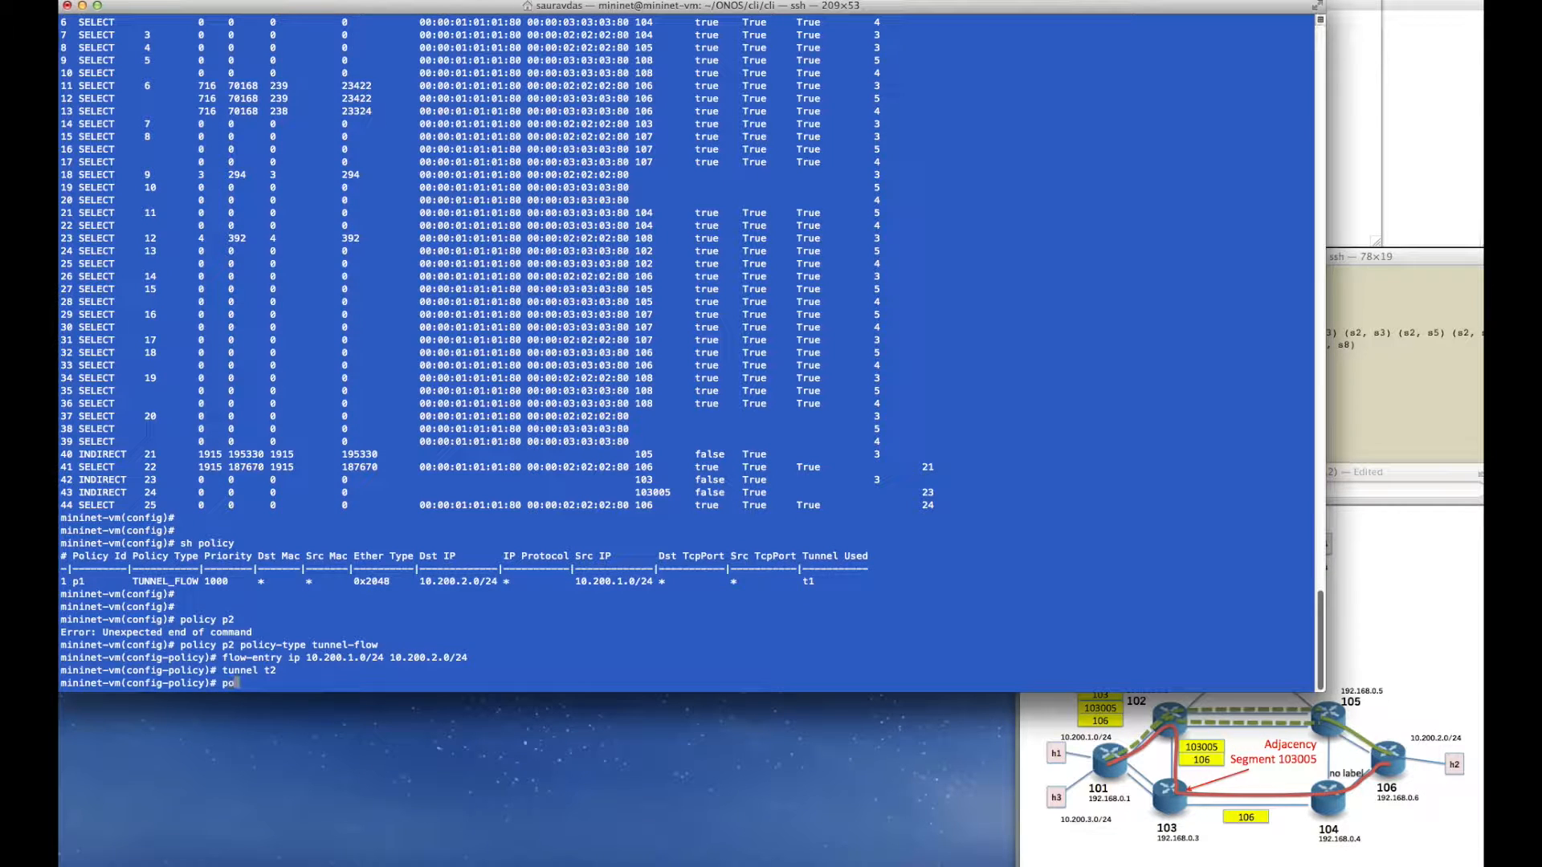
{"action": "type", "text": "priority"}
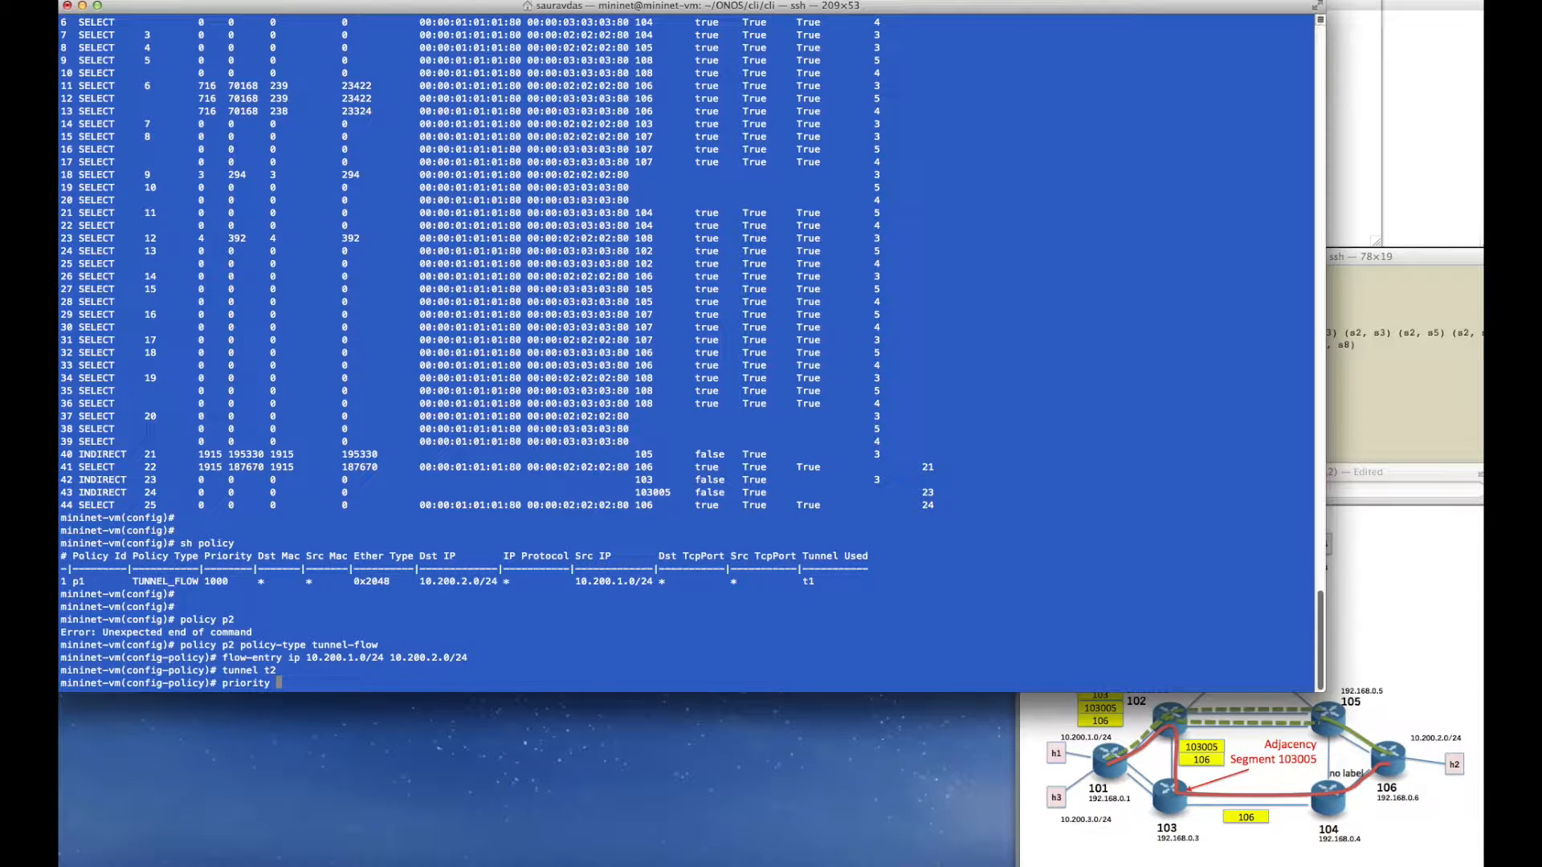
{"action": "type", "text": "2000"}
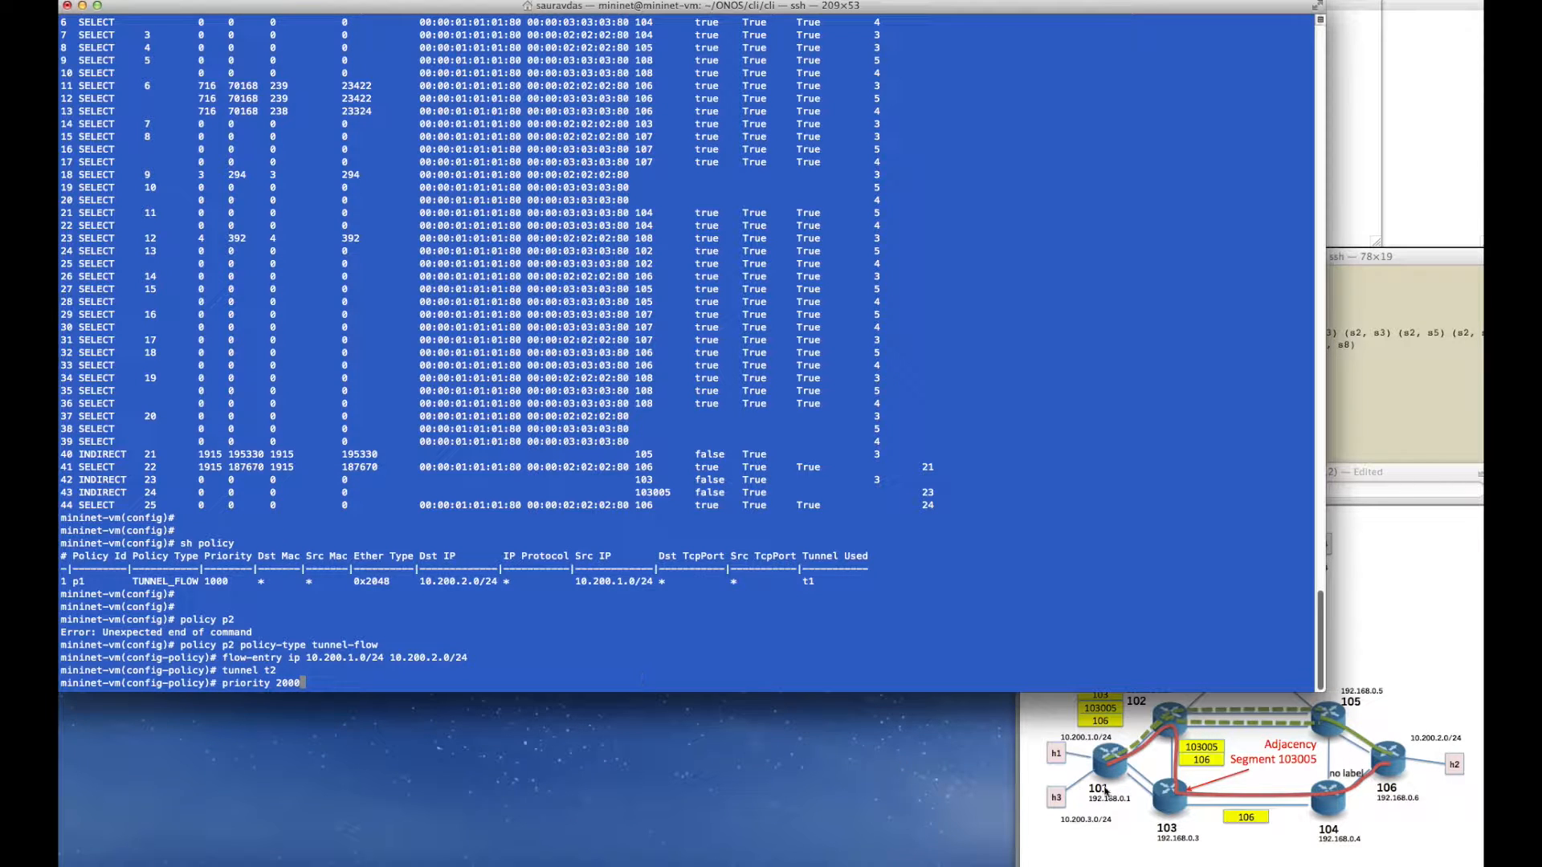
{"action": "mouse_move", "coordinate": [1243, 716]}
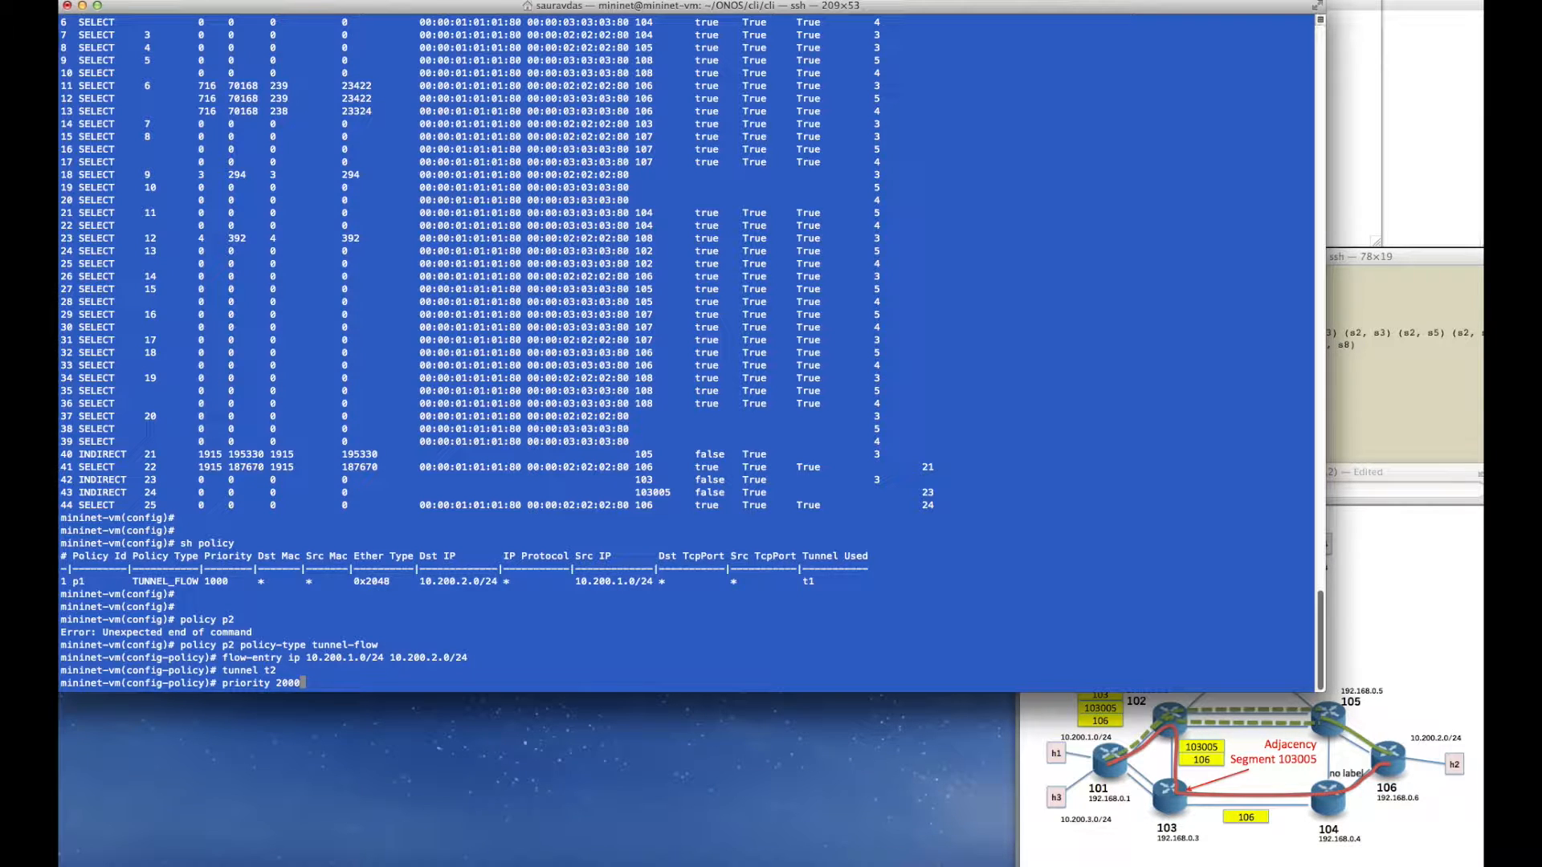
{"action": "type", "text": "exit"}
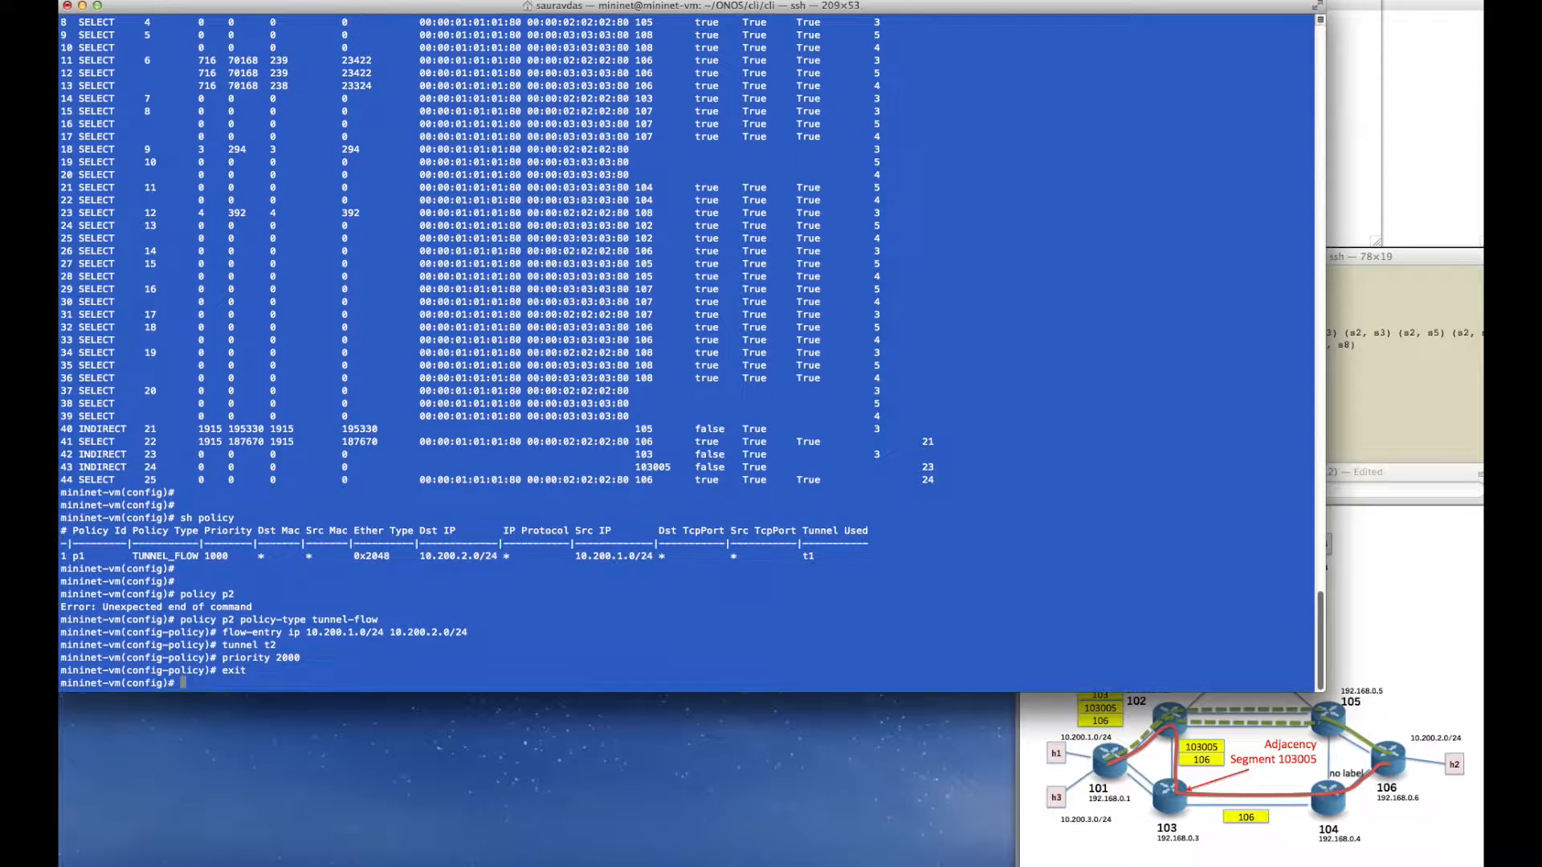
Watch switch 101's group table live, seeing t2's groups 23–25 count packets, then stop with Ctrl+C.
{"action": "key", "text": "Return"}
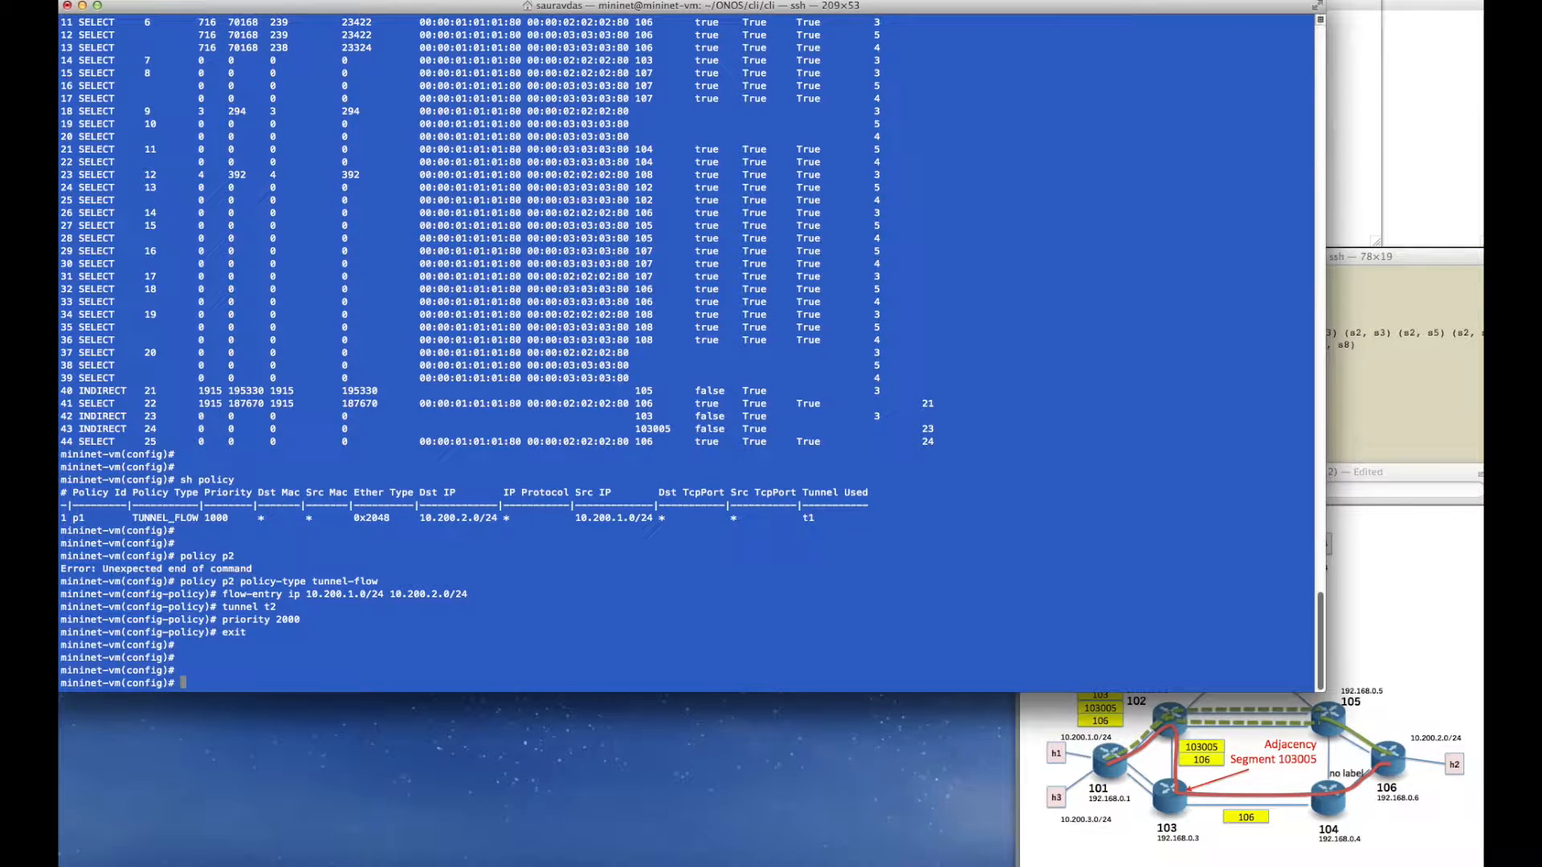
{"action": "type", "text": "watch sh"}
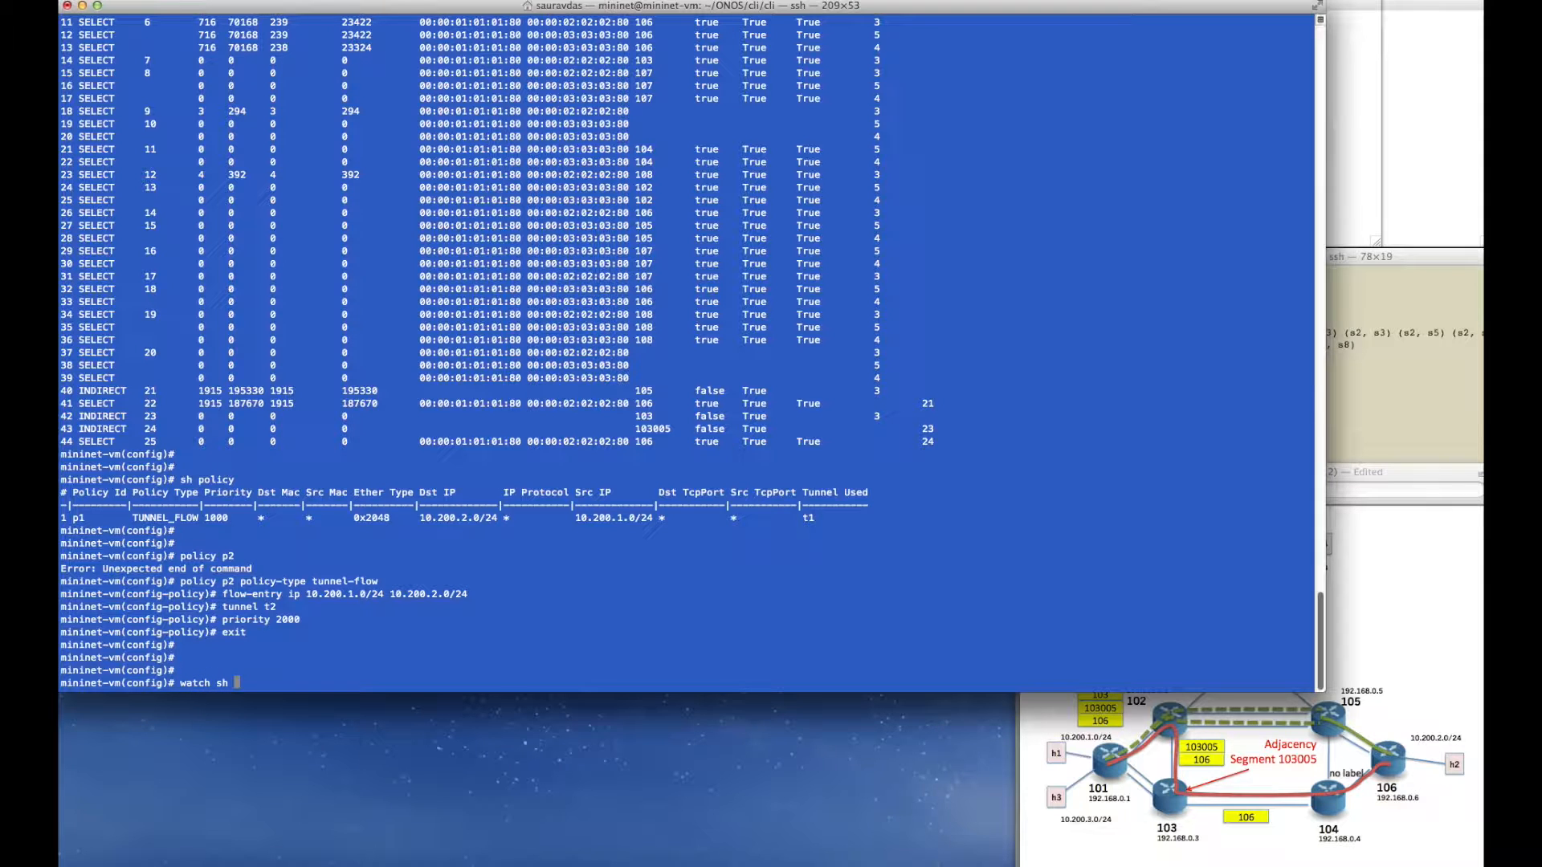
{"action": "type", "text": "switch"}
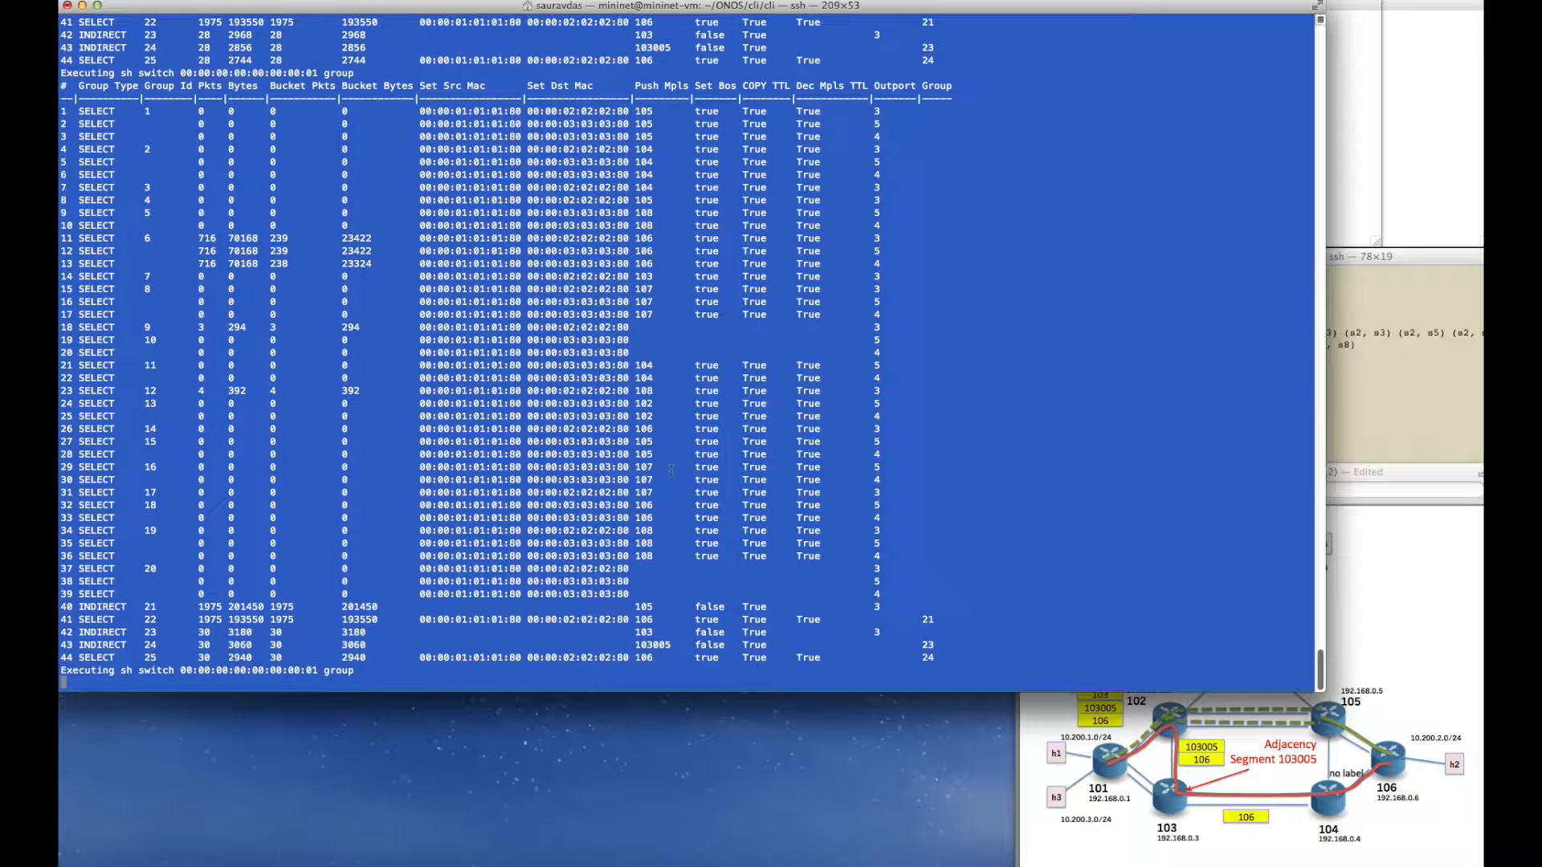
{"action": "key", "text": "ctrl+c"}
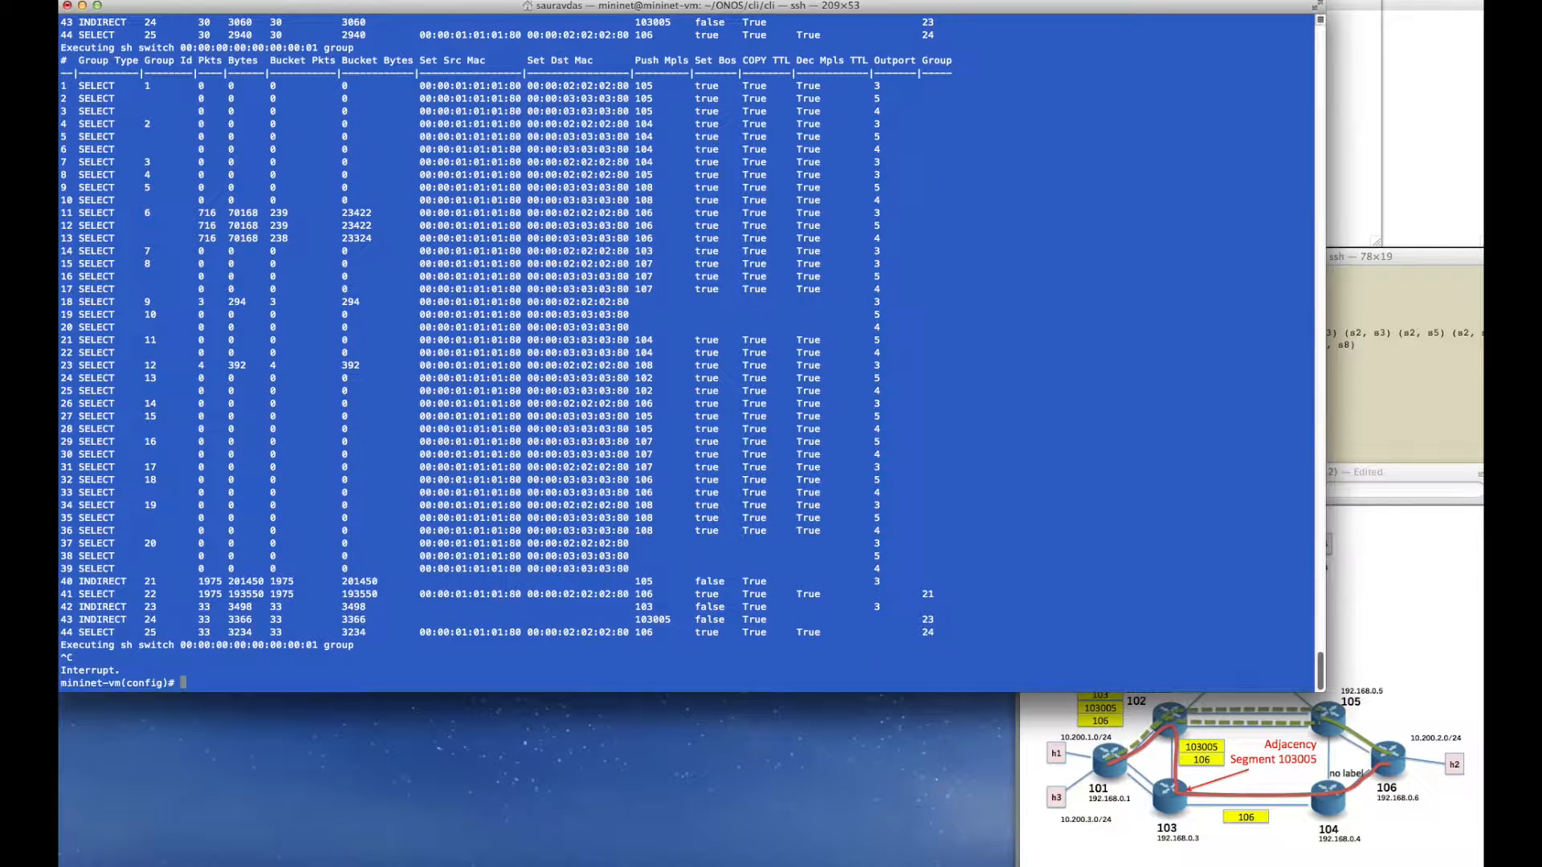
List switches, policies and tunnels, confirming p1, p2, t1 and t2 exist.
{"action": "type", "text": "sh switch"}
{"action": "type", "text": "sh tu"}
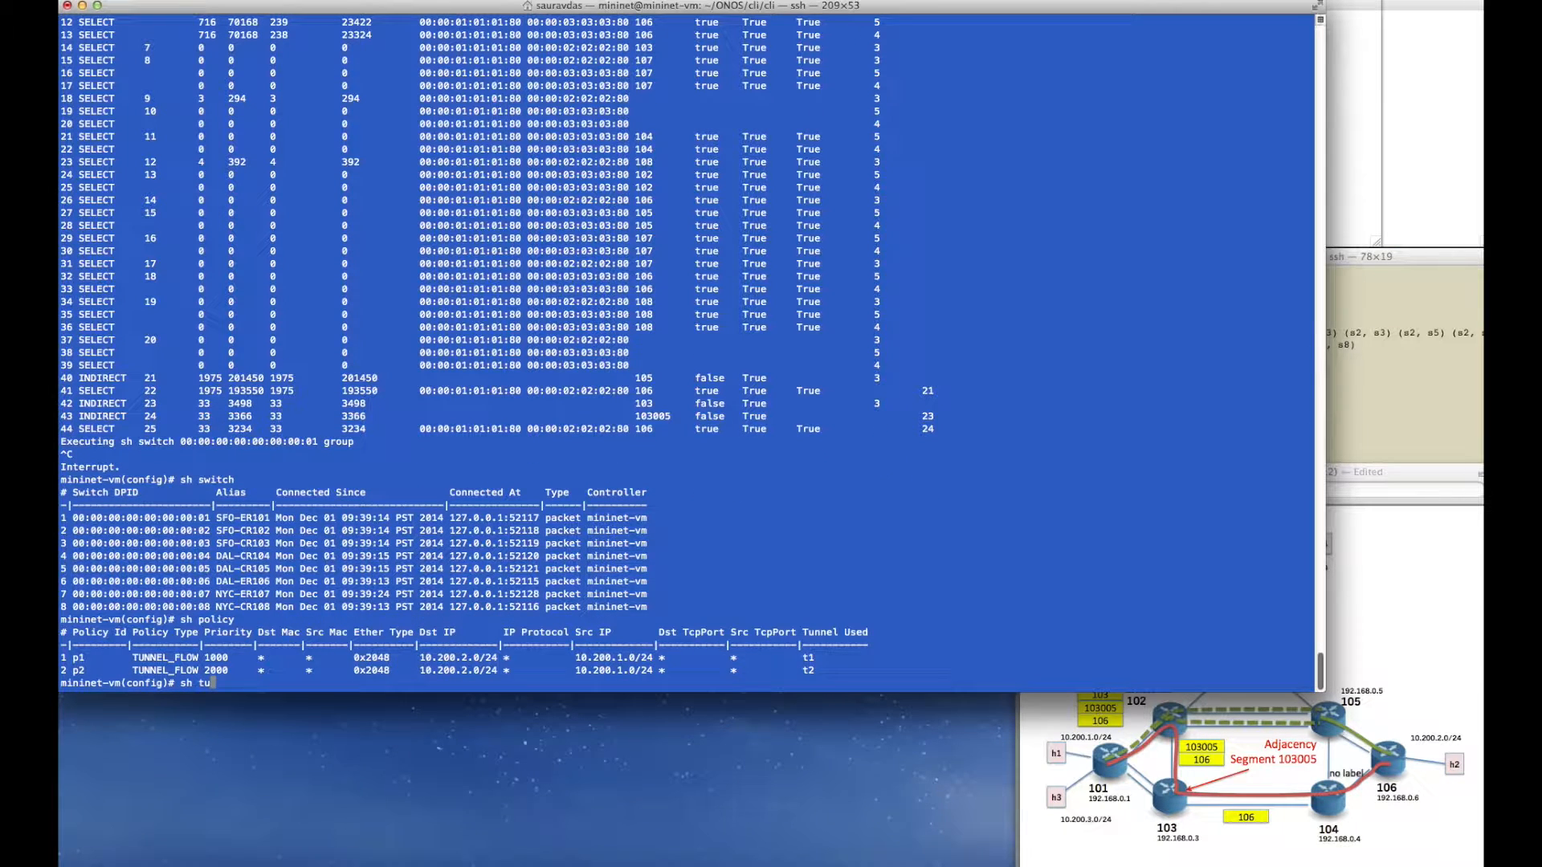
{"action": "key", "text": "Return"}
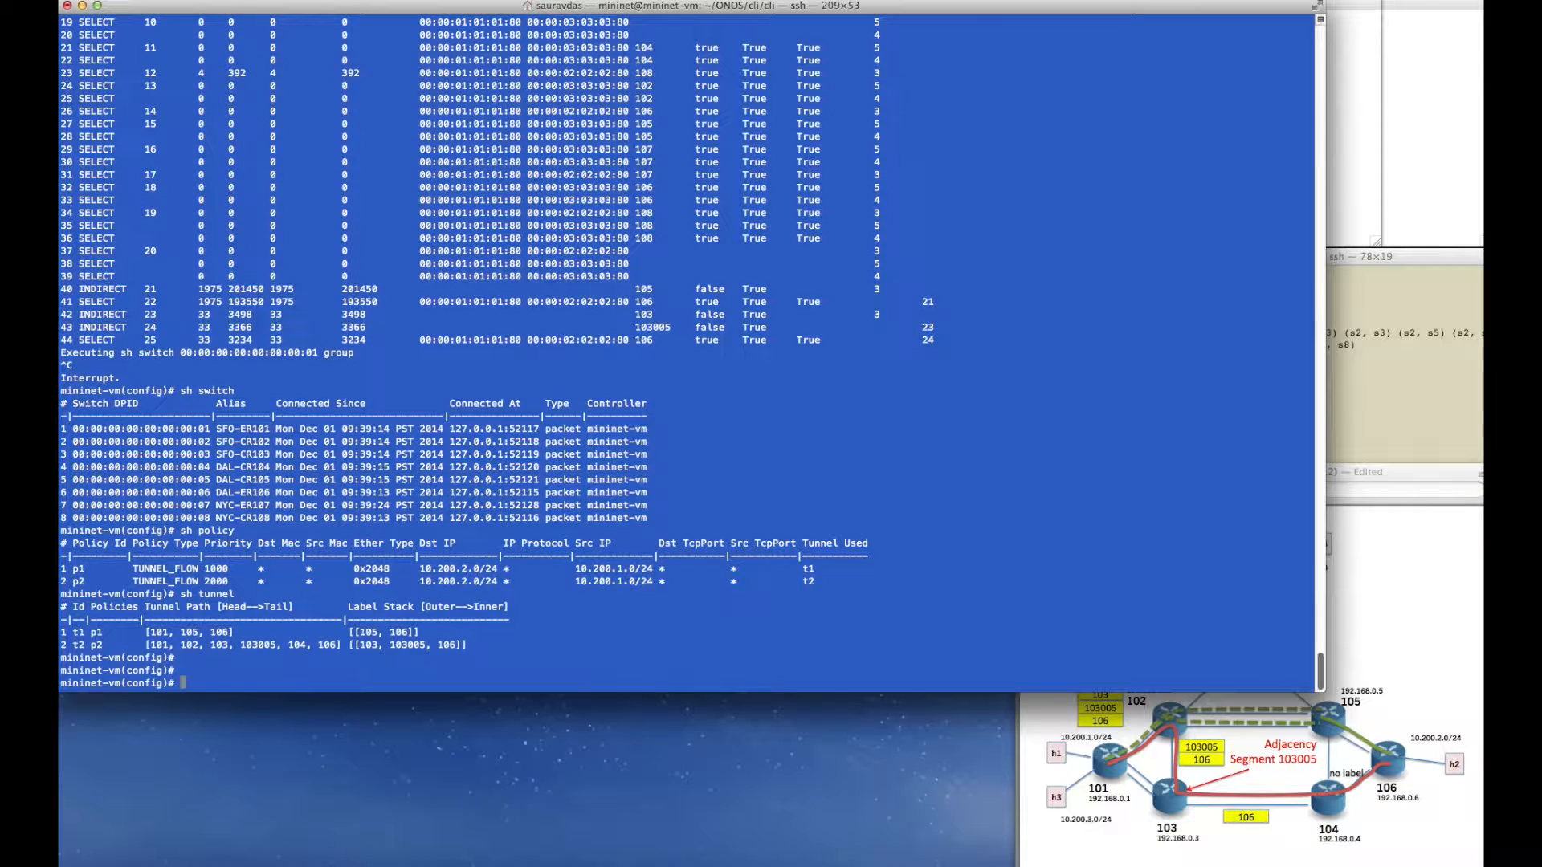
Show switch 101's ACL table with the priority-2000 rule forwarding to group 25.
{"action": "type", "text": "sh"}
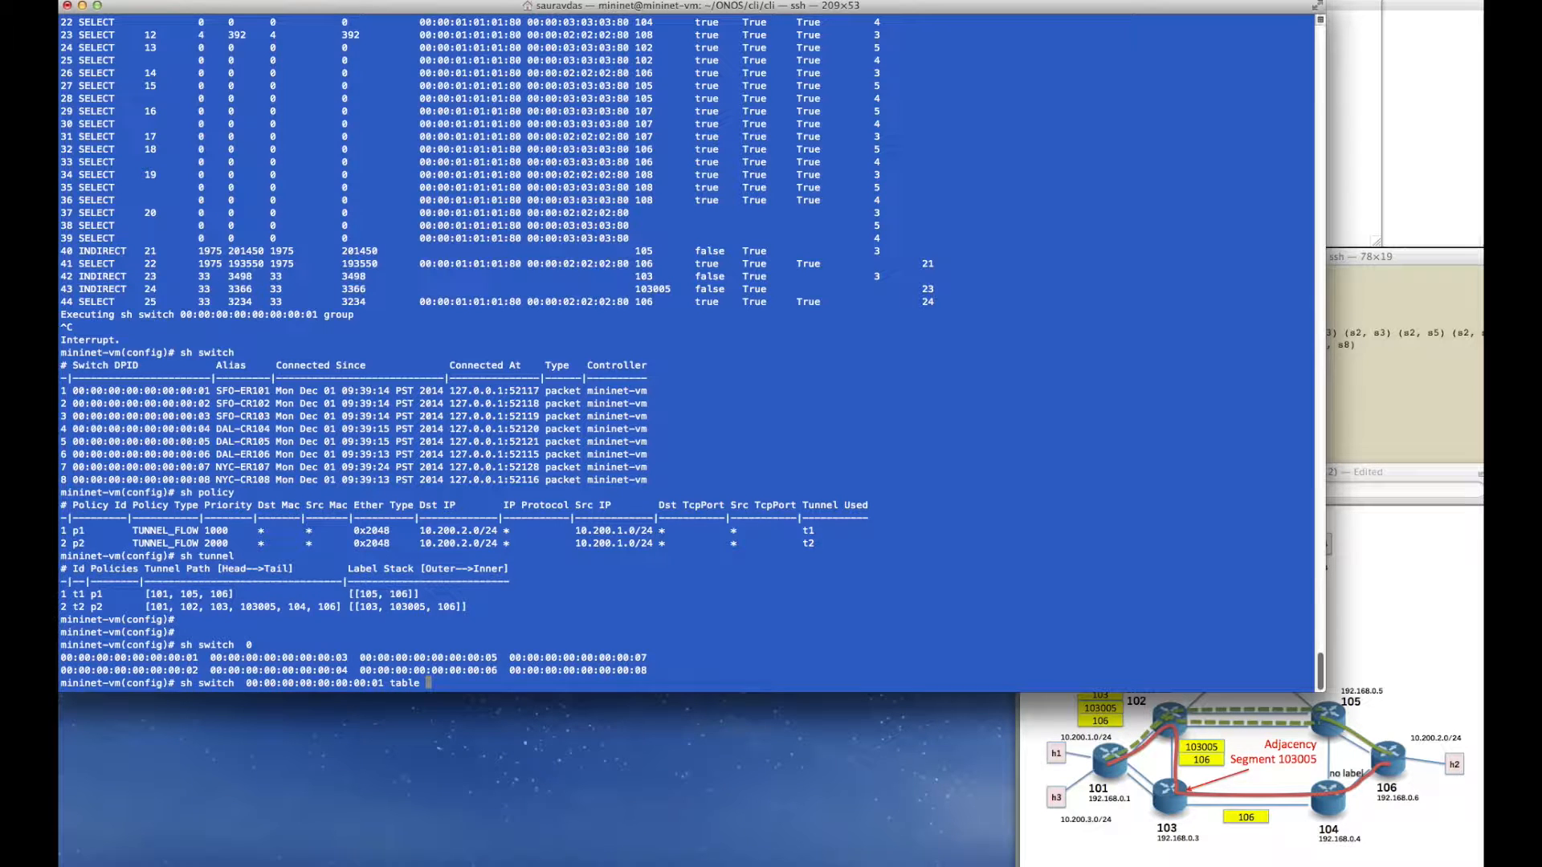
{"action": "type", "text": "acl"}
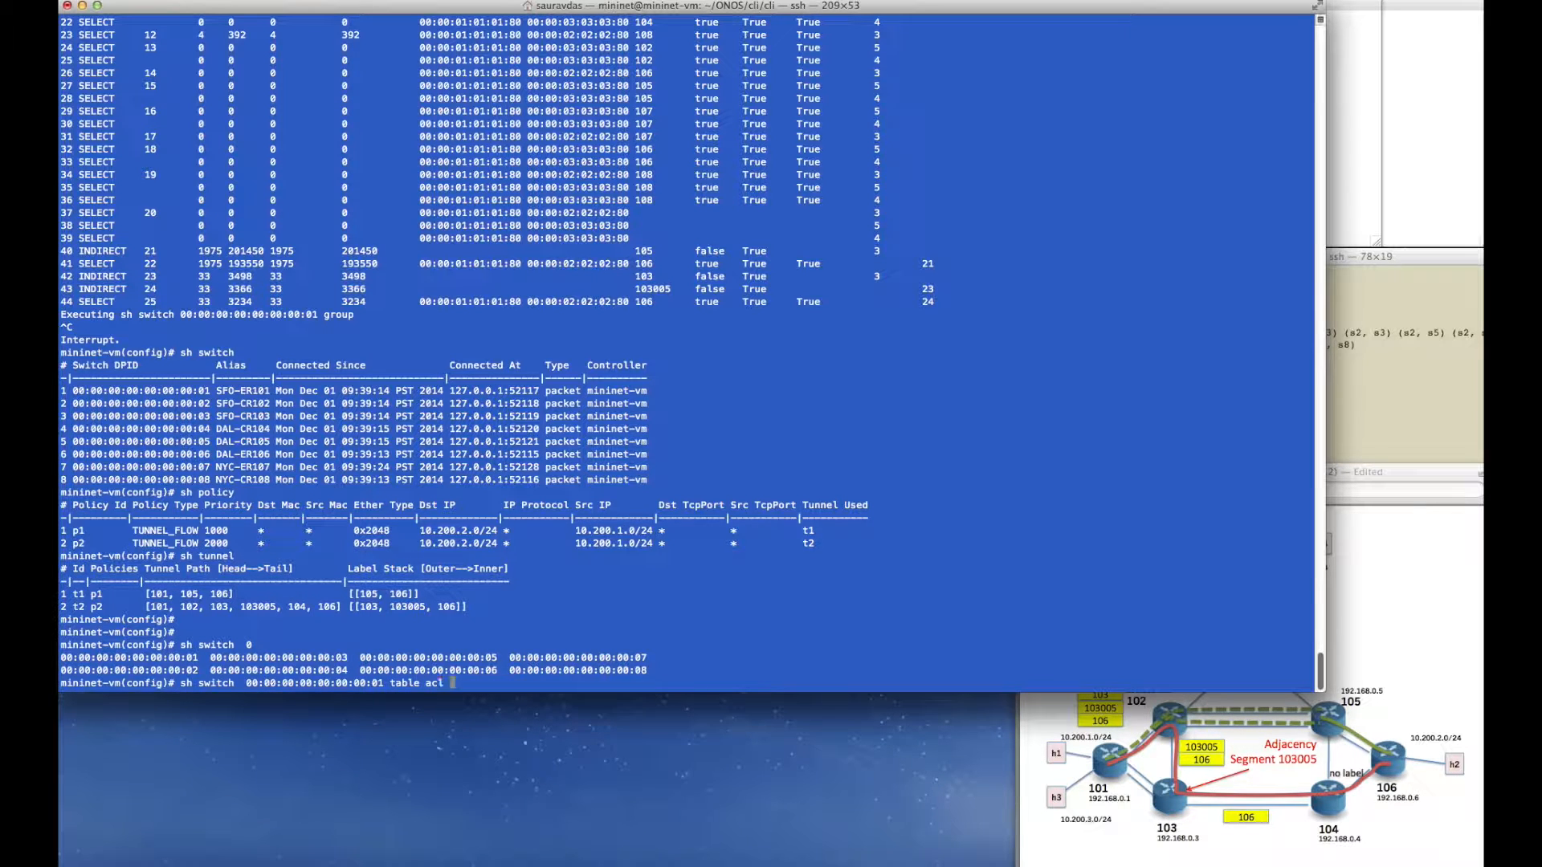
{"action": "key", "text": "Return"}
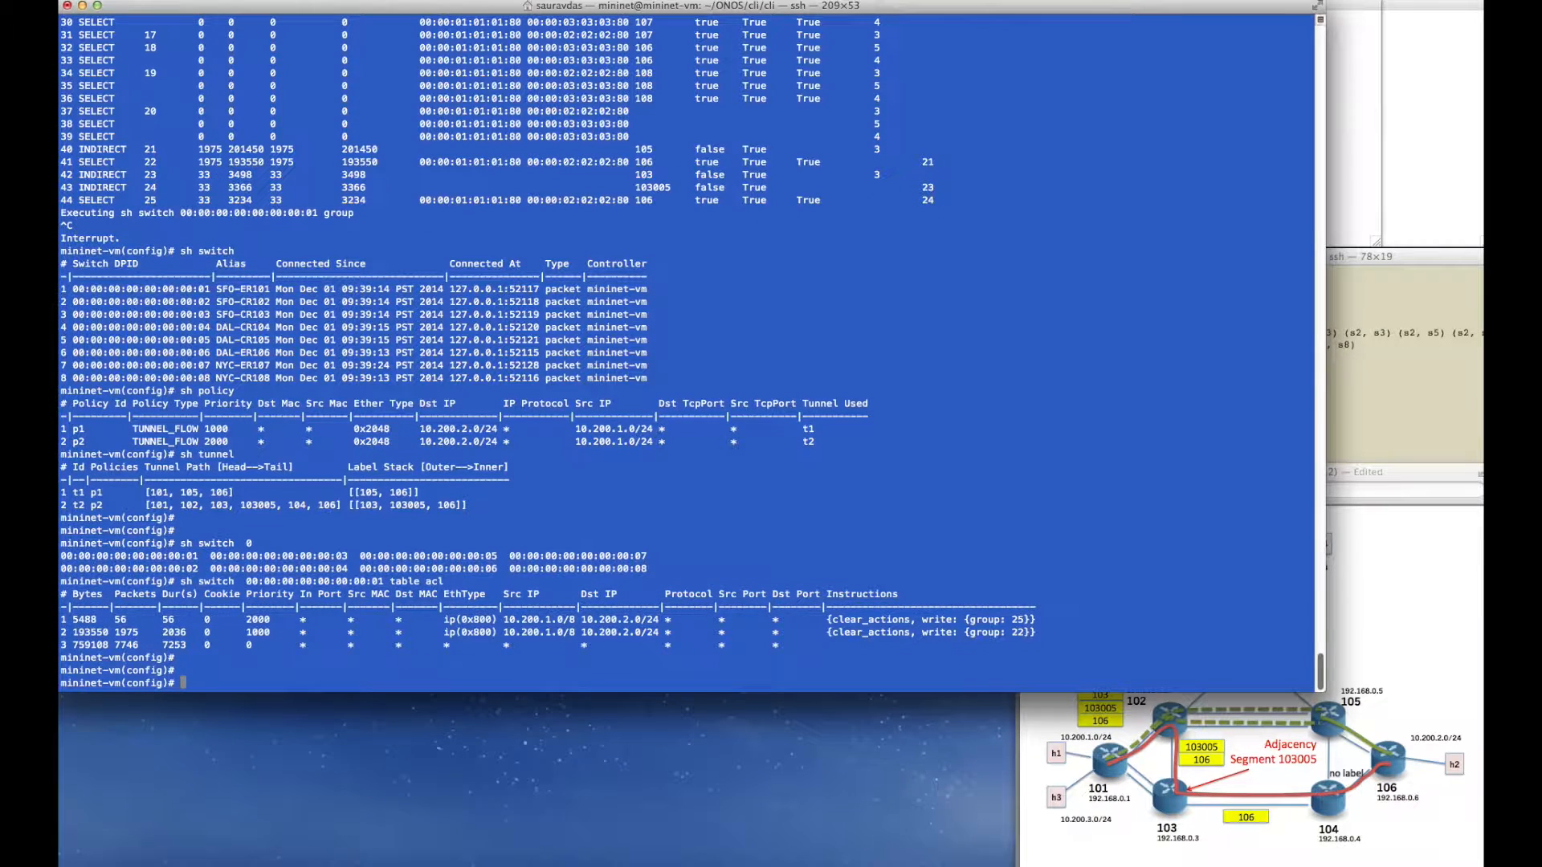
Remove policy p2 (after 'no tunnel t2' fails) and recheck switch 101's ACL table.
{"action": "type", "text": "no tunnel t2"}
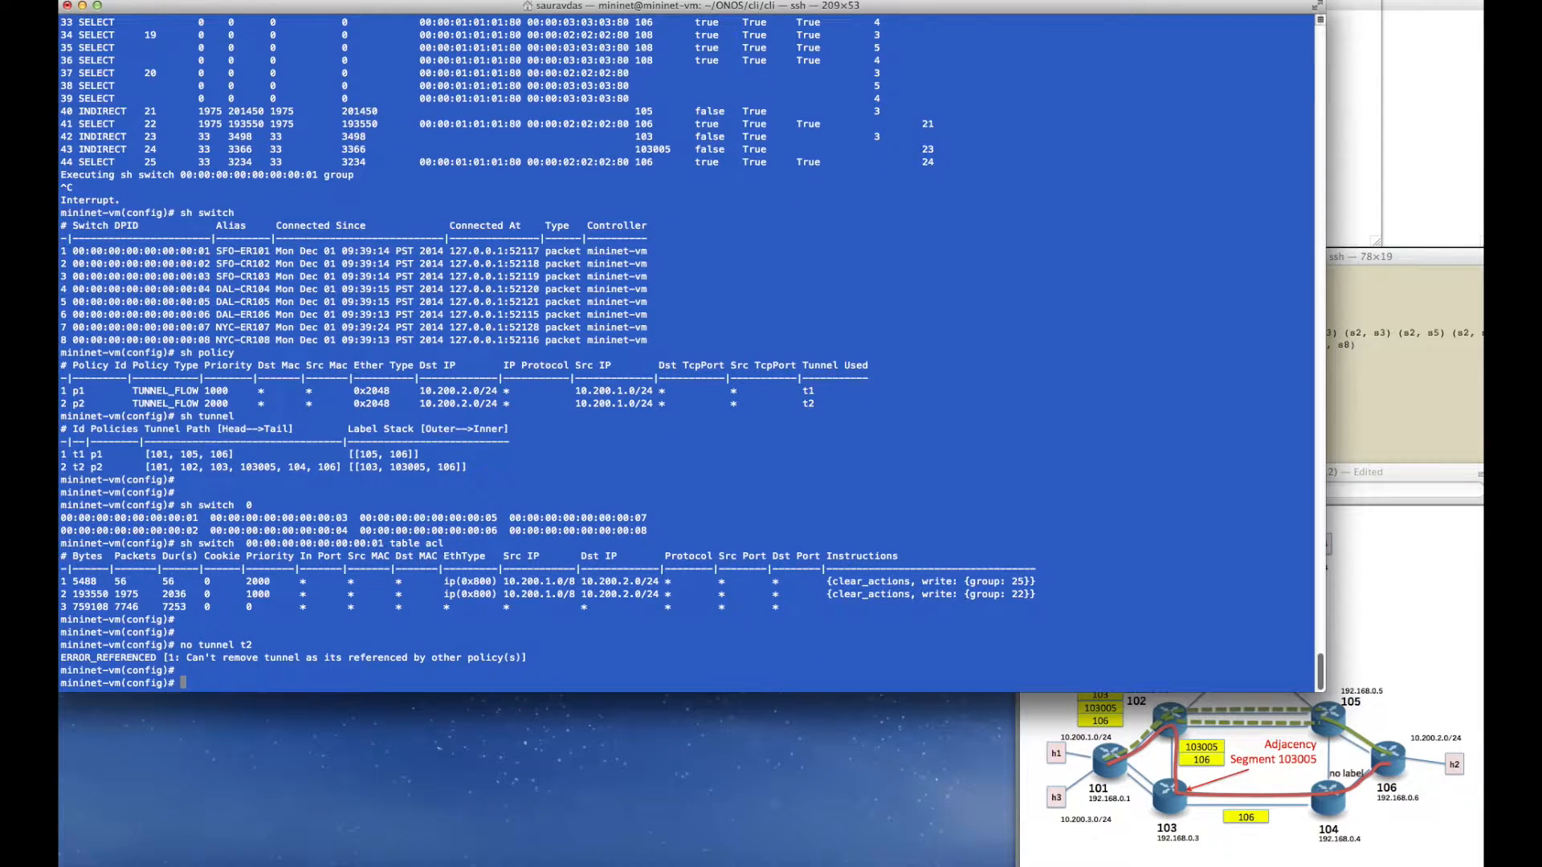
{"action": "type", "text": "no policy p2"}
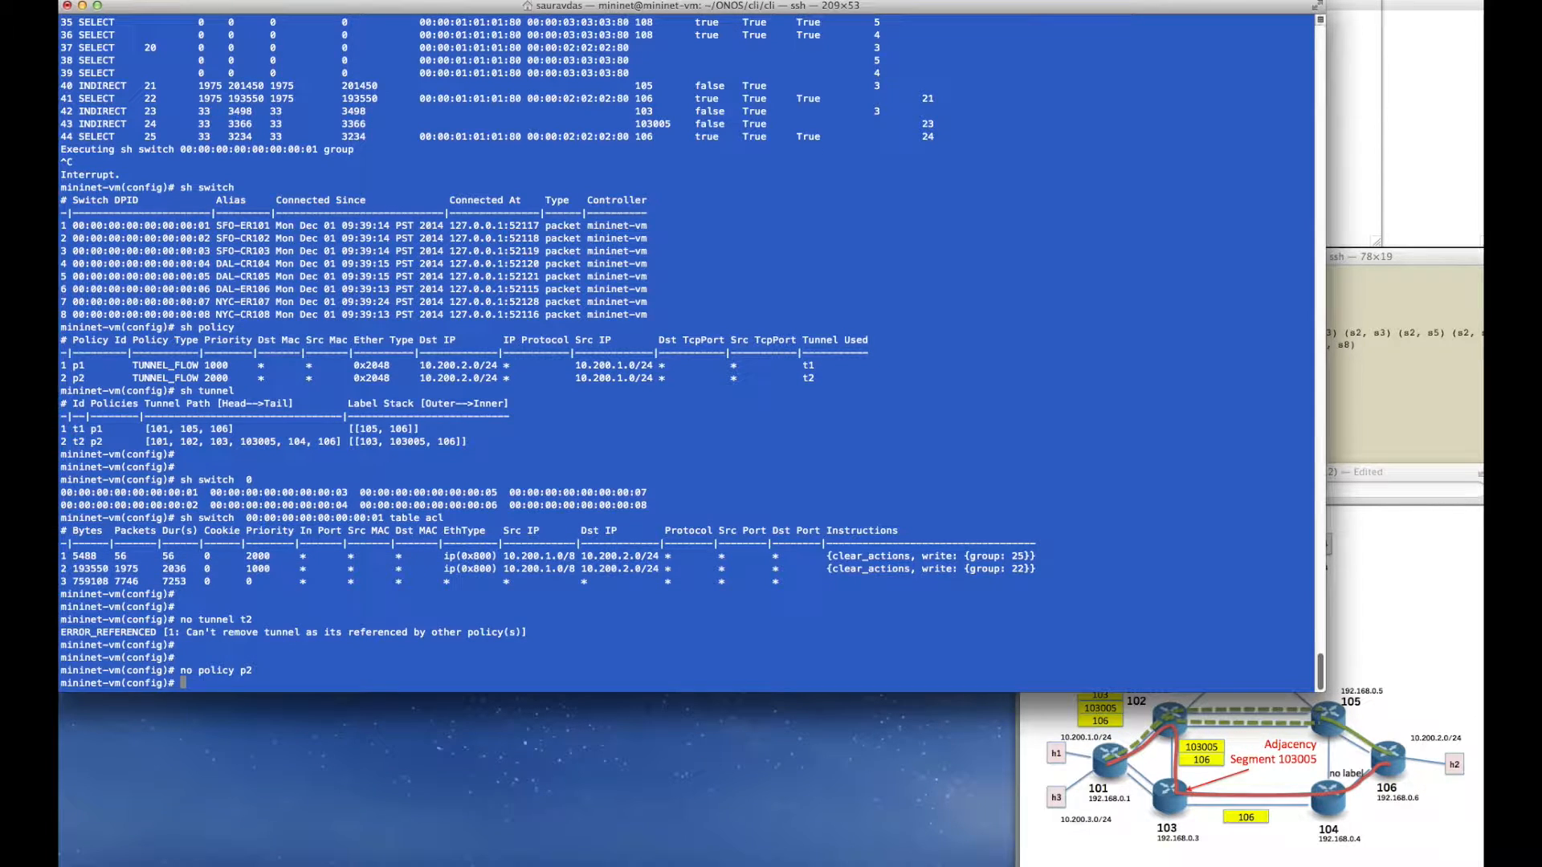
{"action": "type", "text": "sh switch  00:00:00:00:00:00:00:01 table acl"}
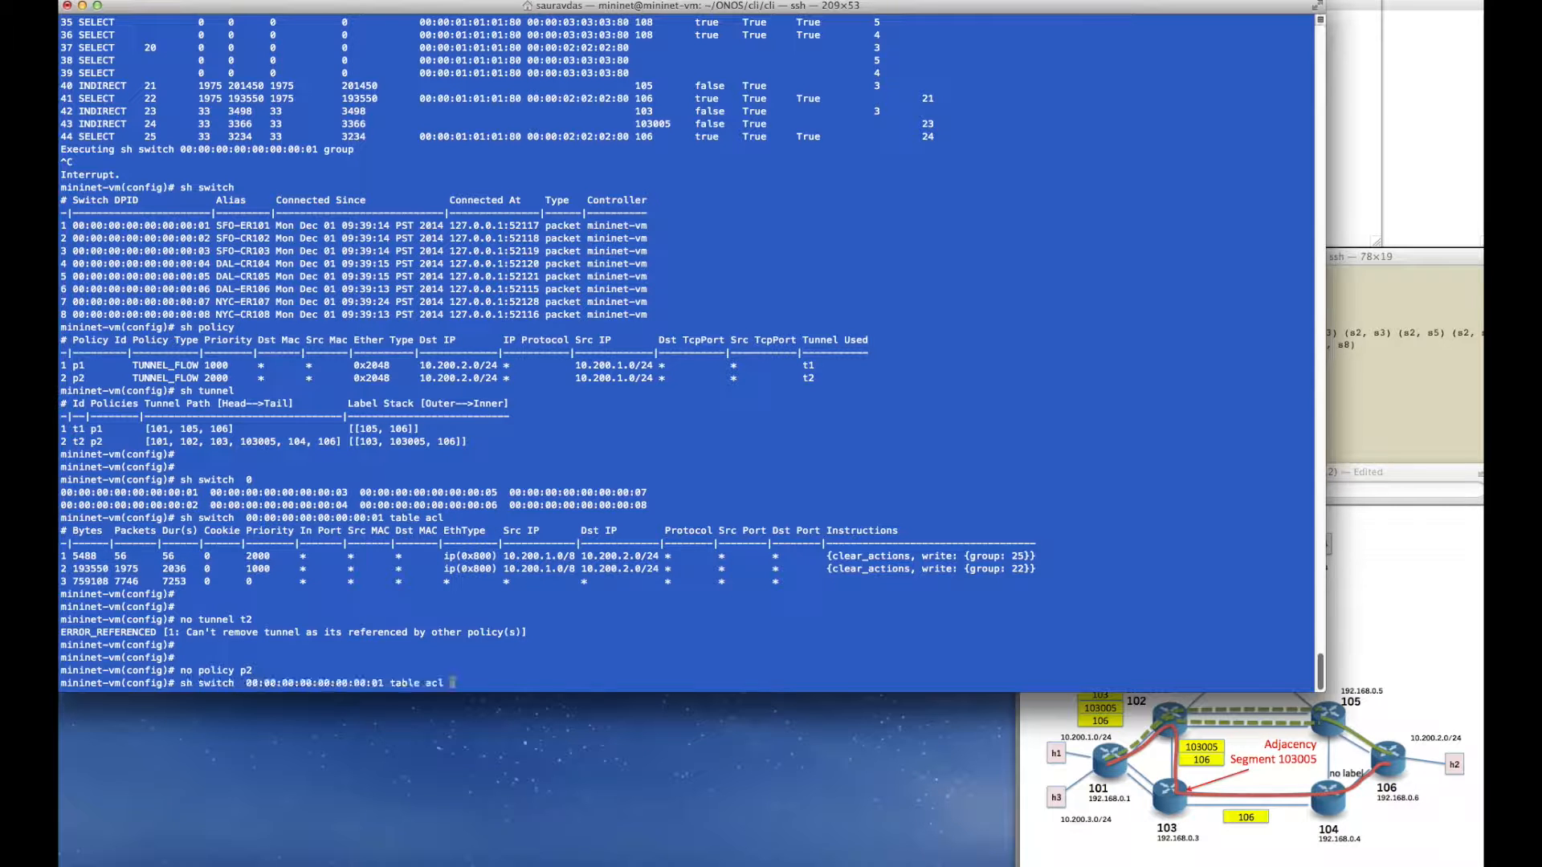
{"action": "key", "text": "Return"}
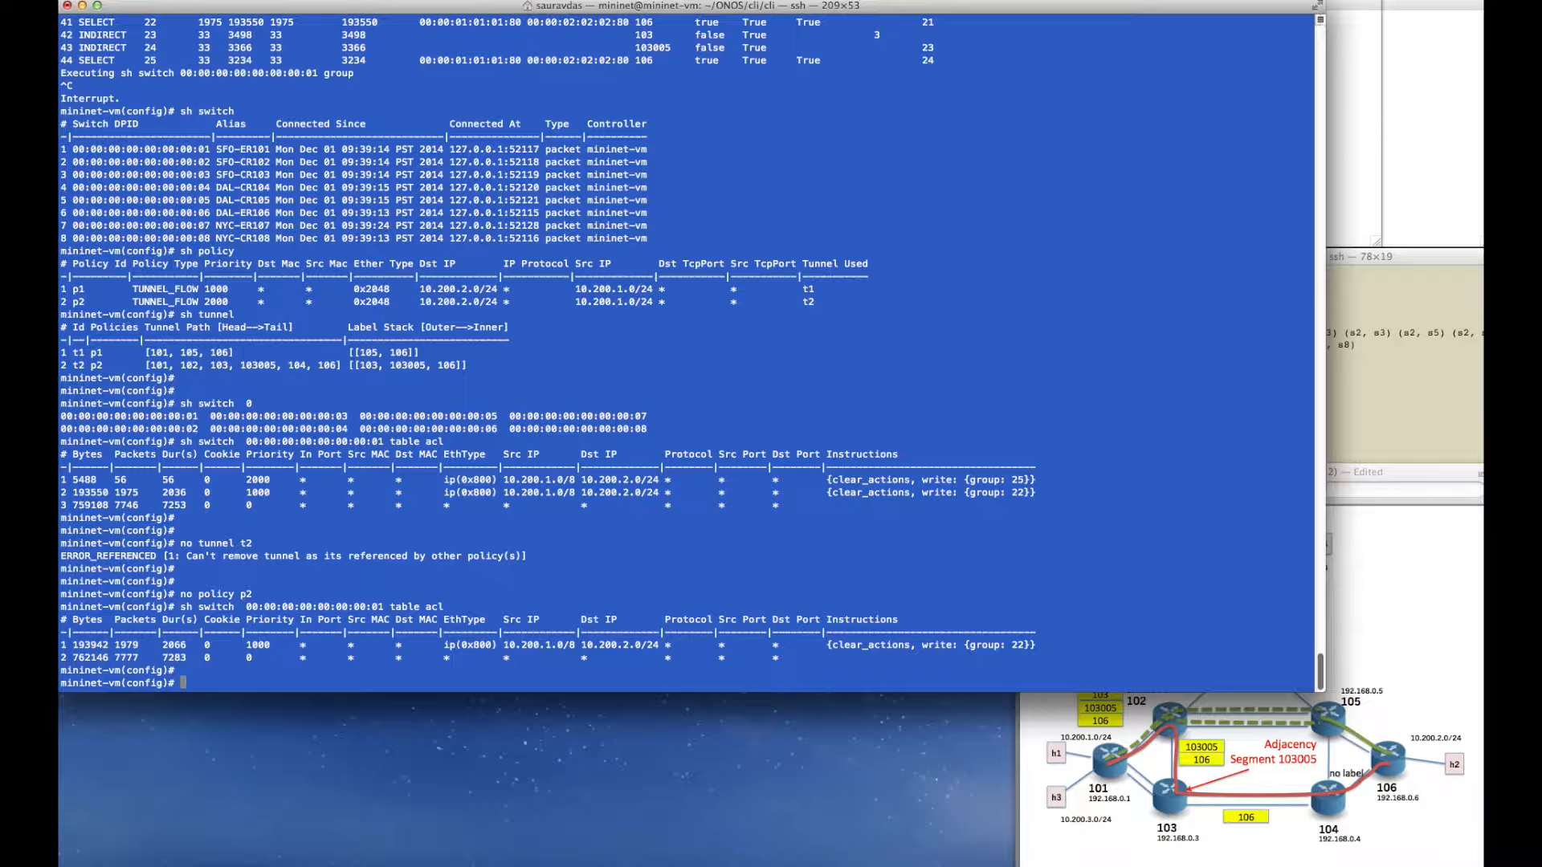
List the tunnels and remove tunnel t2.
{"action": "type", "text": "no"}
{"action": "type", "text": "sh tunnel"}
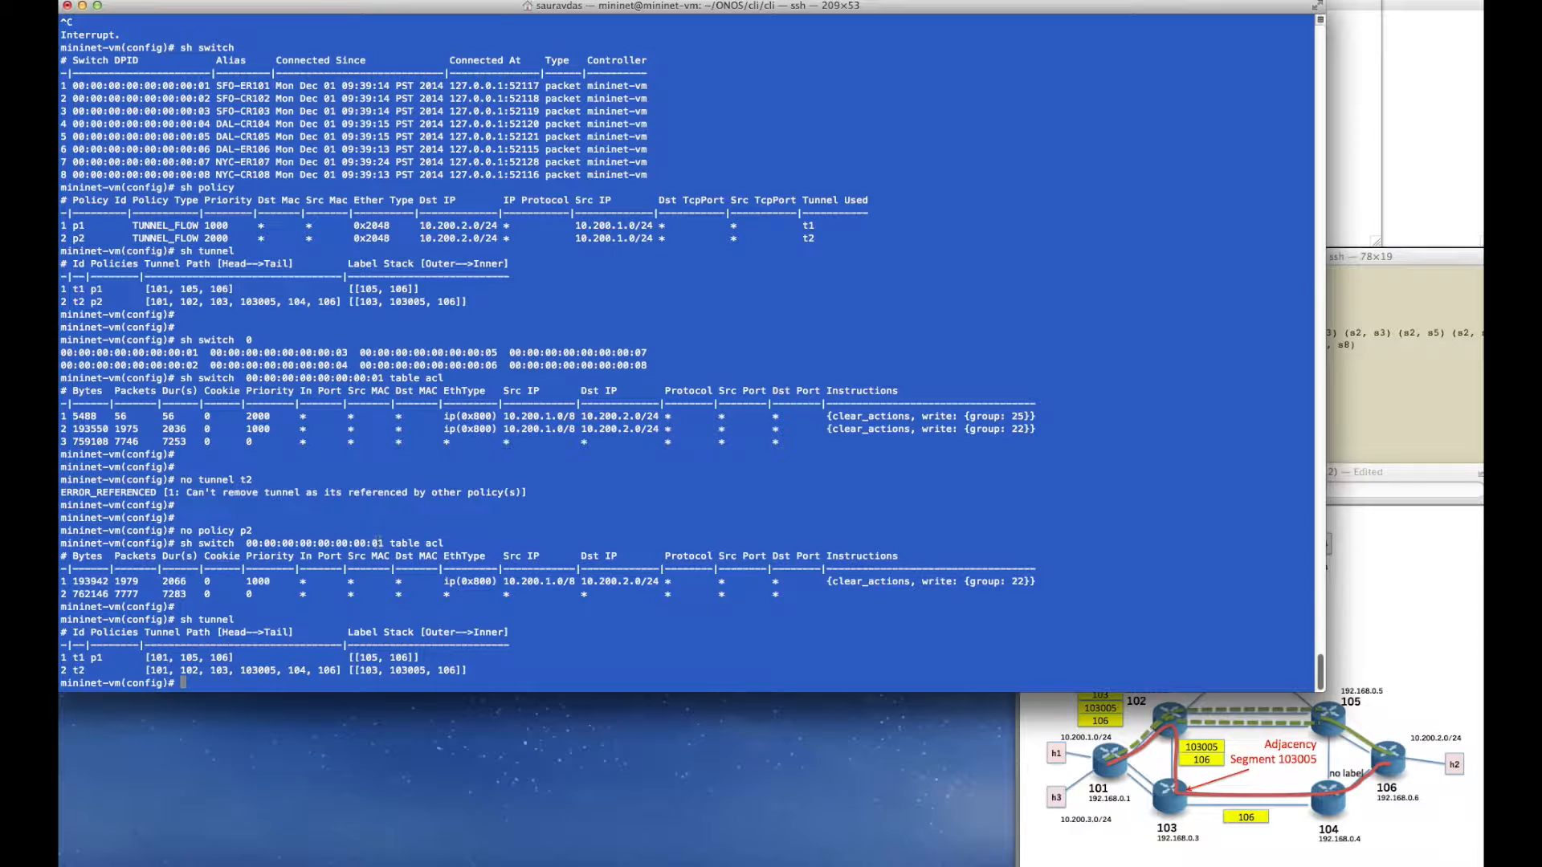
{"action": "type", "text": "no tunnel t2"}
{"action": "type", "text": "sh switch  00:00:00:00:00:00:00:01 table acl"}
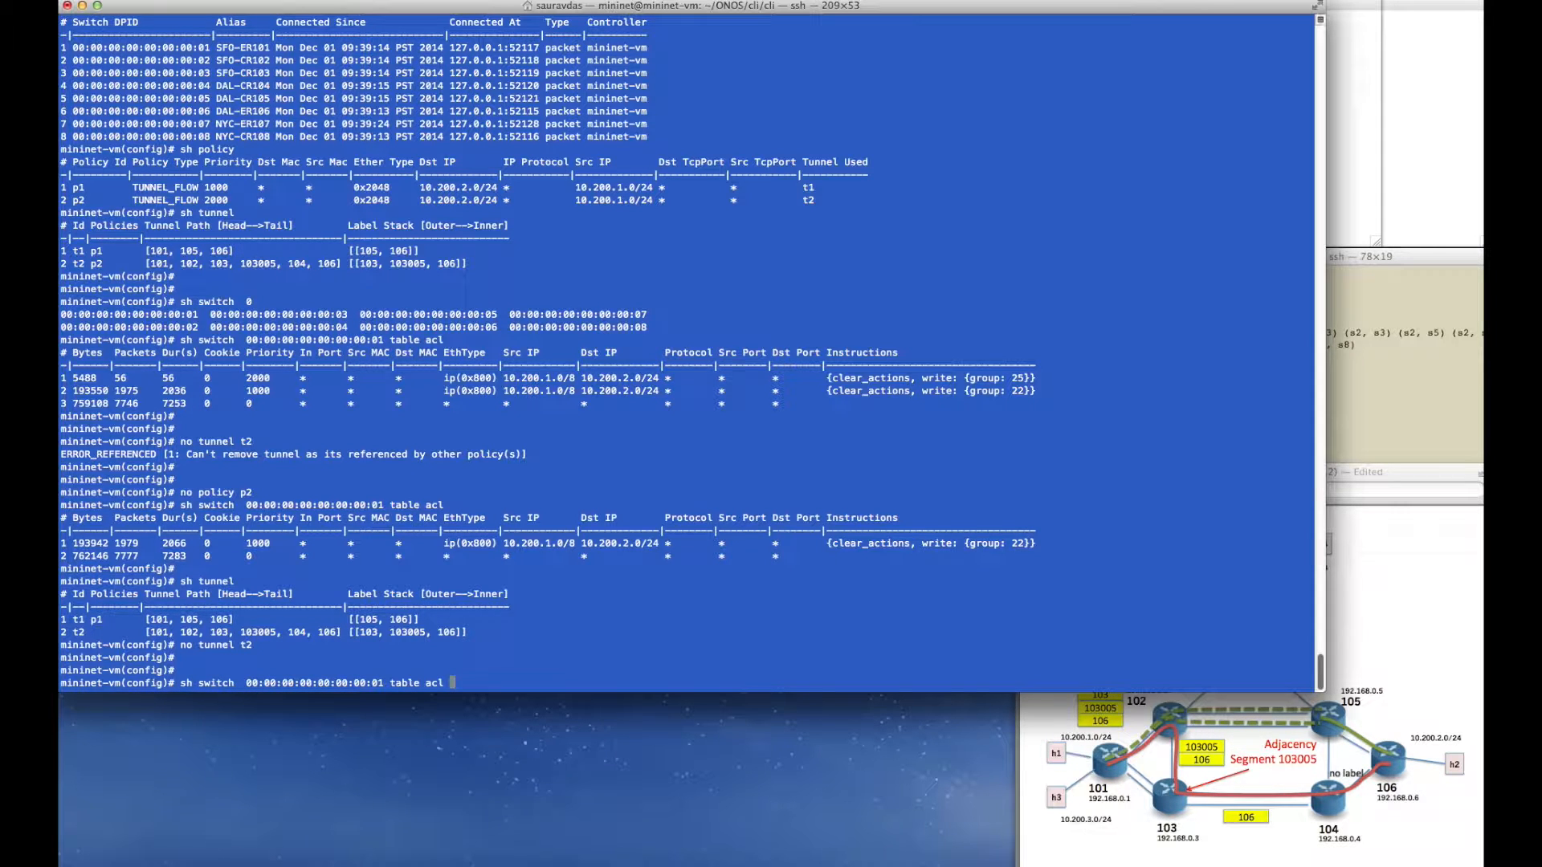
Check switch 101's group table, then remove policy p1 and tunnel t1.
{"action": "key", "text": "Backspace"}
{"action": "type", "text": "group"}
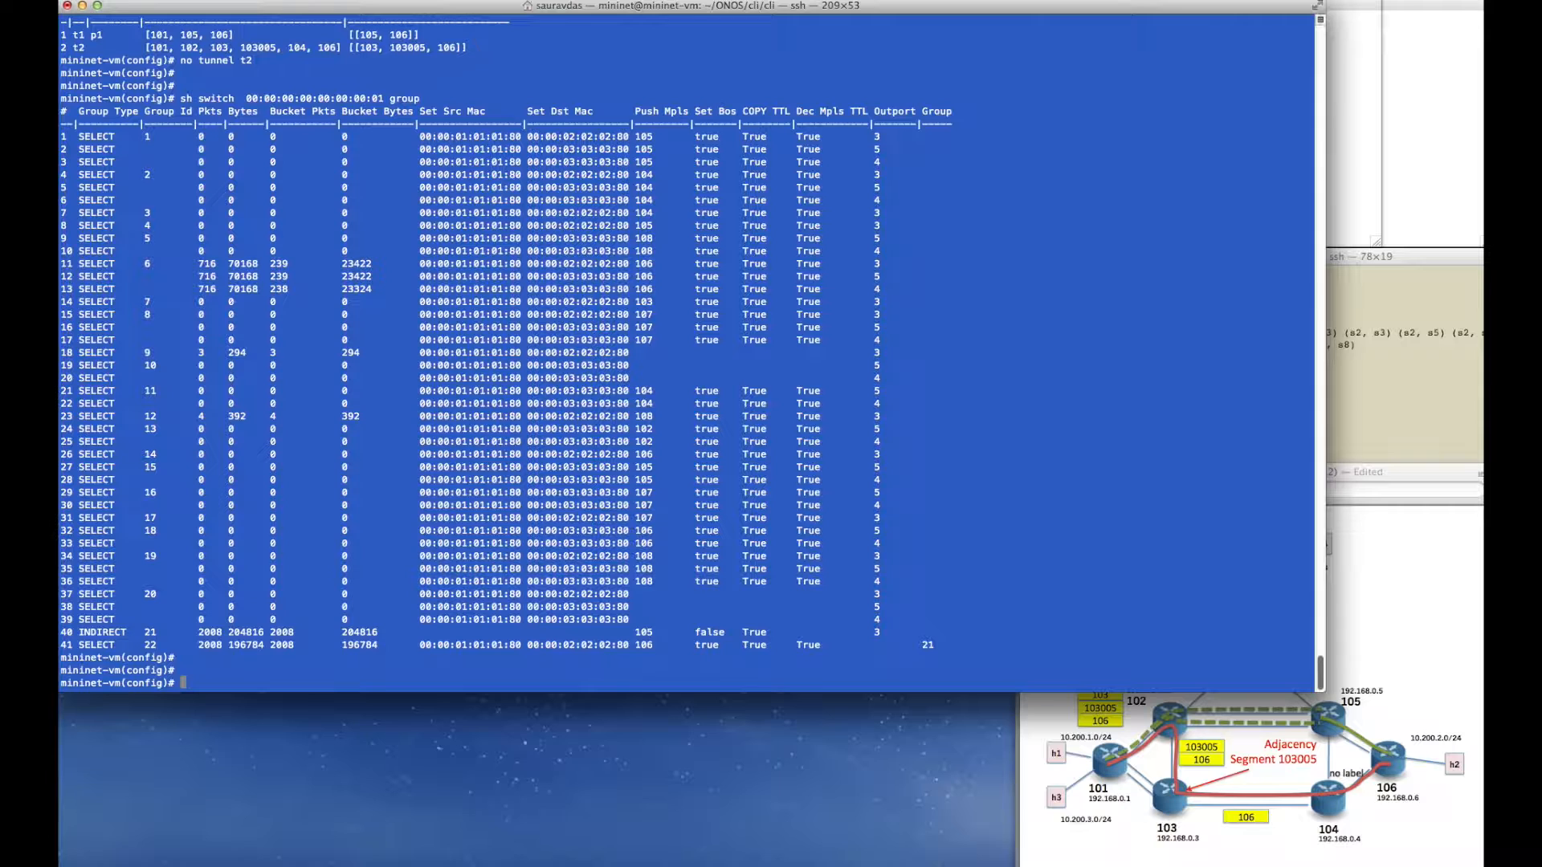
{"action": "type", "text": "no"}
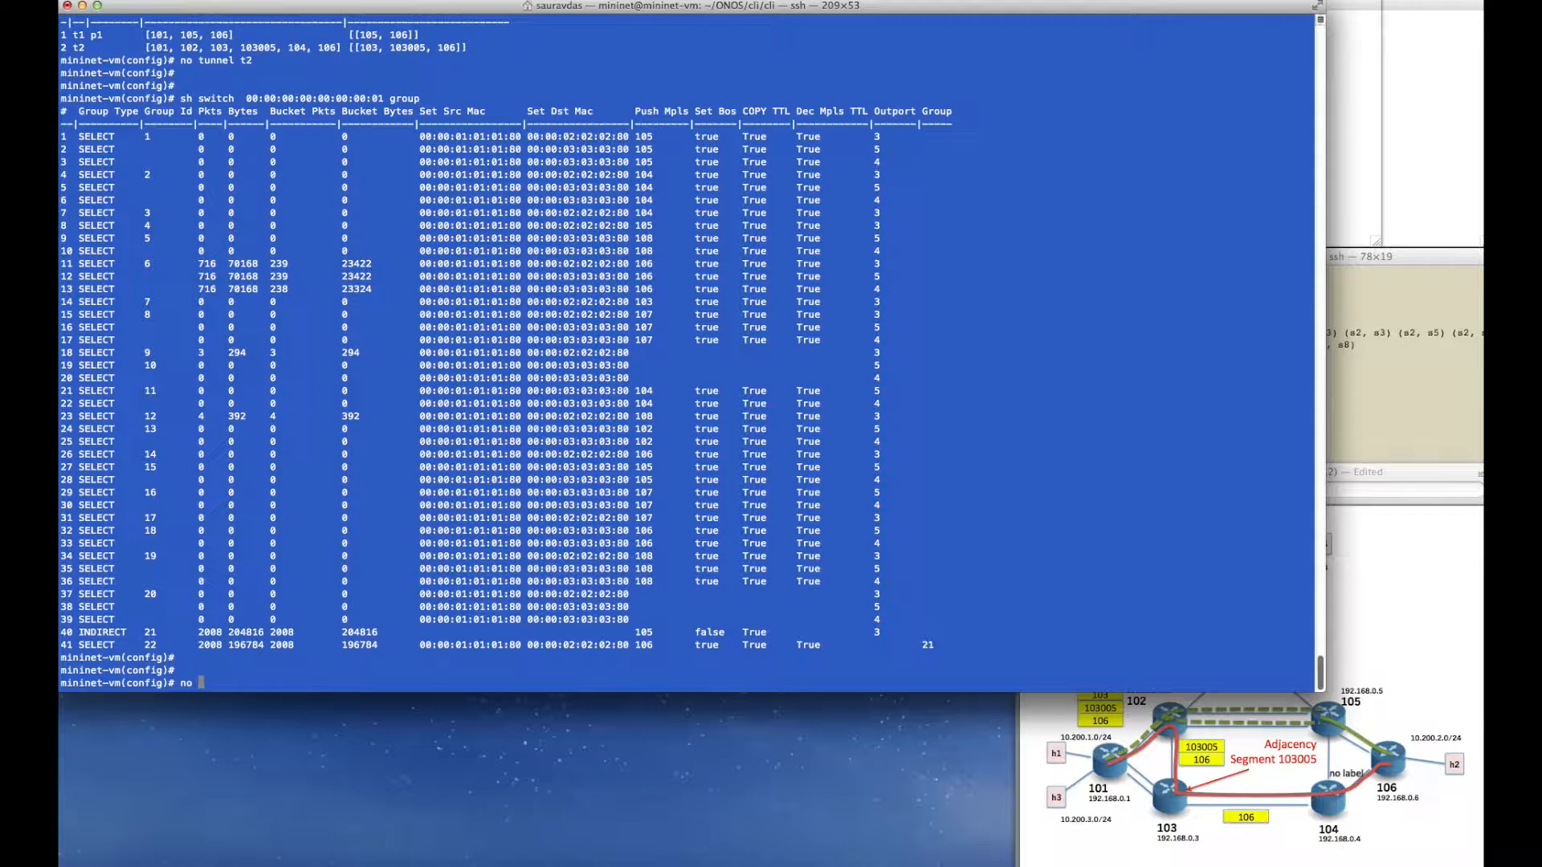
{"action": "type", "text": "policy p1"}
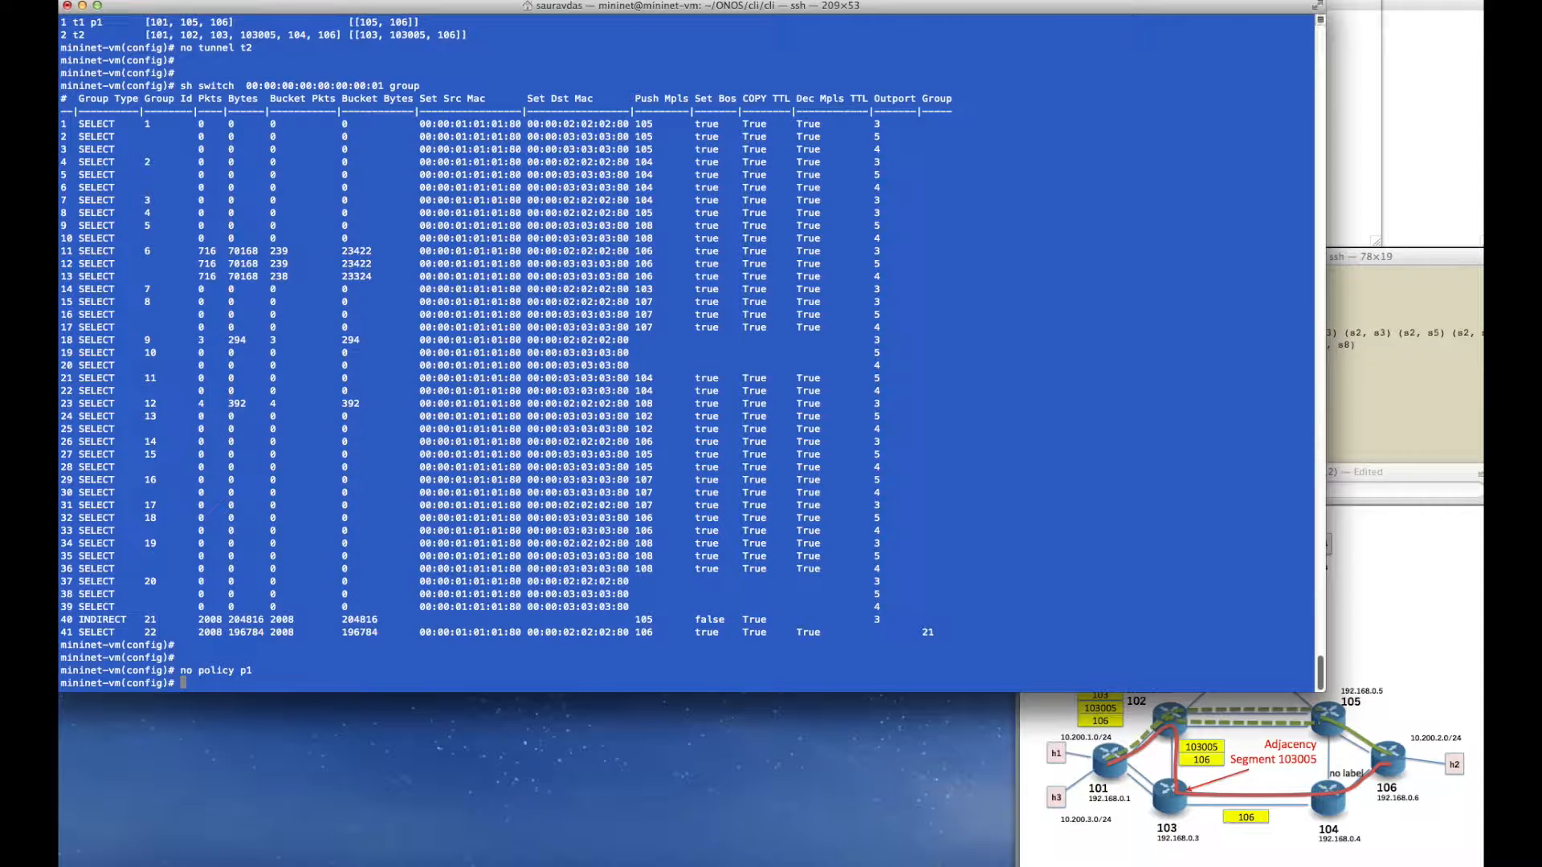
{"action": "type", "text": "no tunnel t1"}
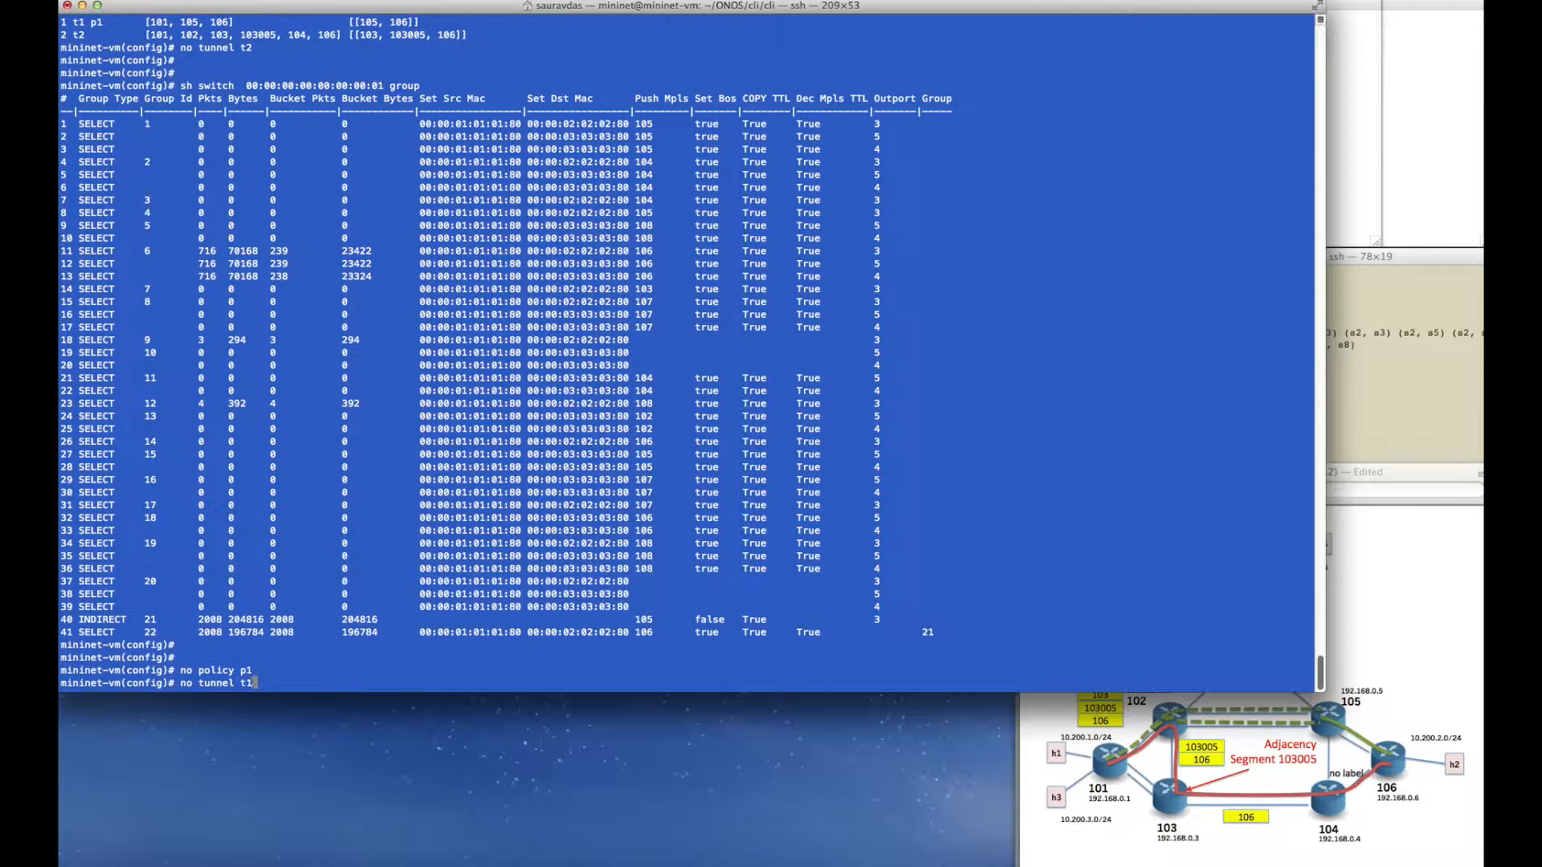
Verify switch 101's group table no longer lists groups 21 and 22.
{"action": "type", "text": "no policy p1"}
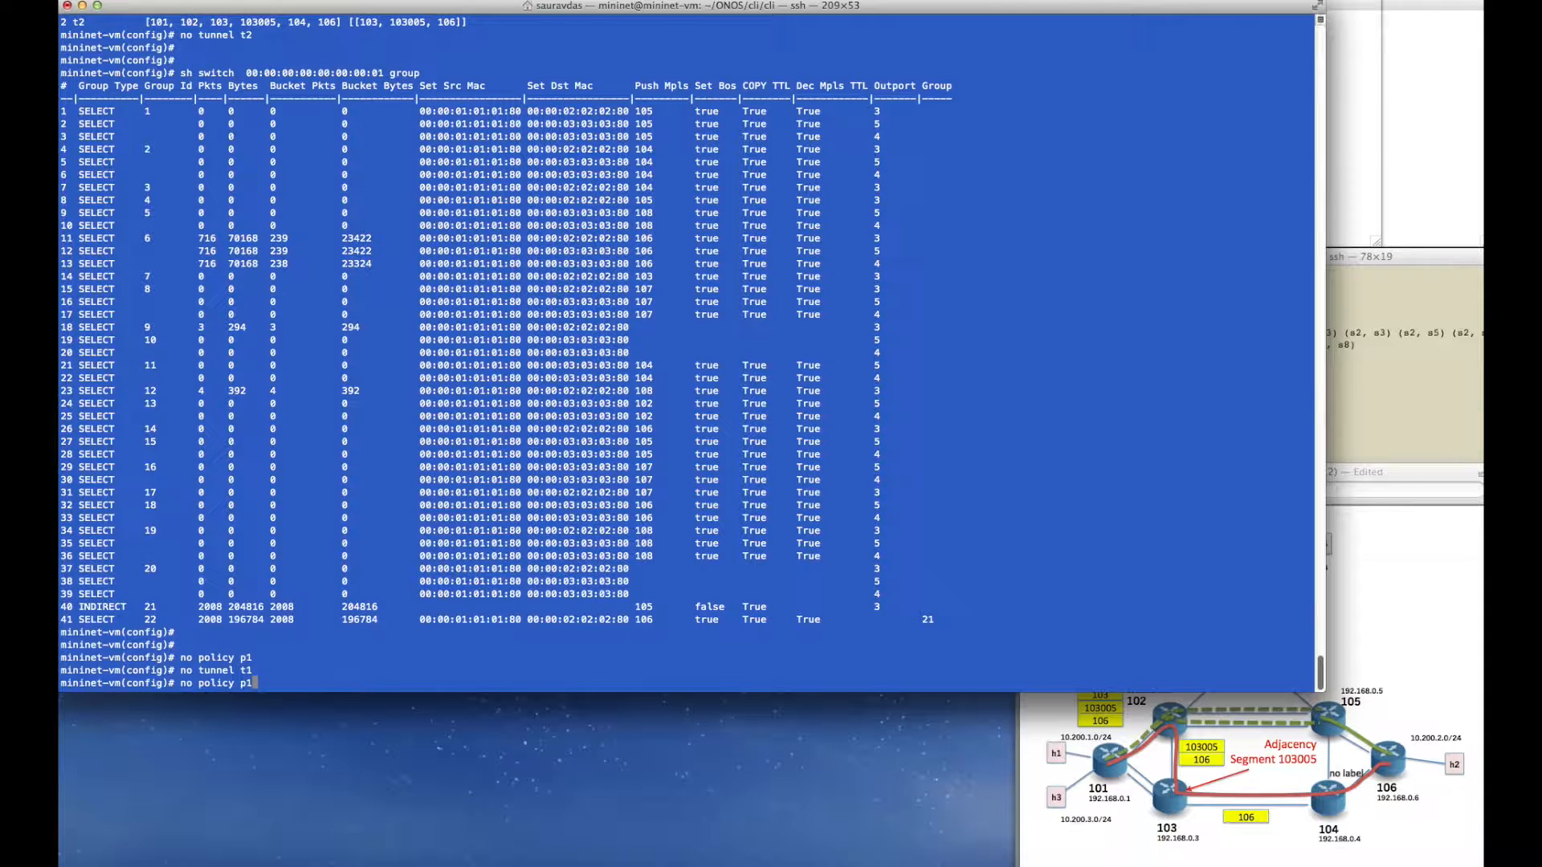
{"action": "key", "text": "Return"}
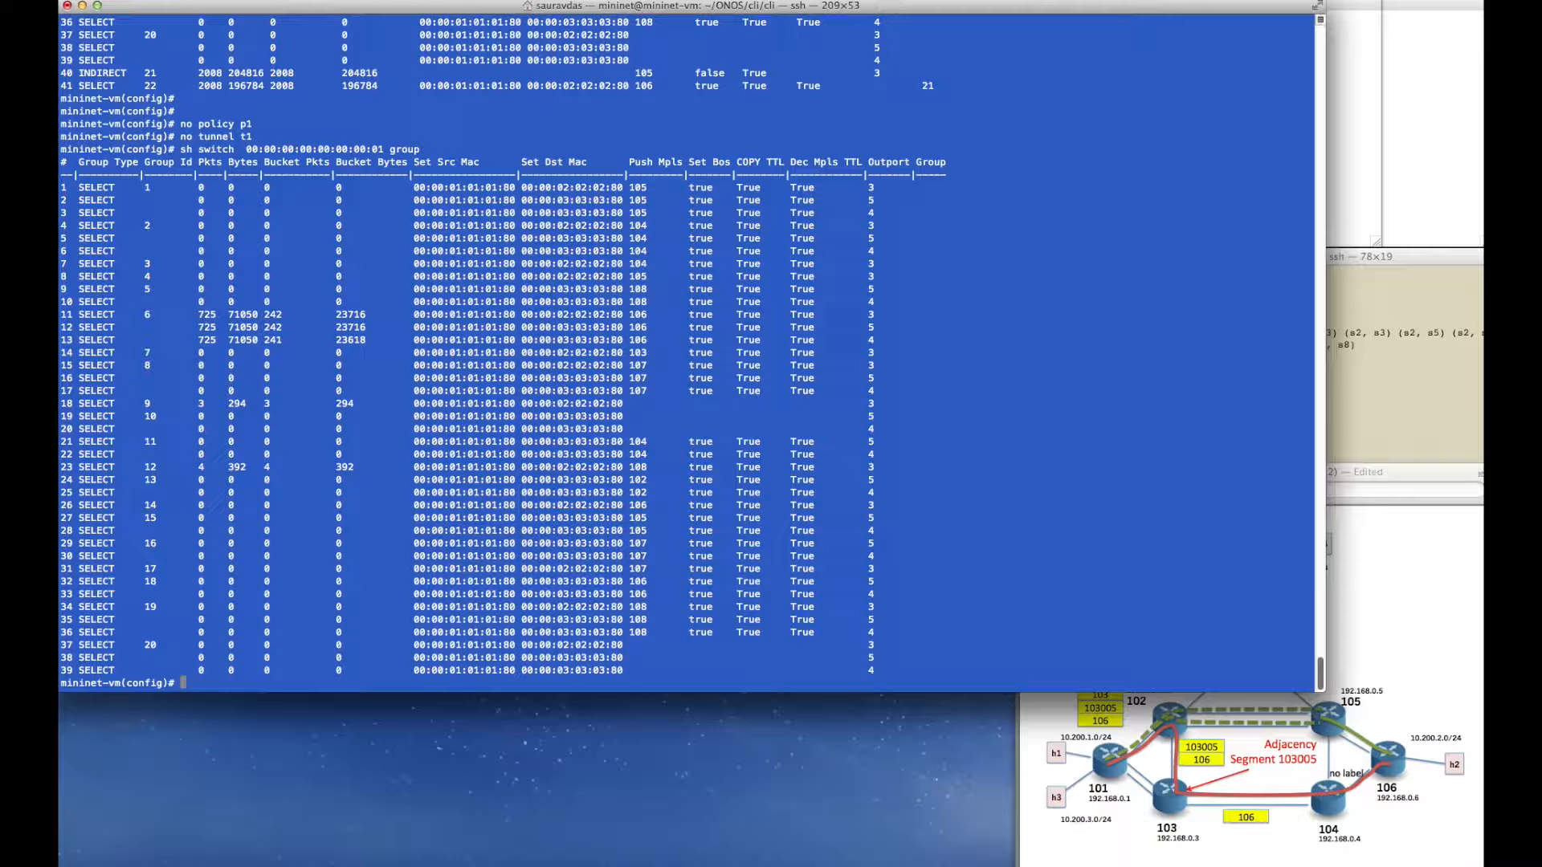